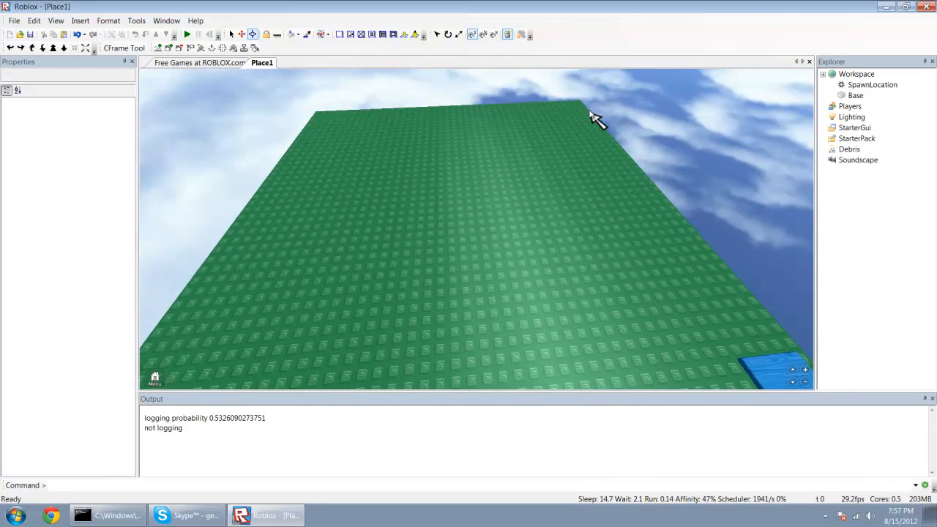
Insert a ScreenGui object under StarterGui in the Explorer.
click(857, 73)
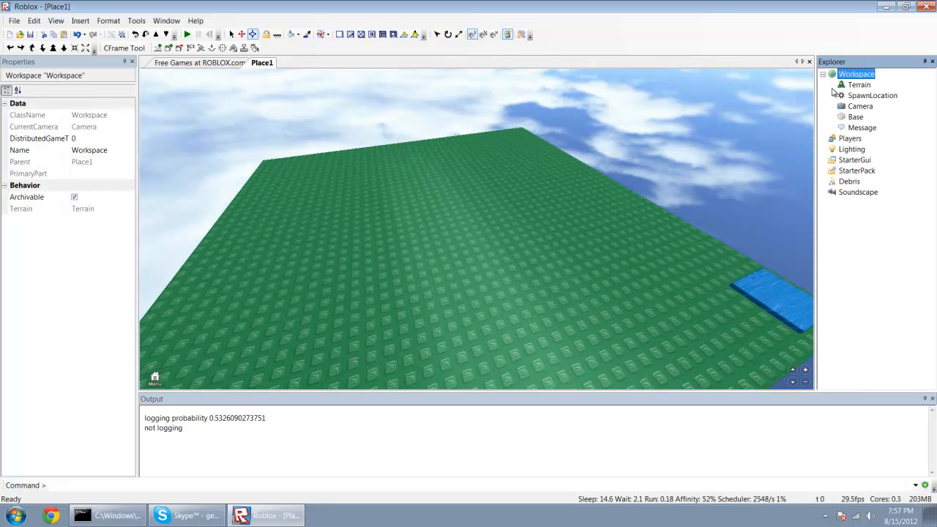
mouse_move(501, 233)
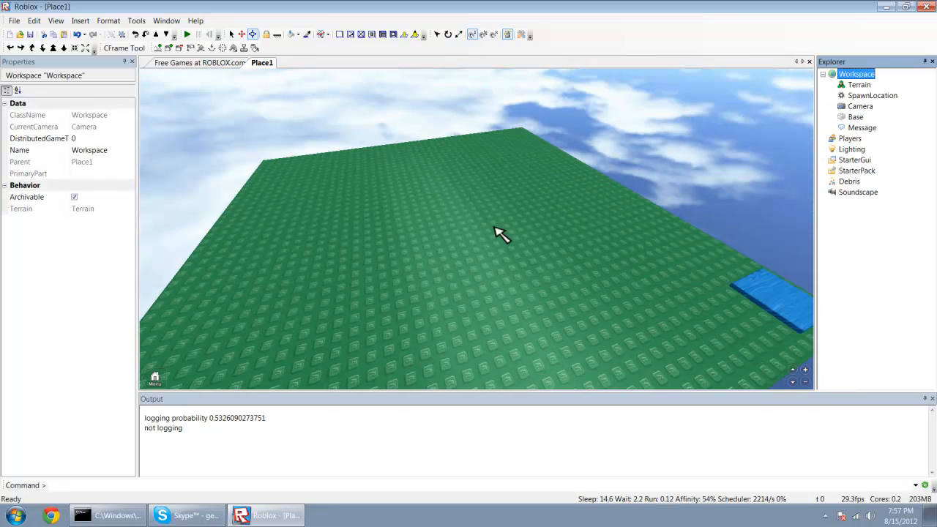
click(856, 159)
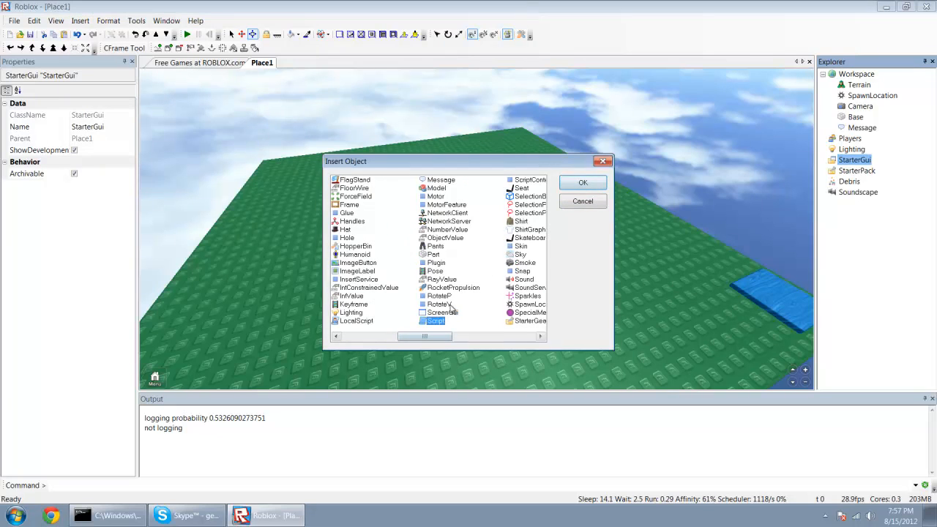
click(583, 182)
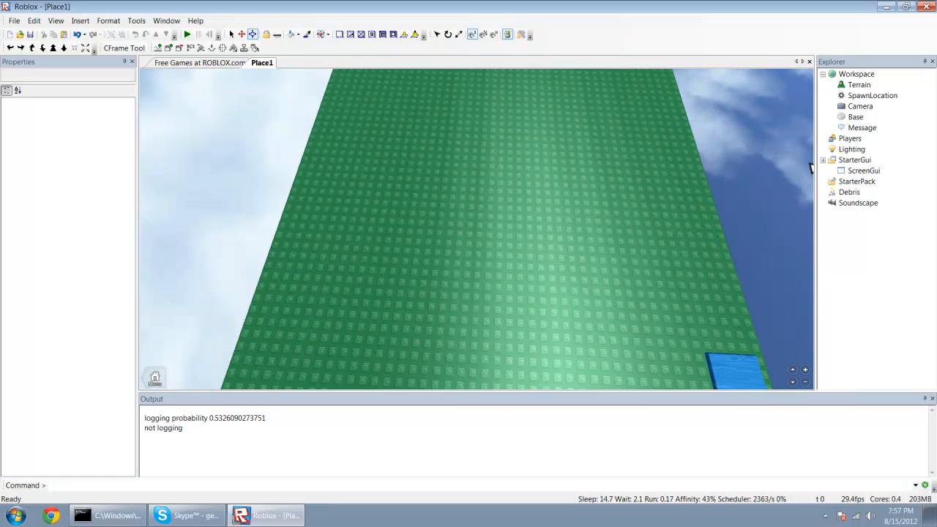
Insert a Frame into the ScreenGui via Insert > Object.
click(864, 170)
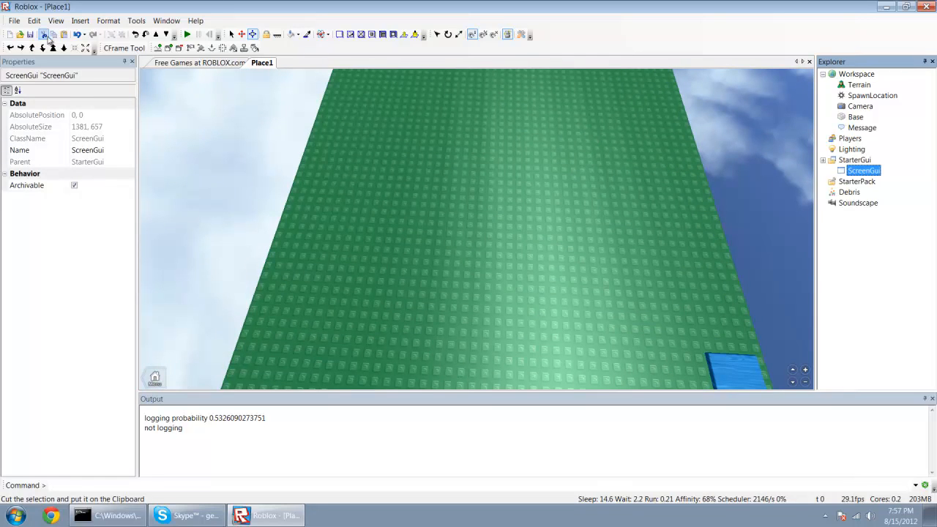
click(80, 20)
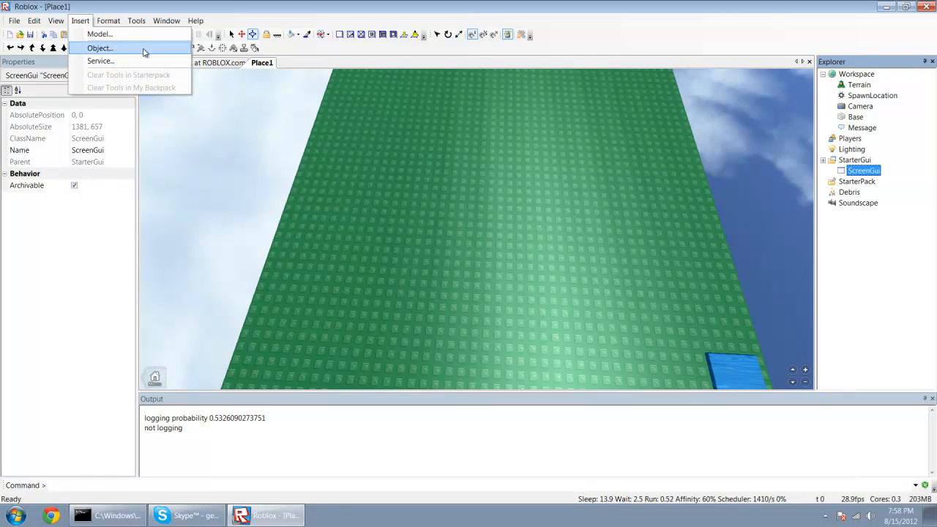
click(100, 46)
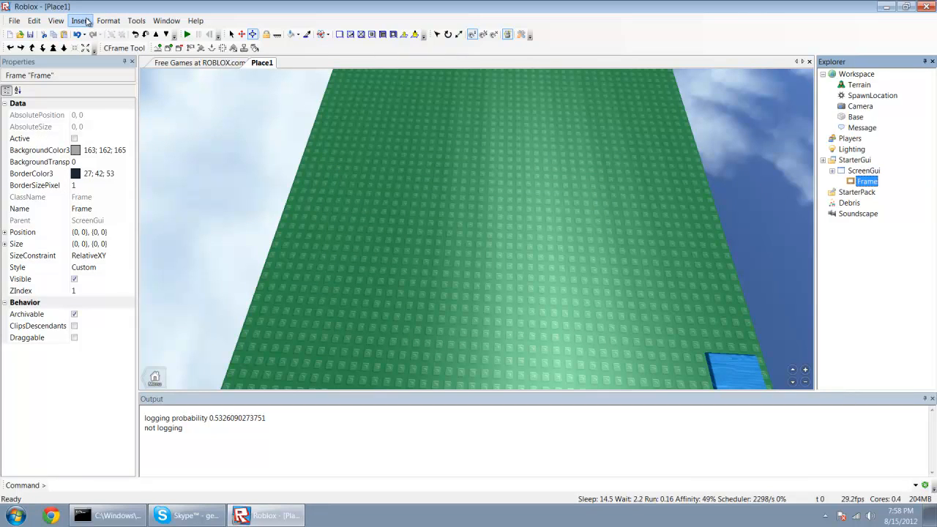
click(81, 21)
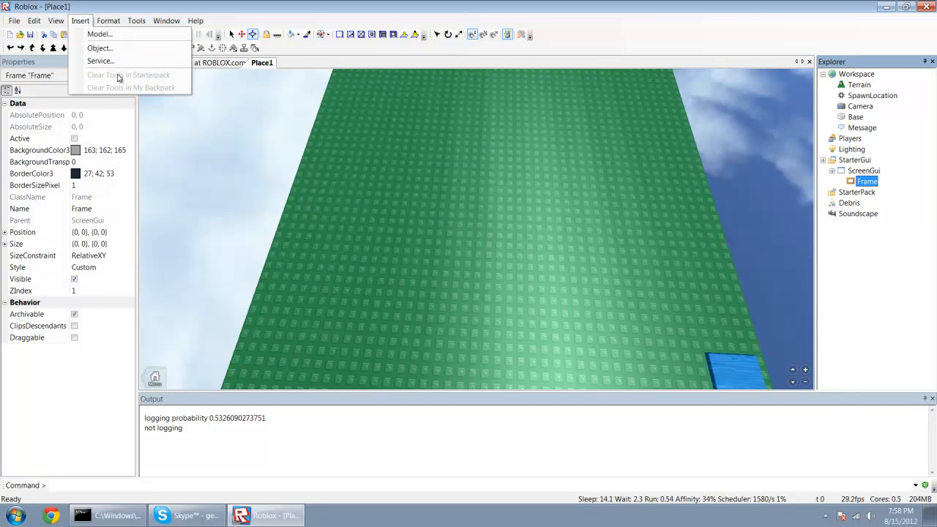
click(99, 47)
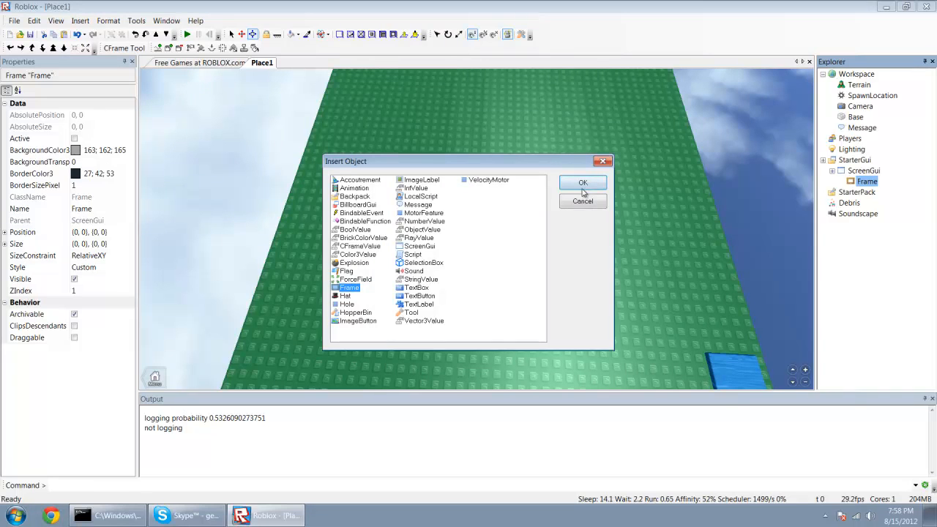
Add a TextLabel and a TextButton inside the Frame.
click(419, 303)
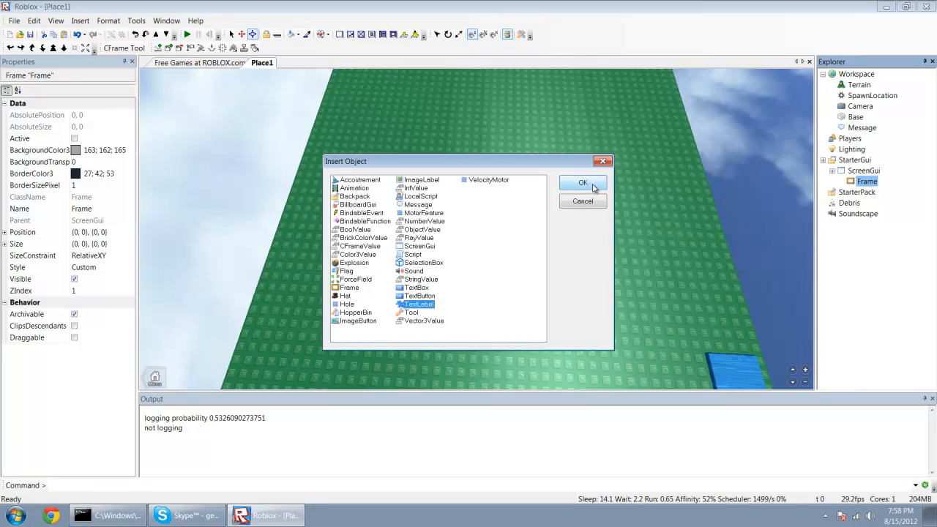
click(583, 181)
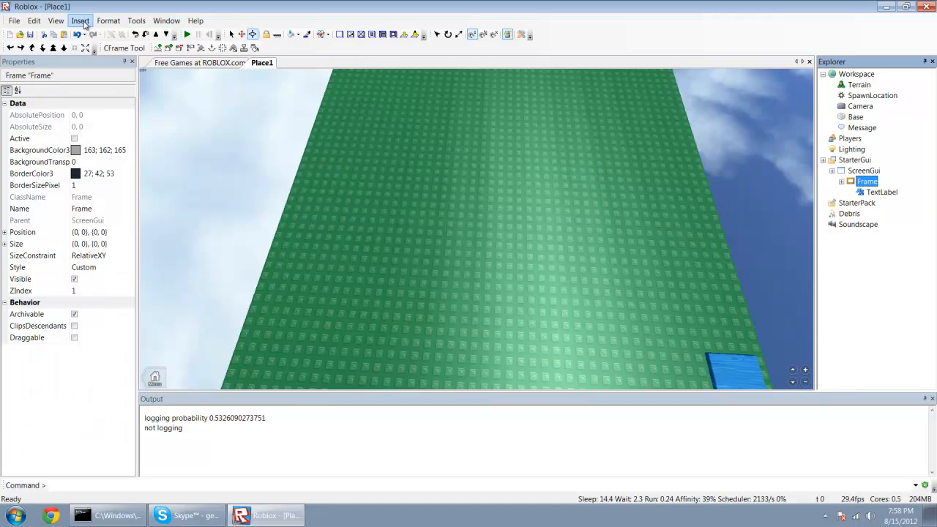
click(79, 20)
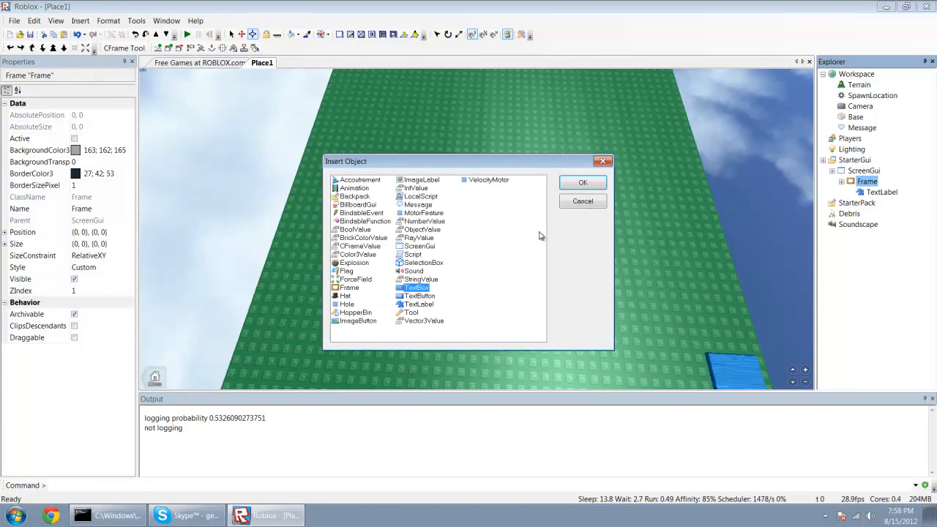
click(582, 182)
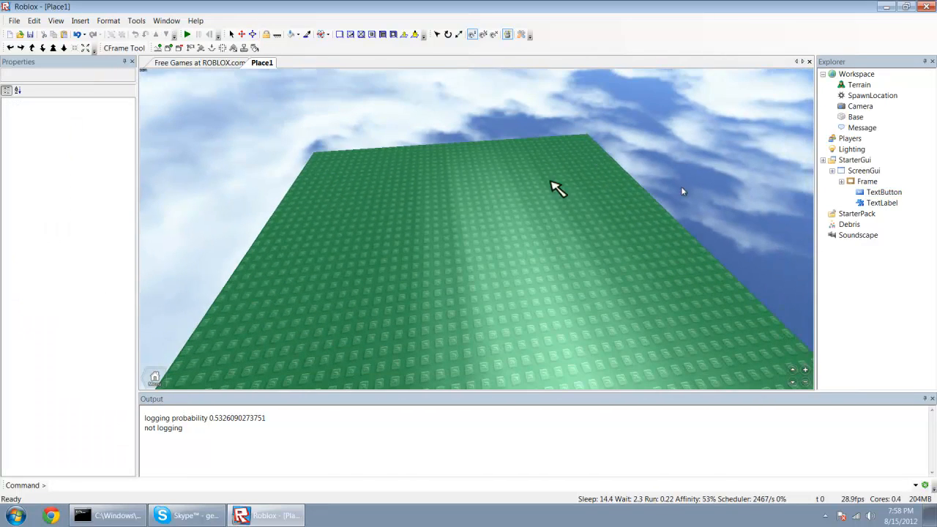
Reset the Frame's Position to 0,0 and give the TextLabel a 250 by 400 size.
click(867, 181)
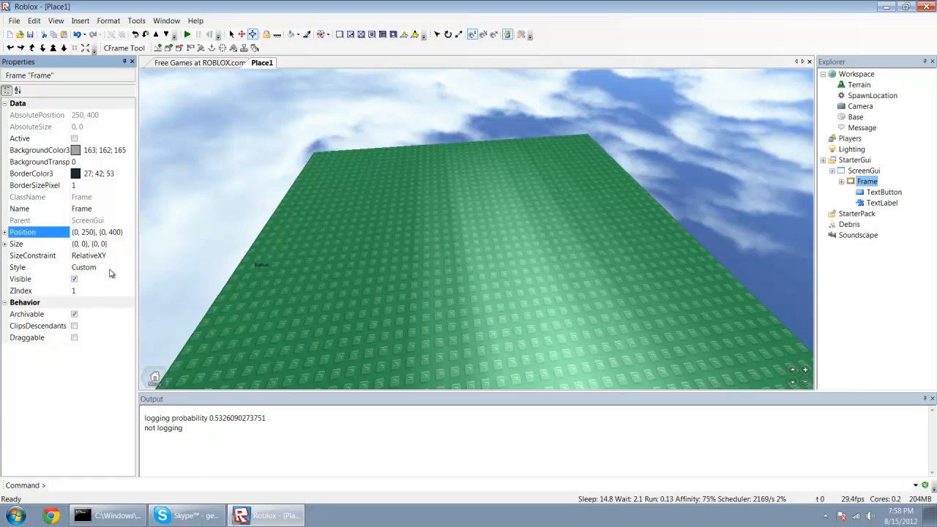
mouse_move(106, 267)
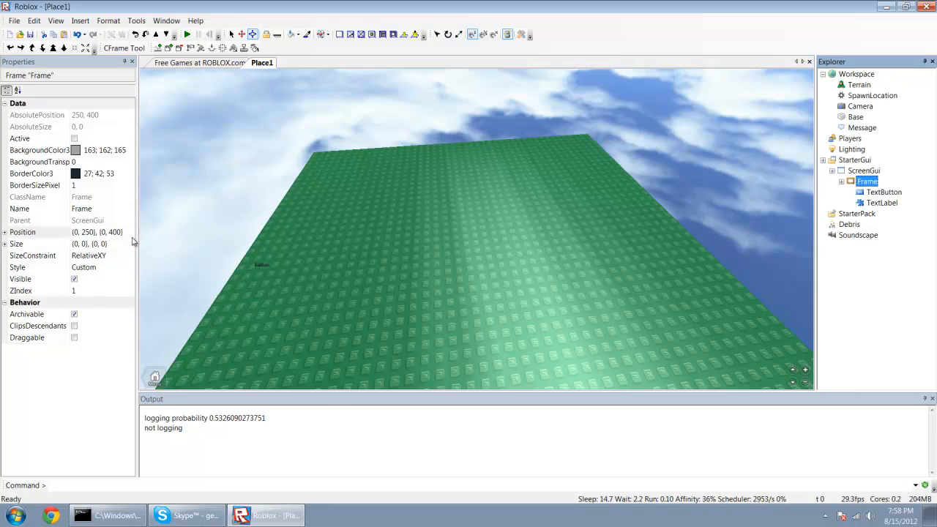
click(97, 231)
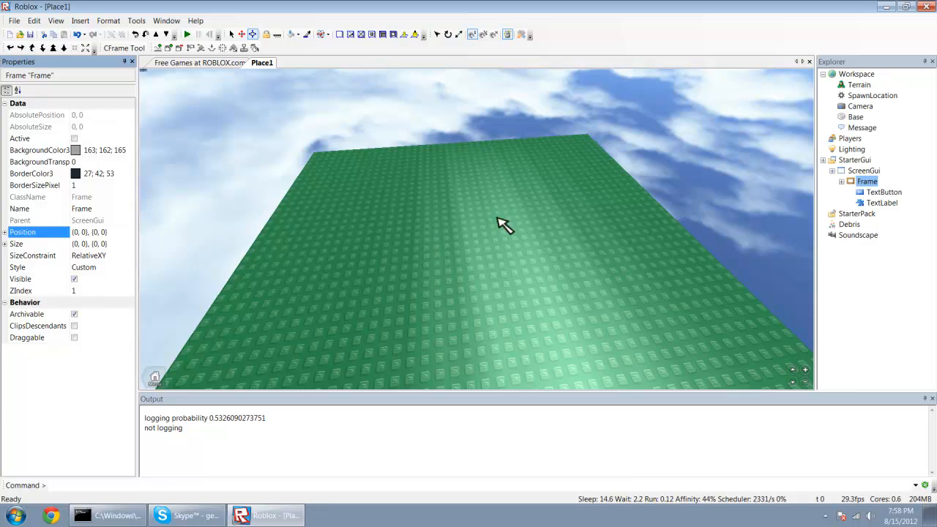
click(883, 202)
text(.4)
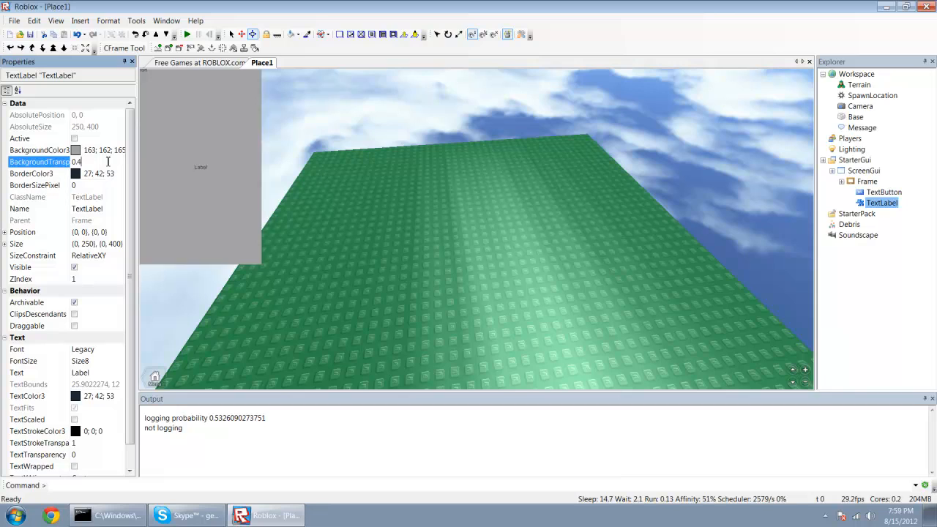
Set the label's BackgroundColor3 to blue with 0.6 transparency.
click(120, 150)
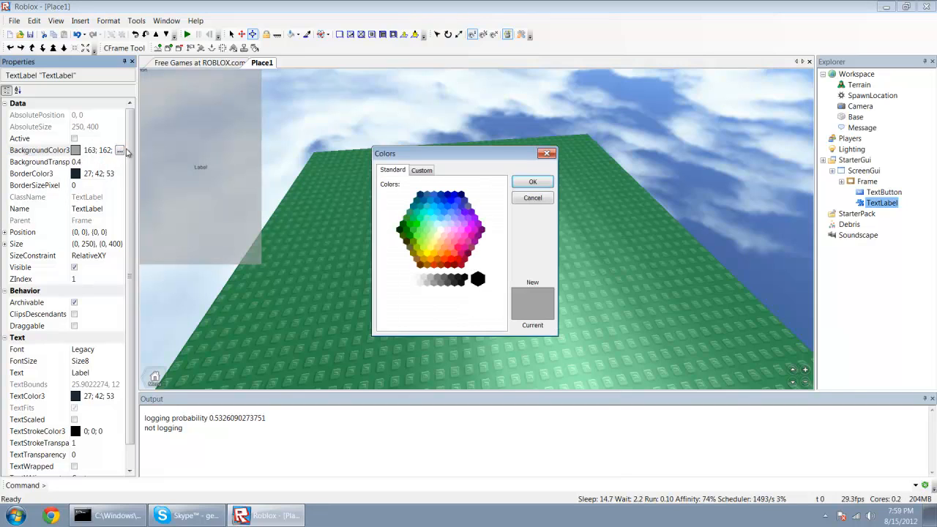
click(449, 205)
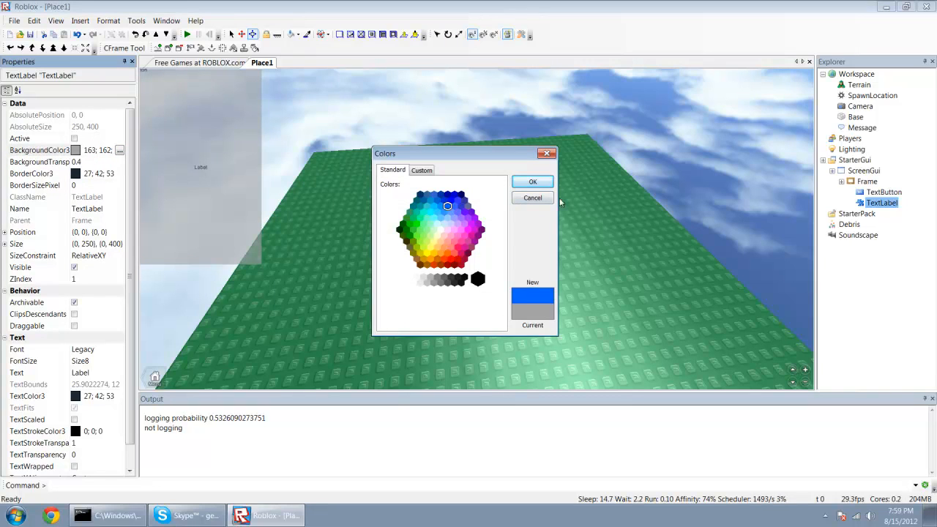
click(533, 182)
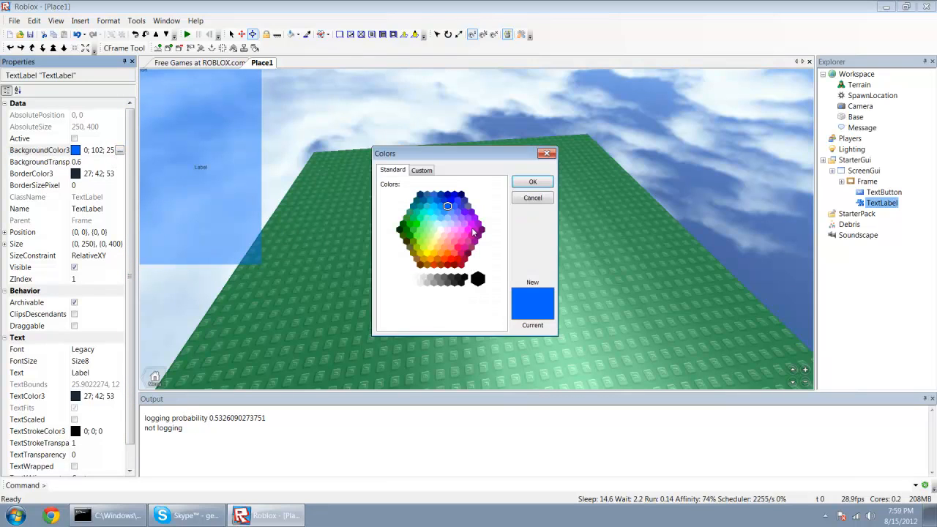
Set the label text to 'Control Panel' in Arial font at Size36.
click(533, 181)
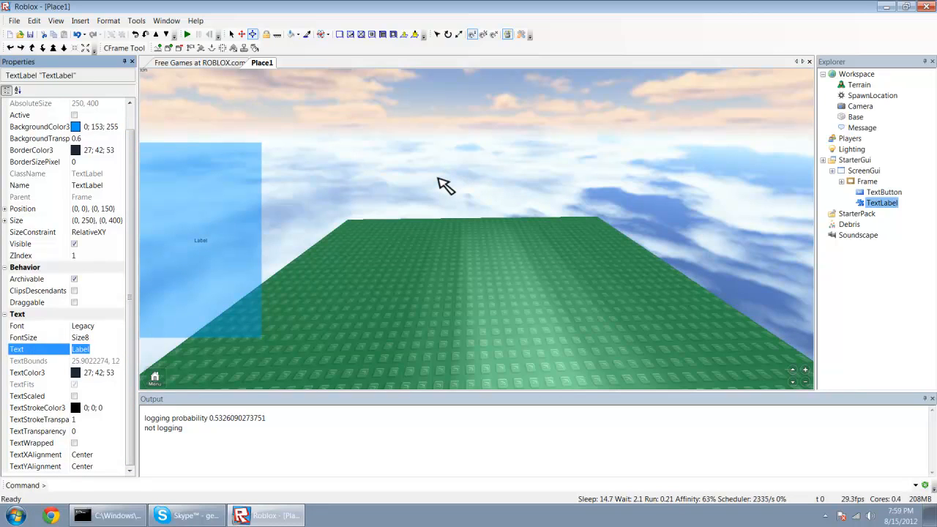
text(Control Pan)
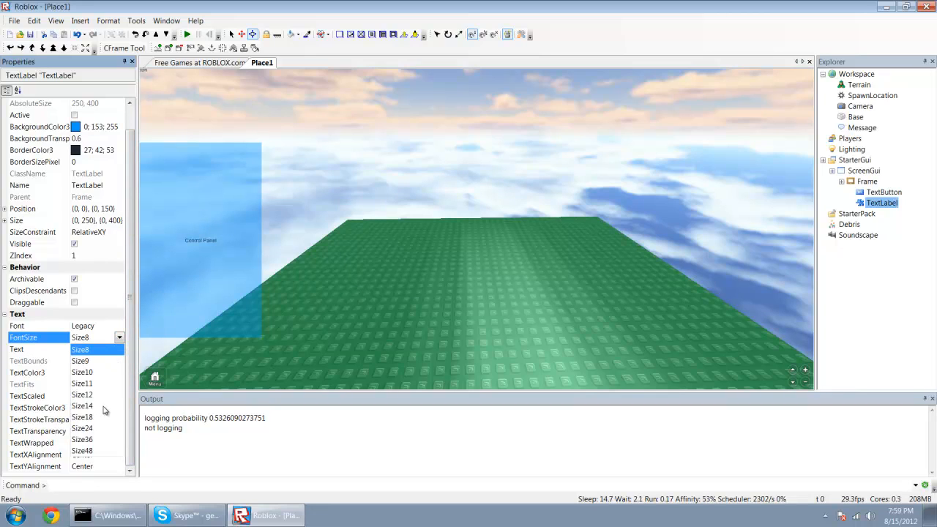
click(82, 417)
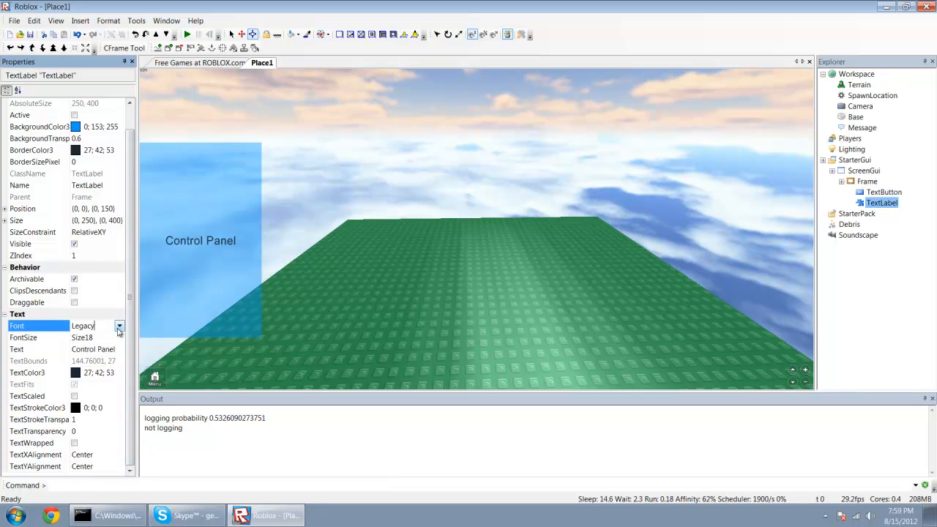
click(95, 325)
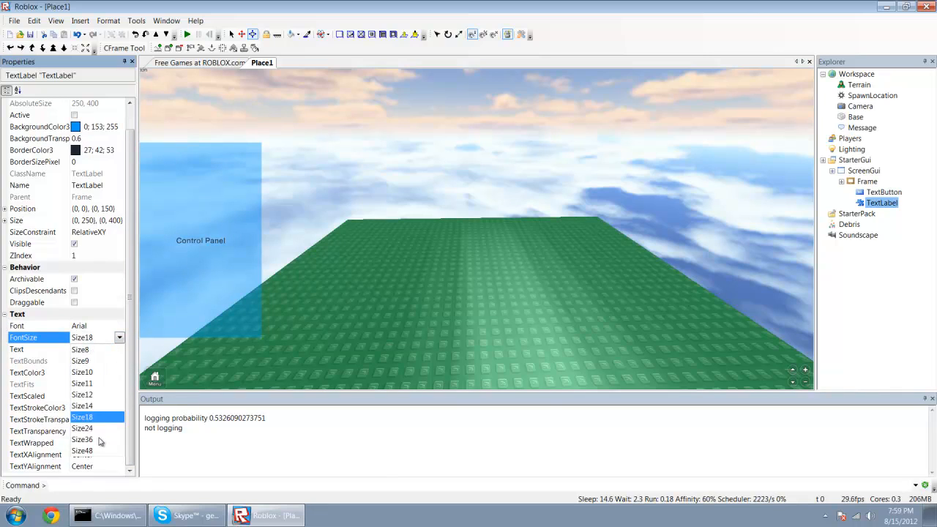
click(82, 439)
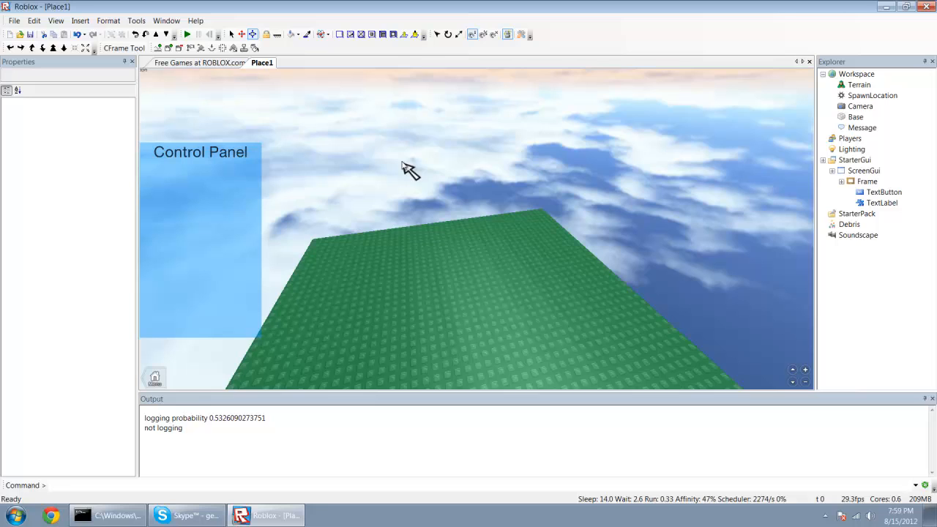
Rename the TextLabel to BG and resize the TextButton inside it to 100.
click(883, 202)
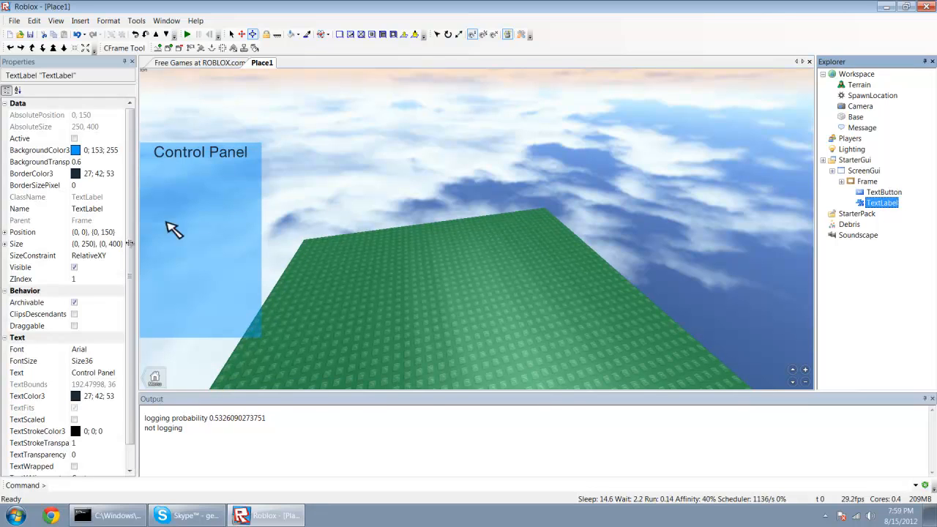
click(88, 208)
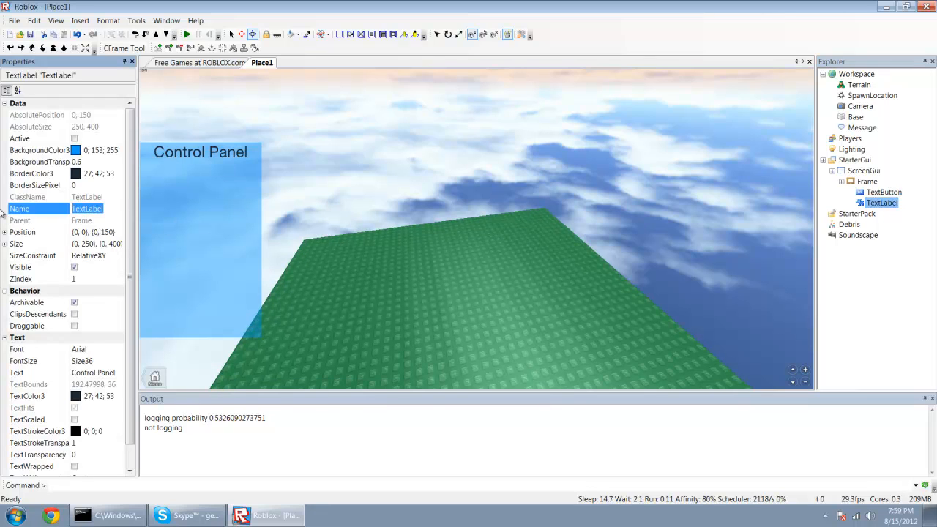
text(BG)
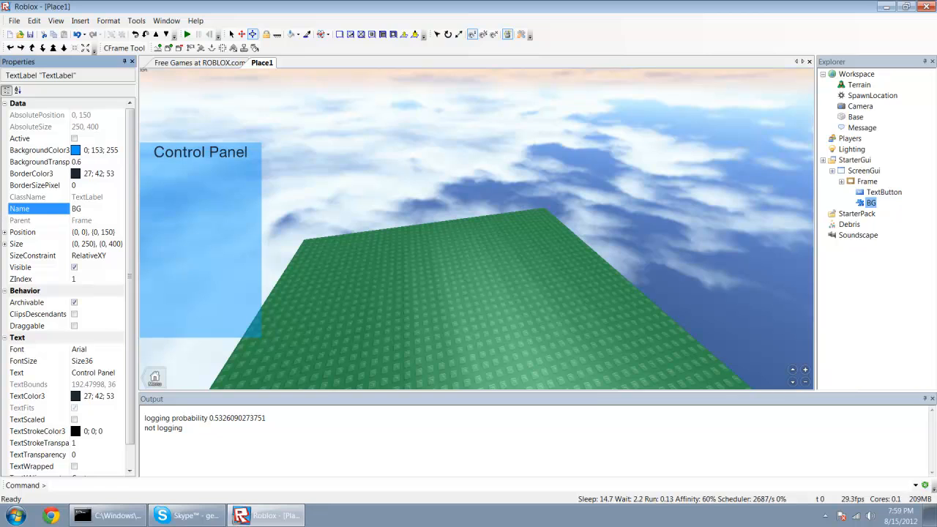
click(885, 192)
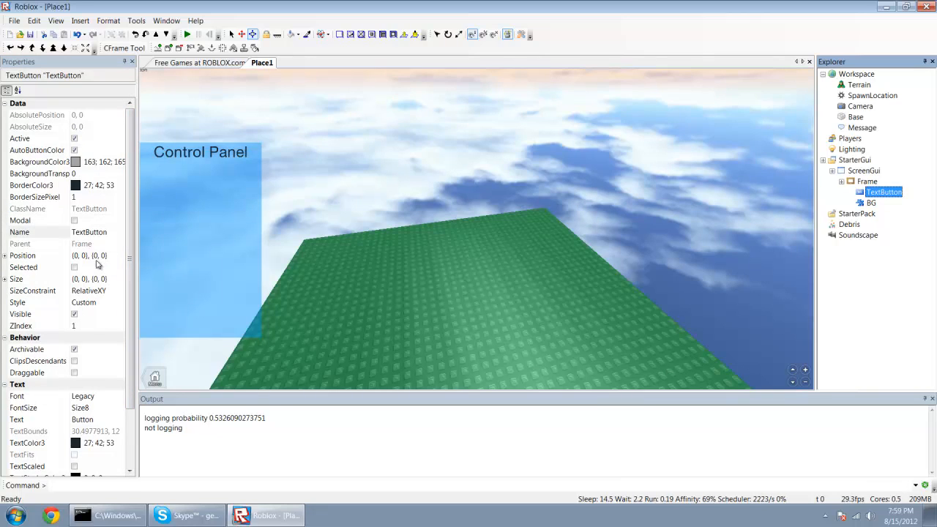
mouse_move(99, 264)
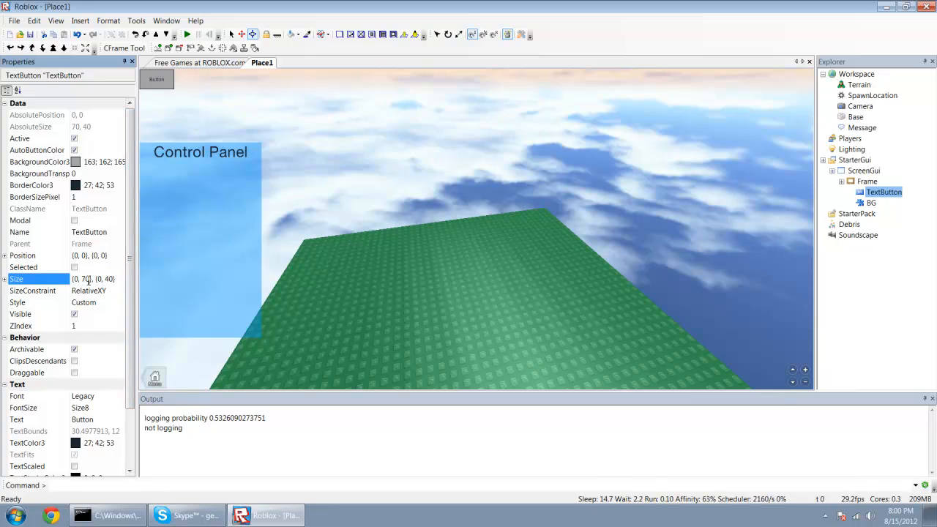
text(100)
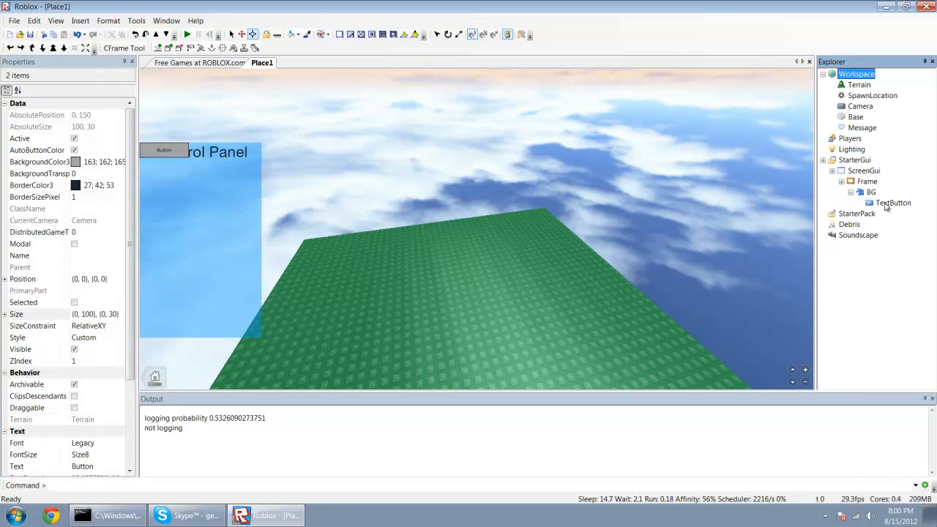
Reposition the TextButton below the Control Panel title and rename it Run.
click(894, 203)
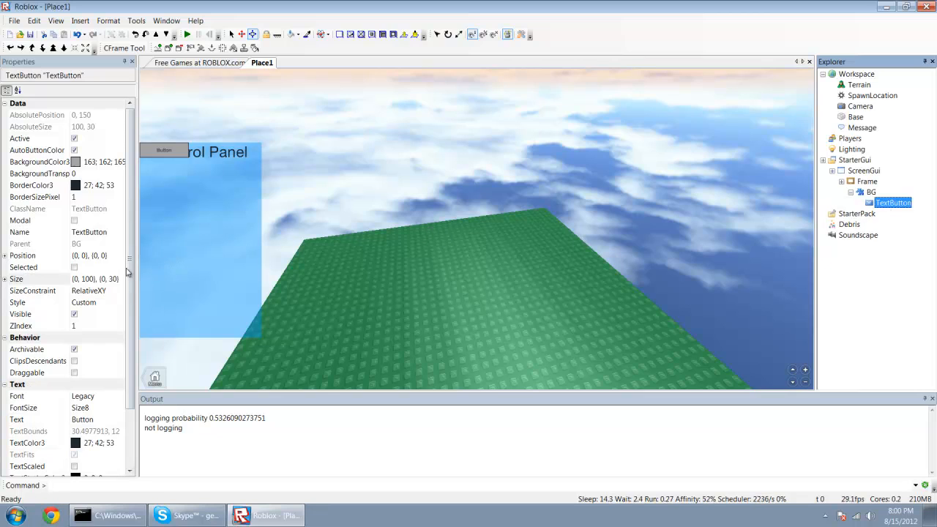
click(41, 254)
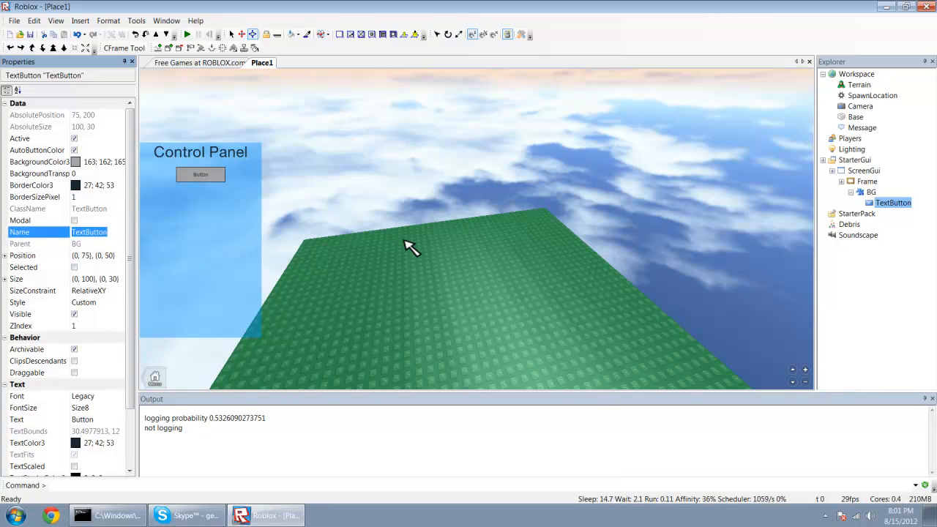
text(Walks)
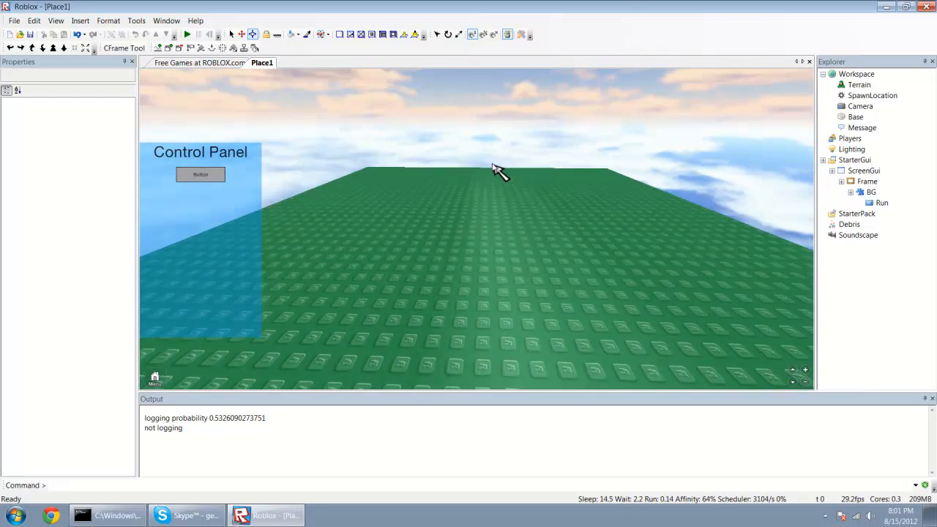
Insert an IntValue under Run and name it IsWalking.
click(882, 202)
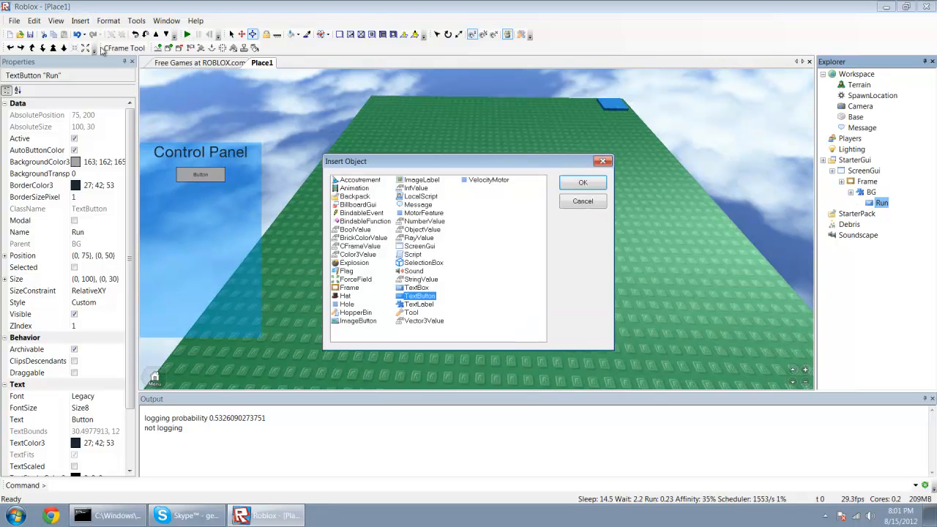
click(583, 182)
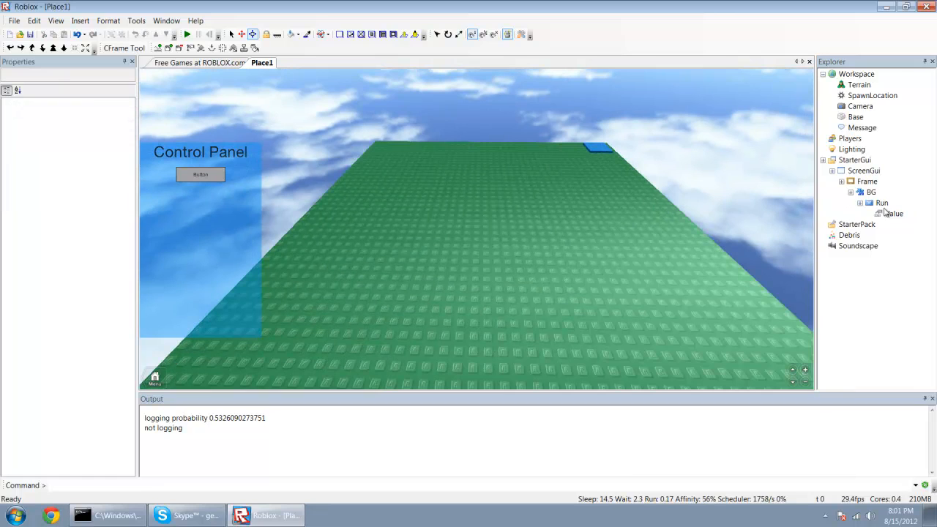
click(894, 214)
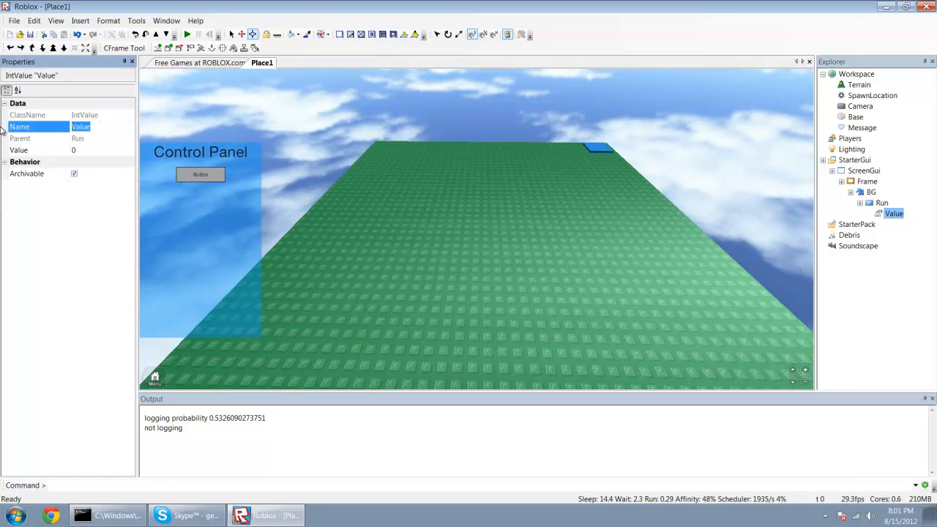
text(Walk)
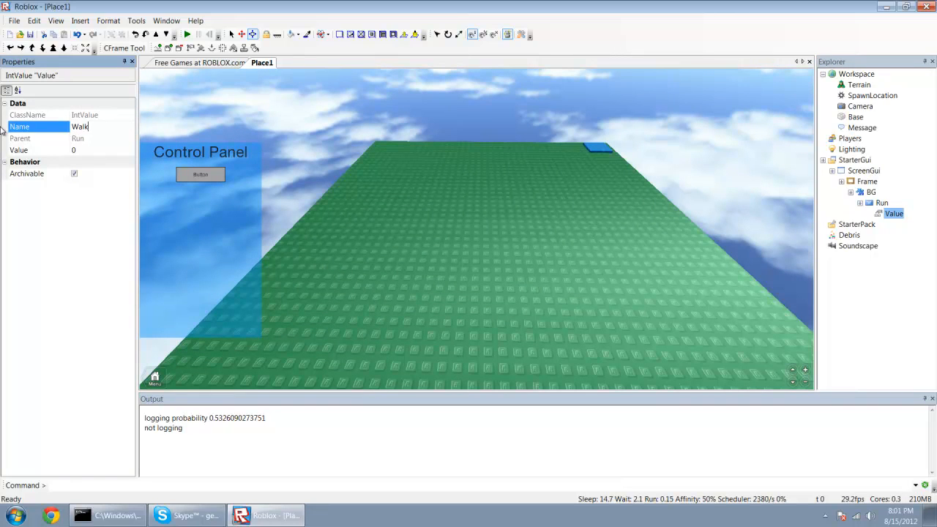
text(IsWalking)
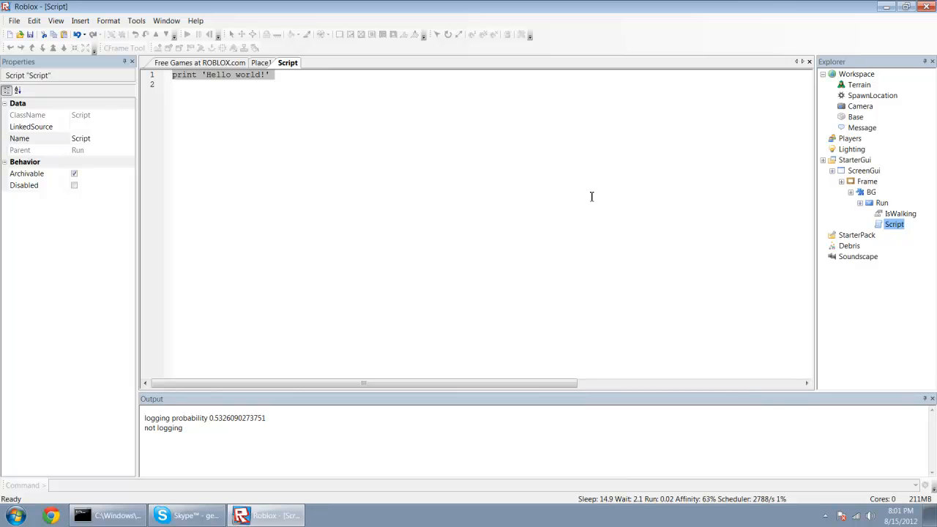
Define function walk() and connect it to script.Parent.MouseButton1Down.
text(function)
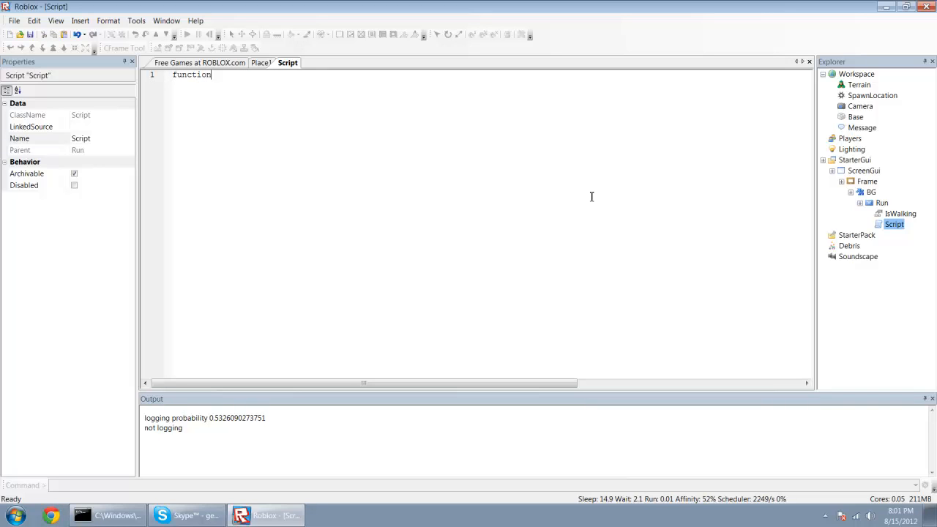
text(w)
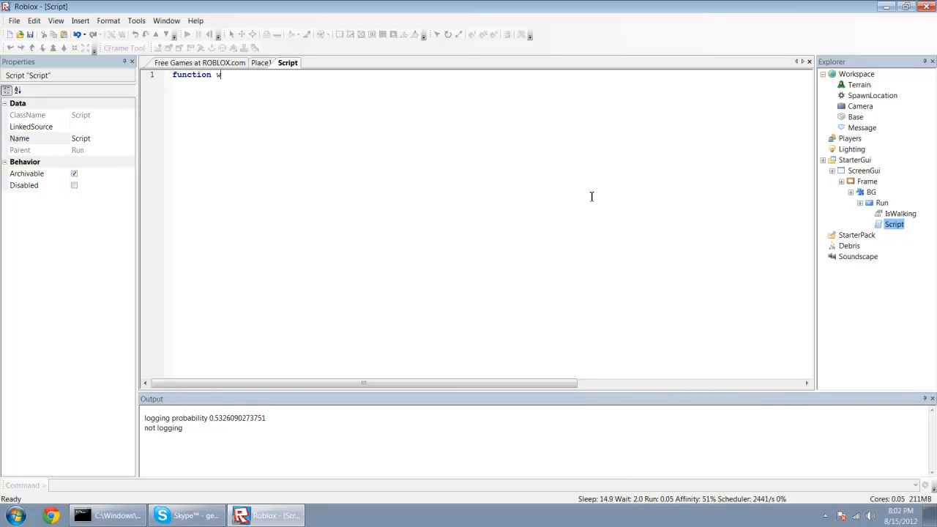
text(alk())
text(script.P)
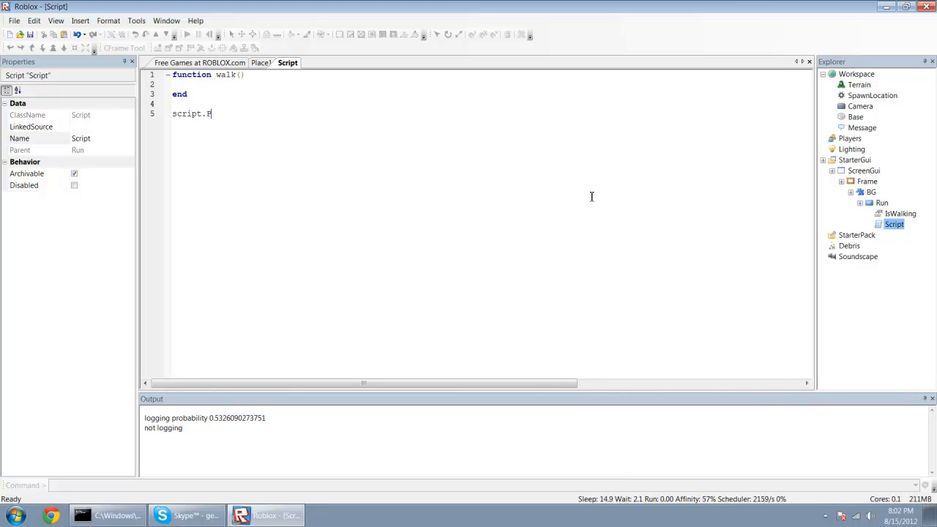
text(arent.MouseButton1Down:connec)
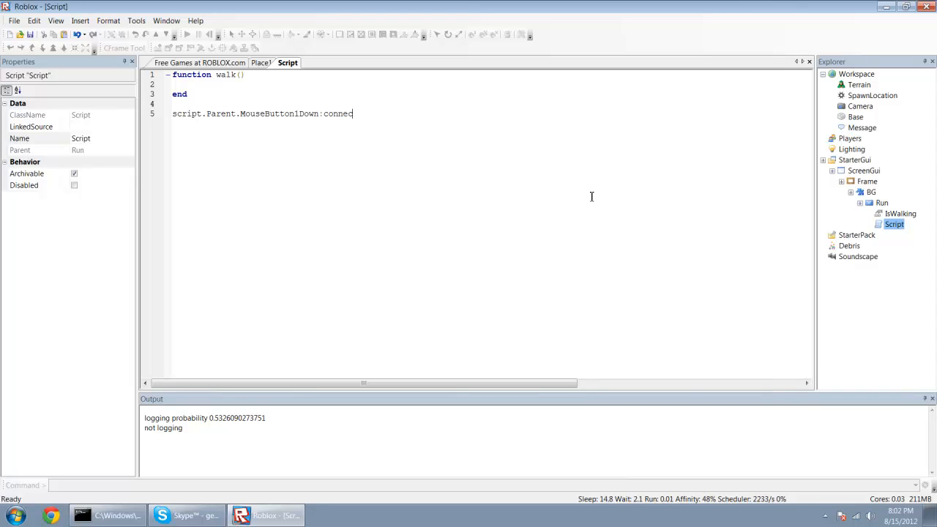
text((wa)
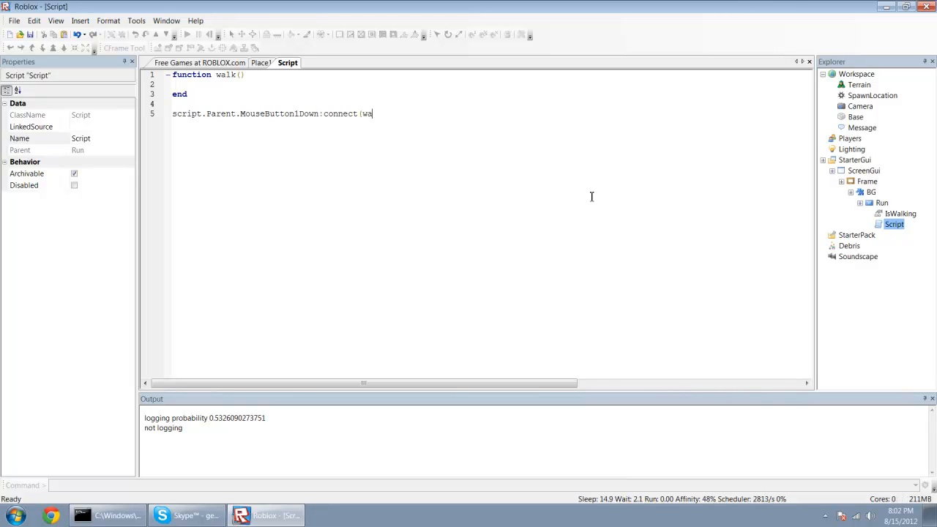
text(lk))
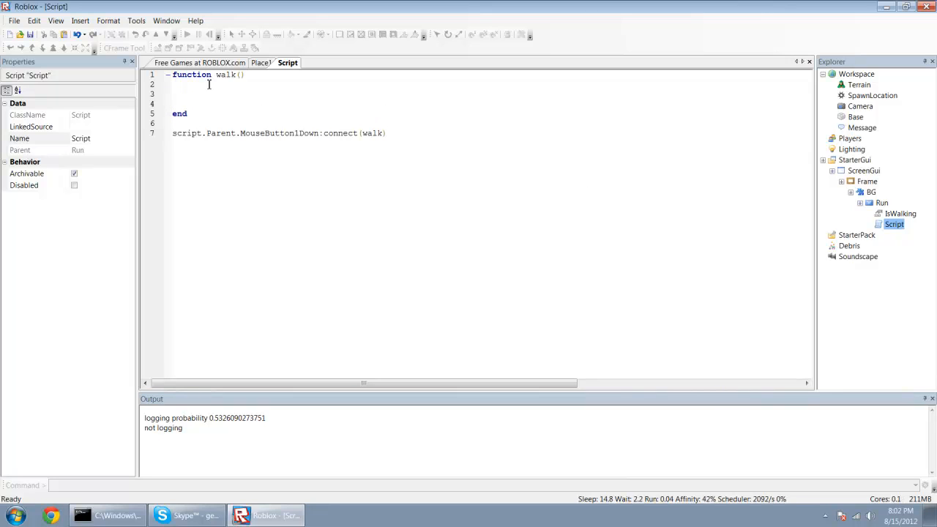
Add an 'if script.Parent.IsWalking == 0 then' block referencing script.Parent.Parent.Parent.
click(901, 214)
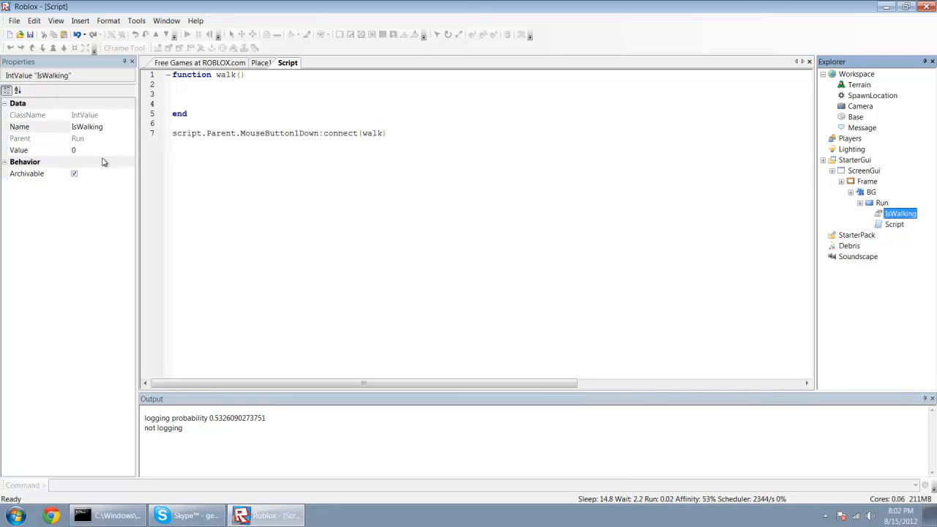
mouse_move(94, 155)
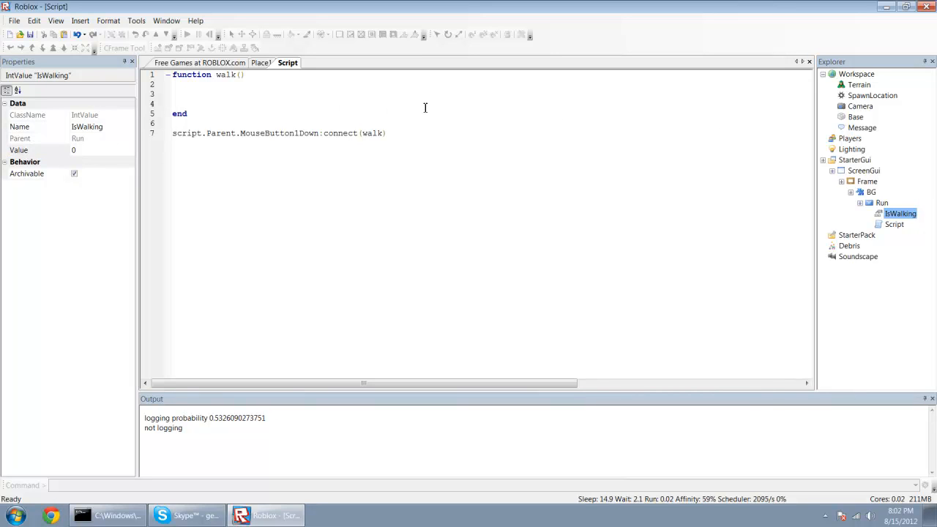
text(if script.Parent)
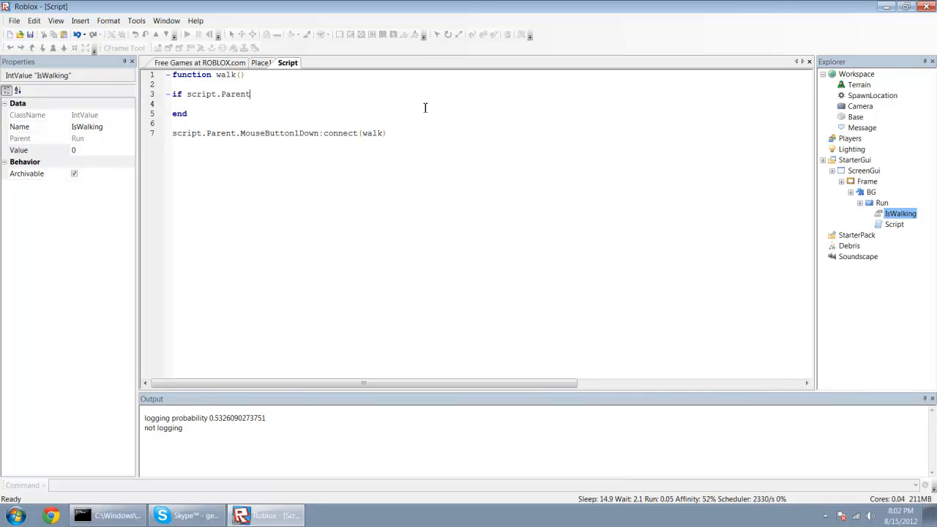
text(.IsWalking ==)
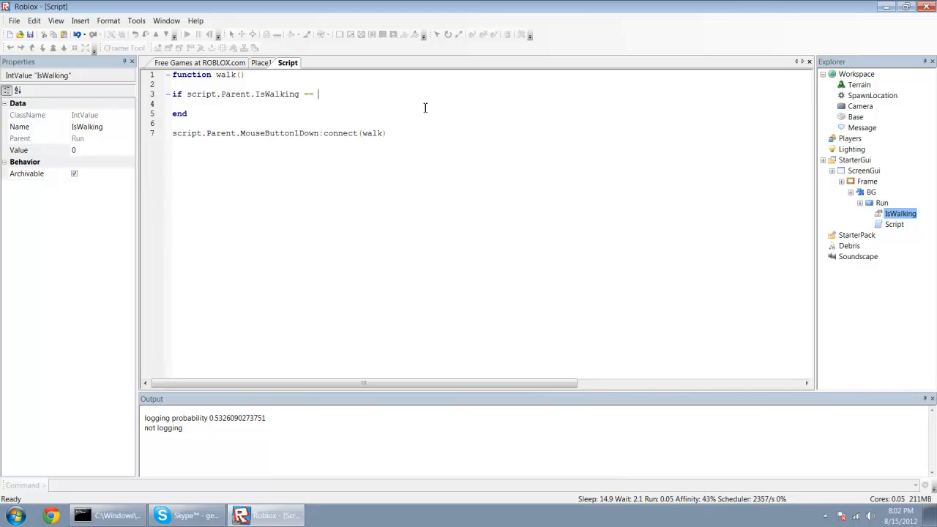
text(0 then)
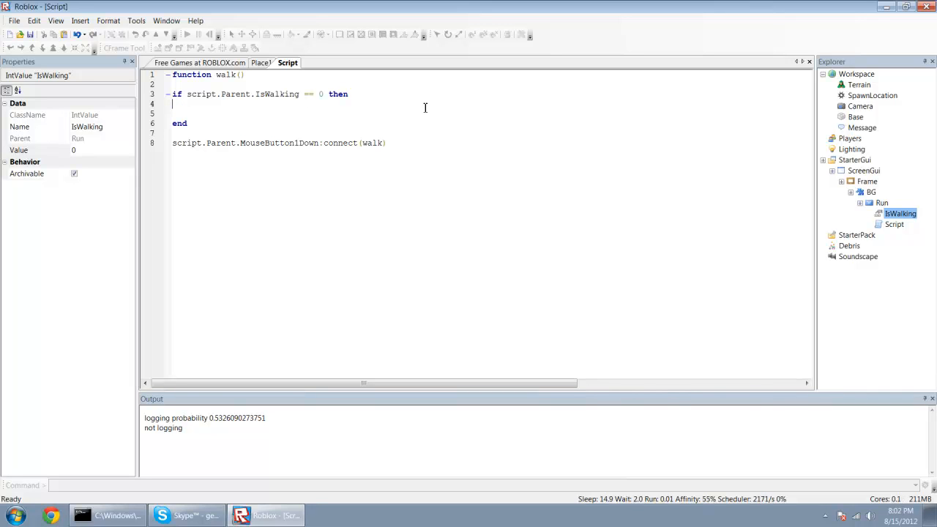
text(s)
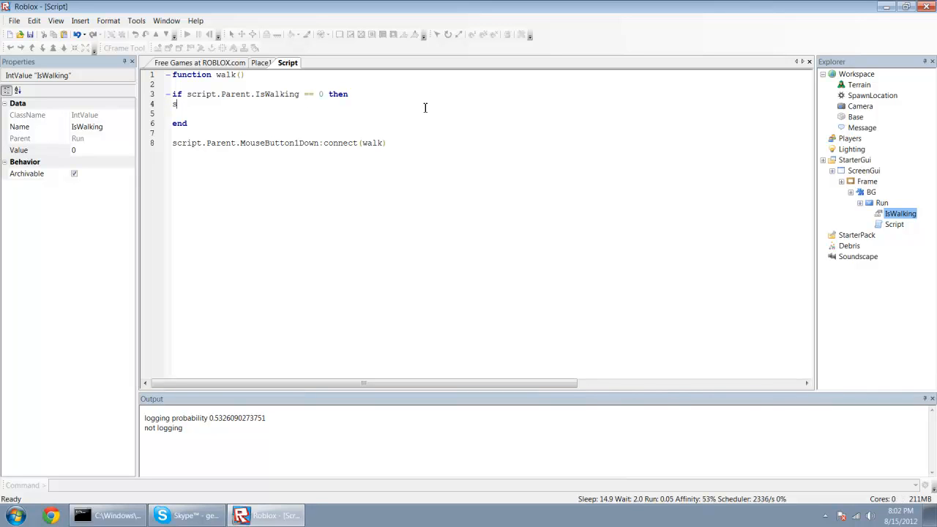
text(cript.Parent.Parent.Parent.)
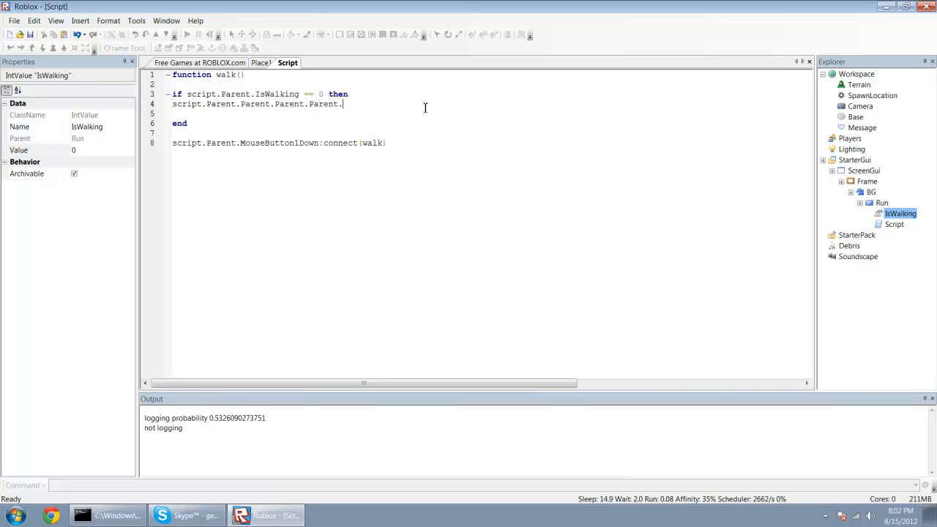
text(Parent)
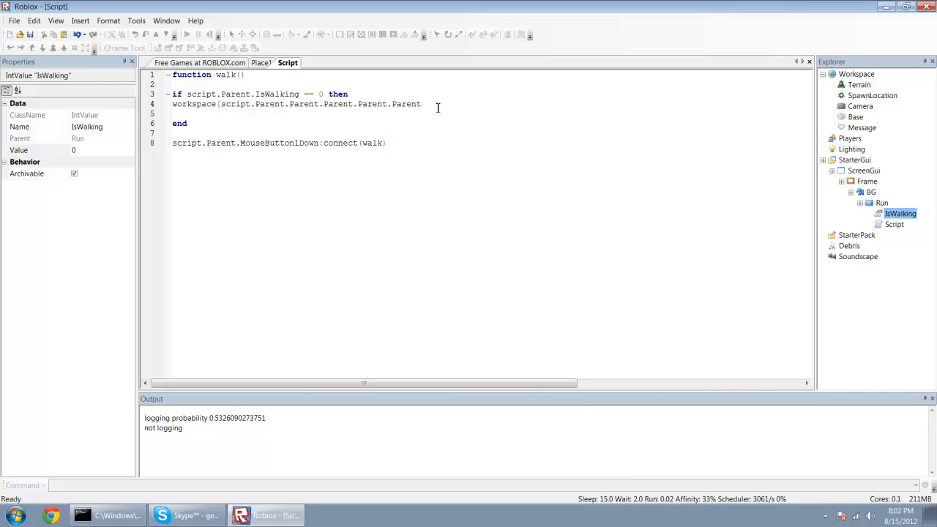
text(.Name].)
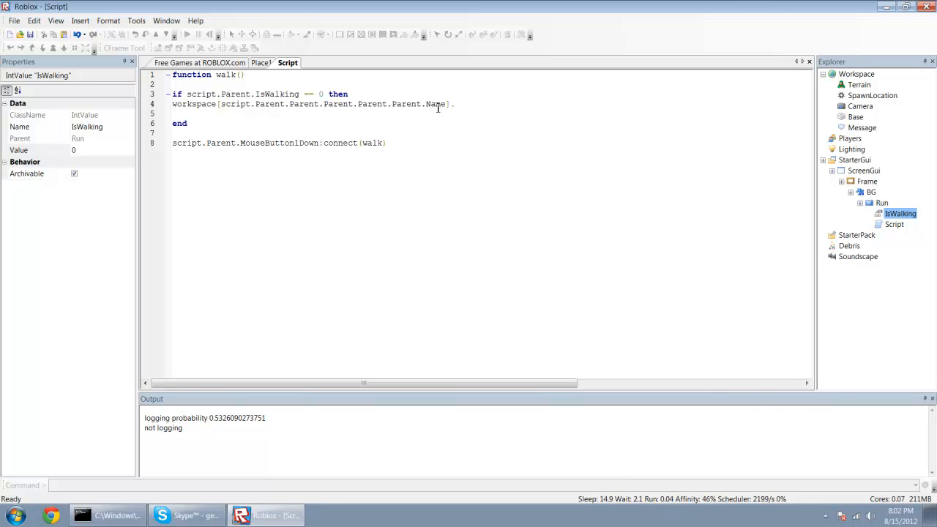
key(ctrl+a)
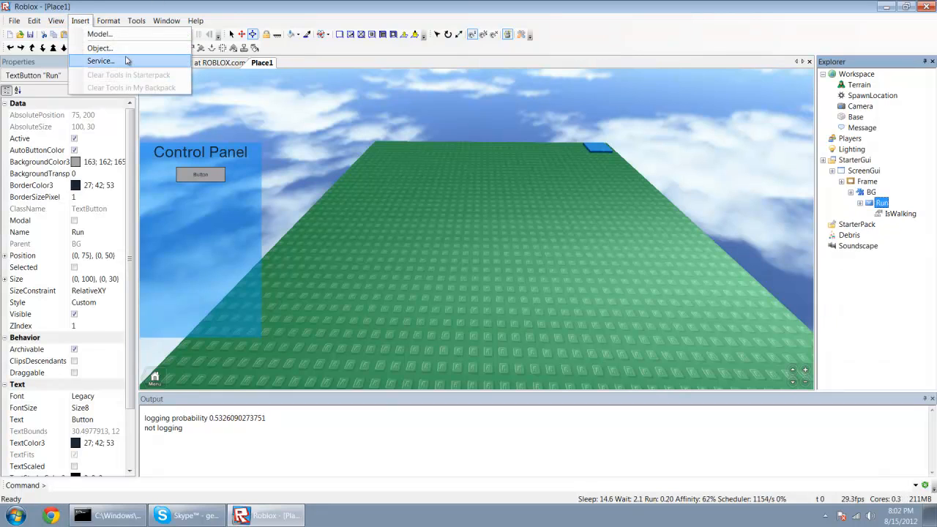
Insert a LocalScript under the Run button.
click(100, 47)
text(function walk()
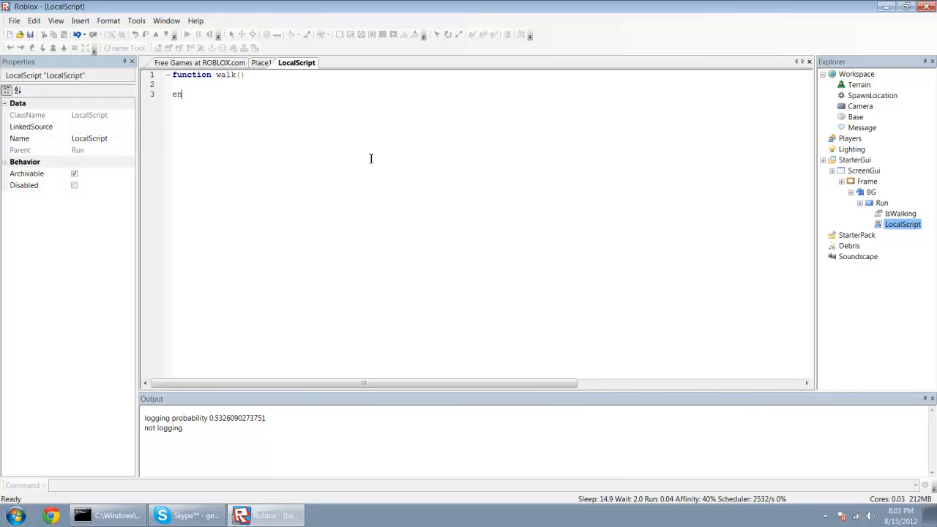
Connect walk to MouseButton1Down and add 'if script.Parent.IsWalking == 0 then'.
text(script.Parent)
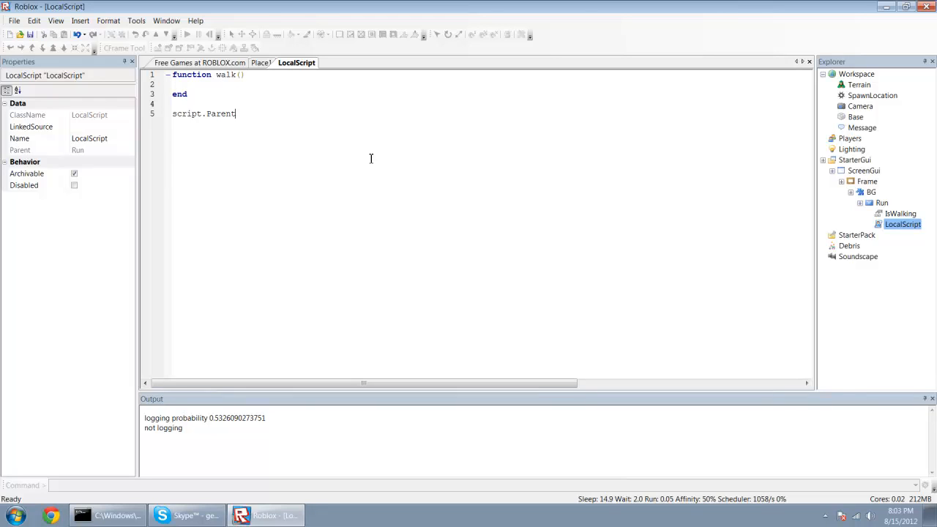
text(.MouseButton1)
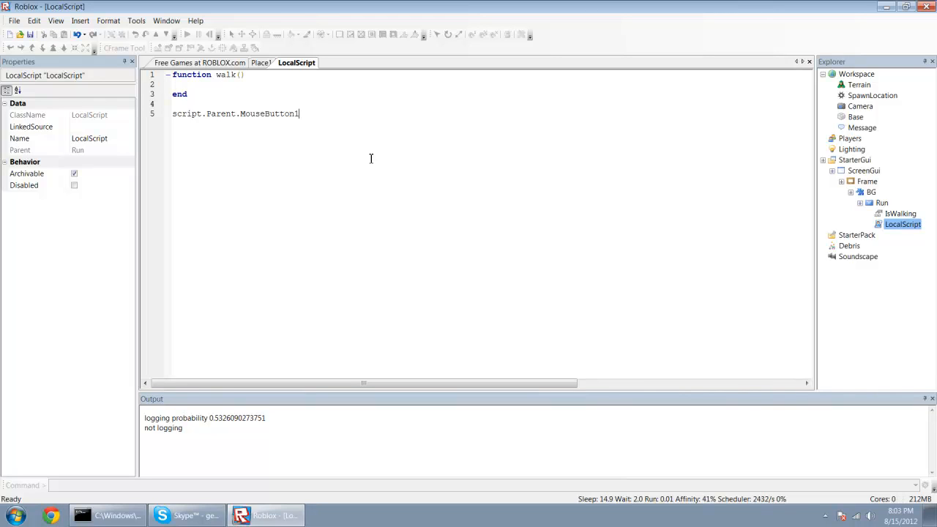
text(Down:connect)
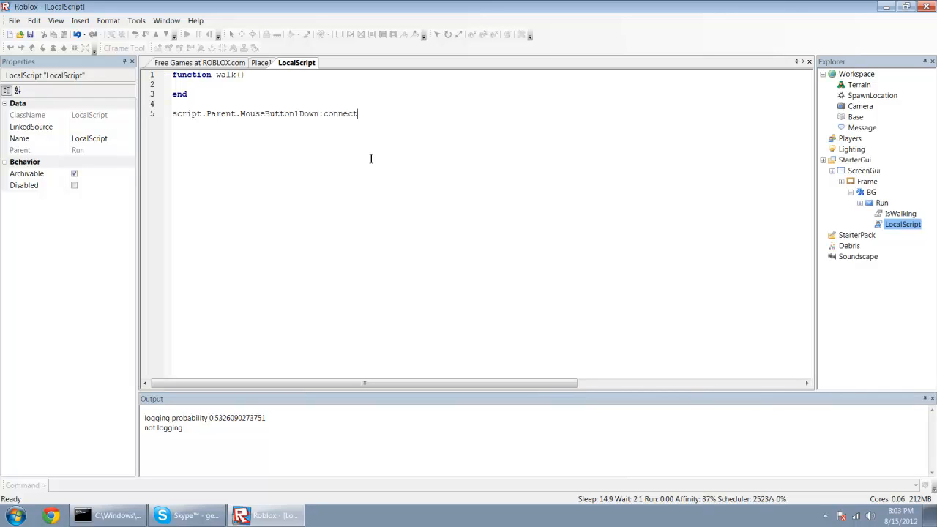
text((walk)
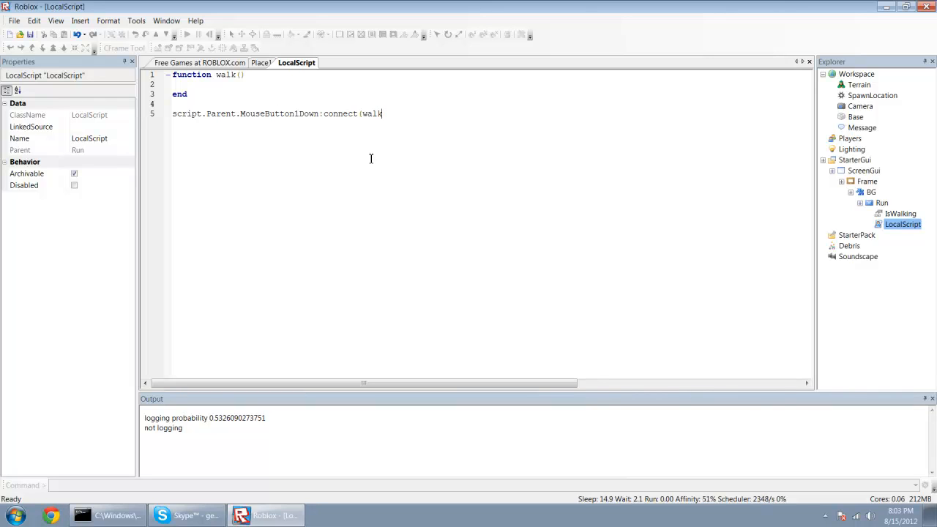
text())
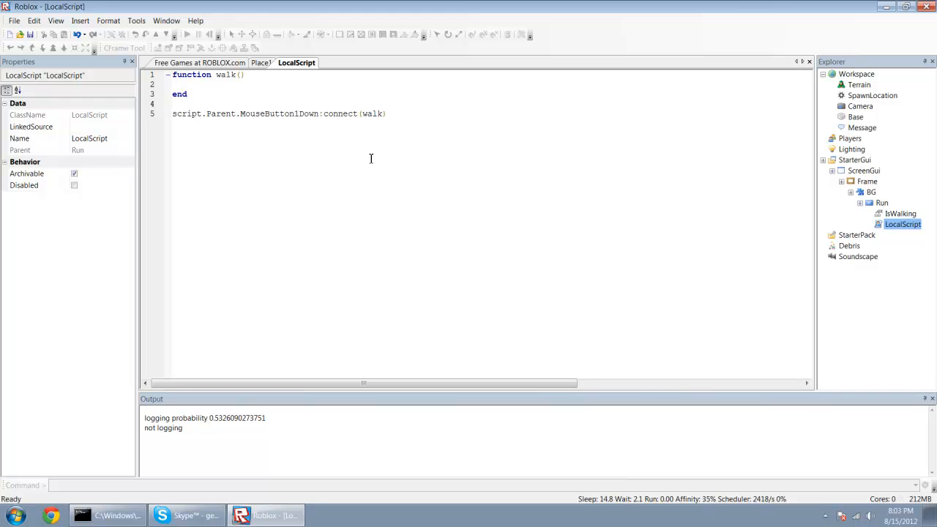
text(if script.Parent)
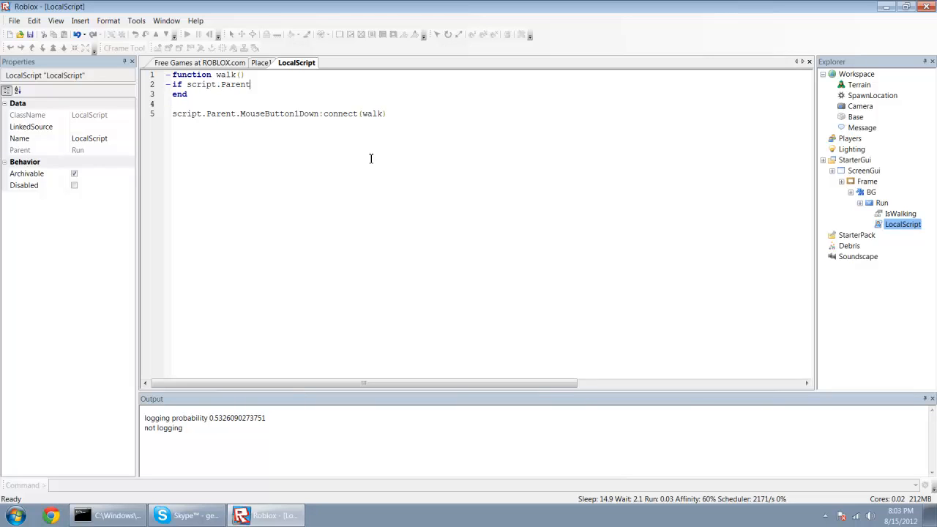
text(.IsWalking.Value ==)
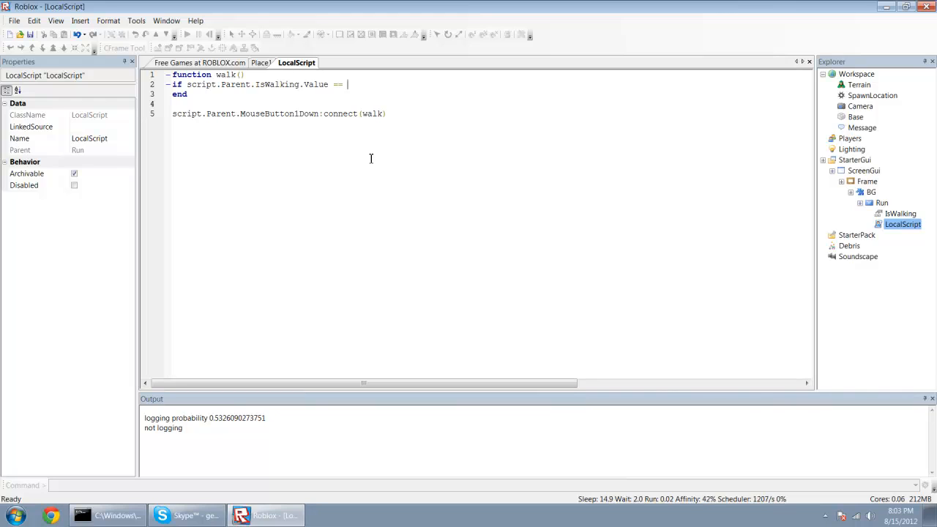
text(0 then)
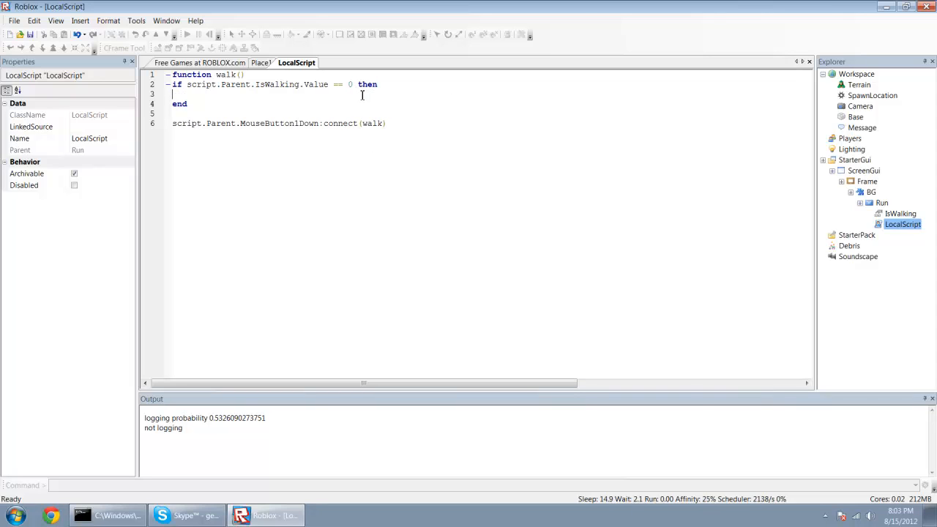
Change the check to IsWalking.Value, set it to 1 and assign LocalPlayer's WalkSpeed.
drag(187, 84, 352, 83)
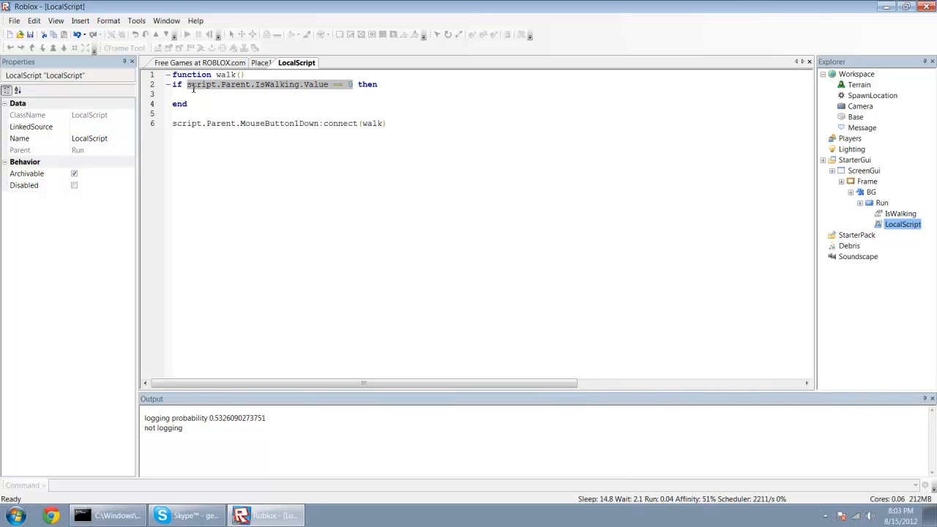
text(script.Parent.IsWalking.Value ==)
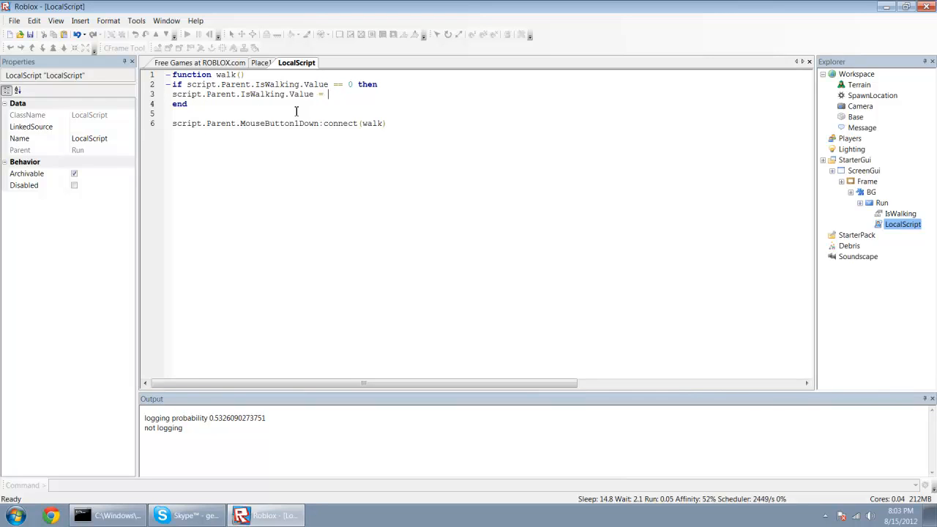
text(1)
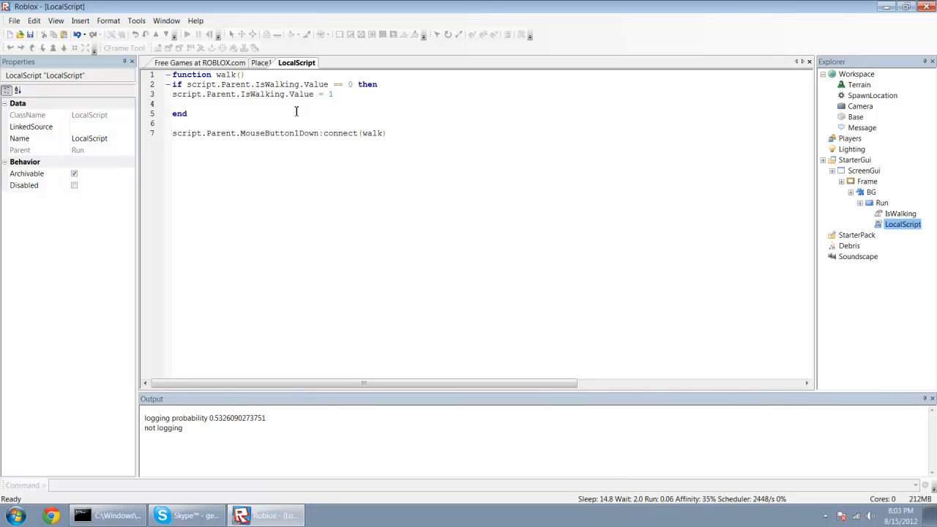
text(workspace)
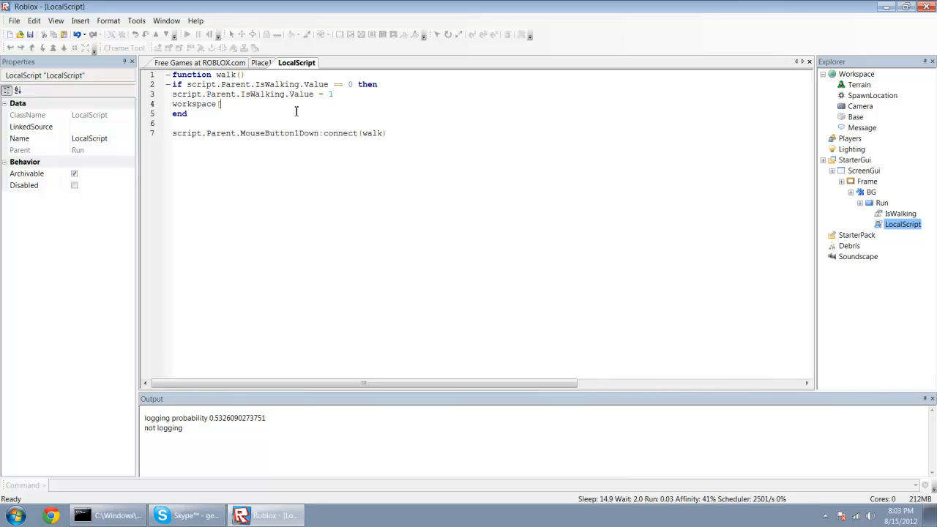
text([Local)
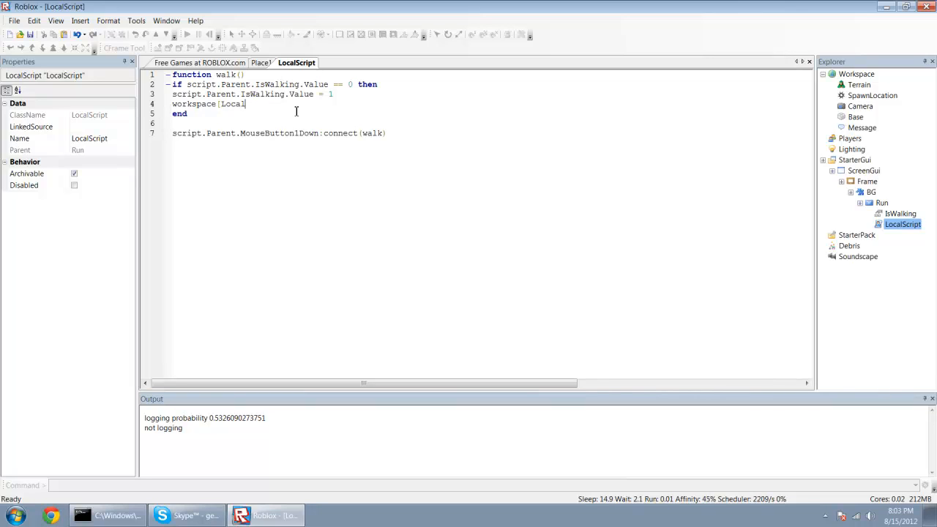
text(Player.WalkSpeed =)
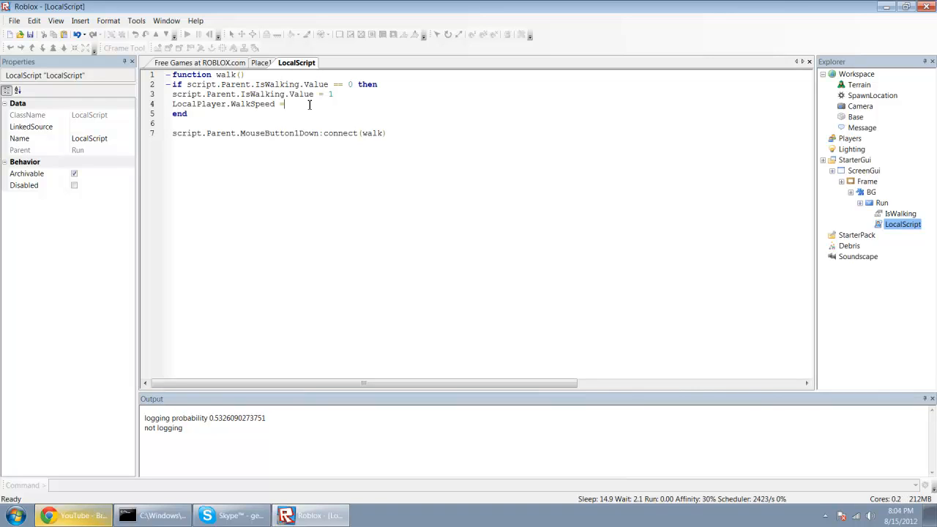
text(5)
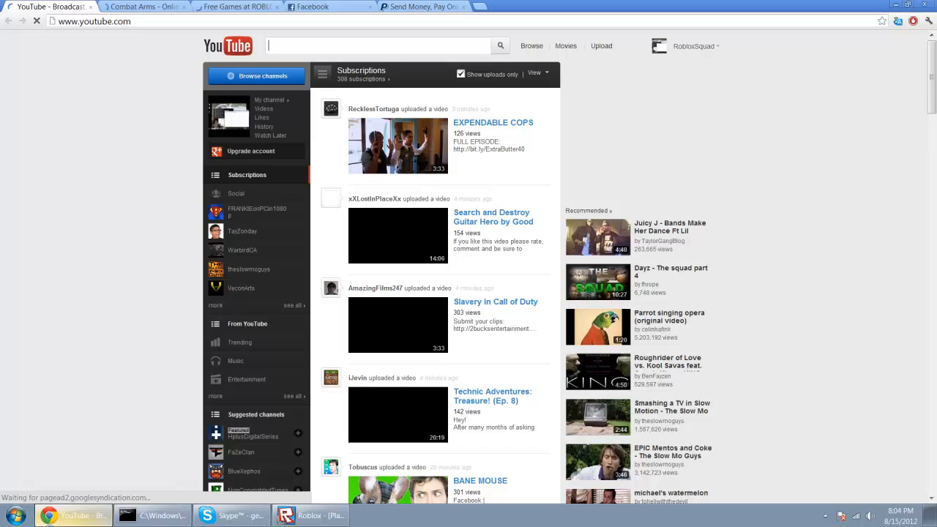
Search 'roblox localscript' in Chrome, view the LocalScript wiki page, then return to Studio.
click(422, 6)
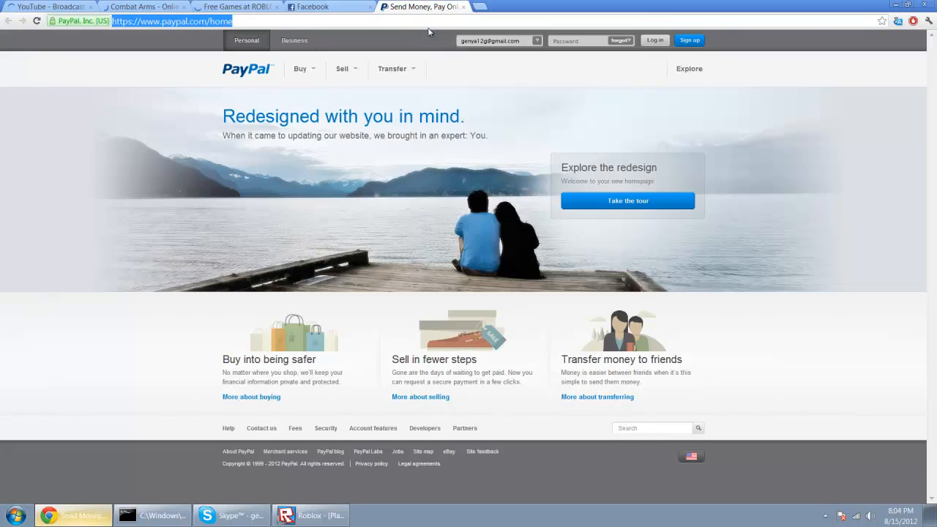
text(roblox lo)
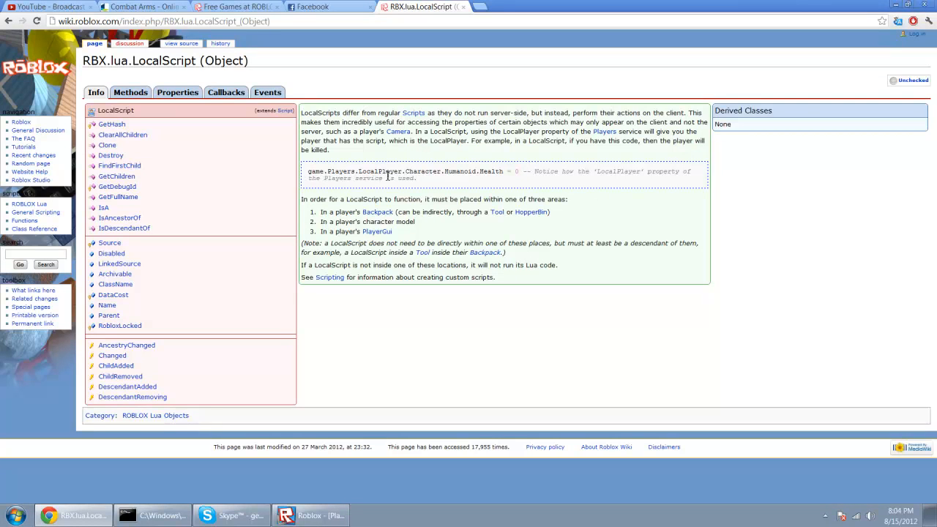
click(286, 516)
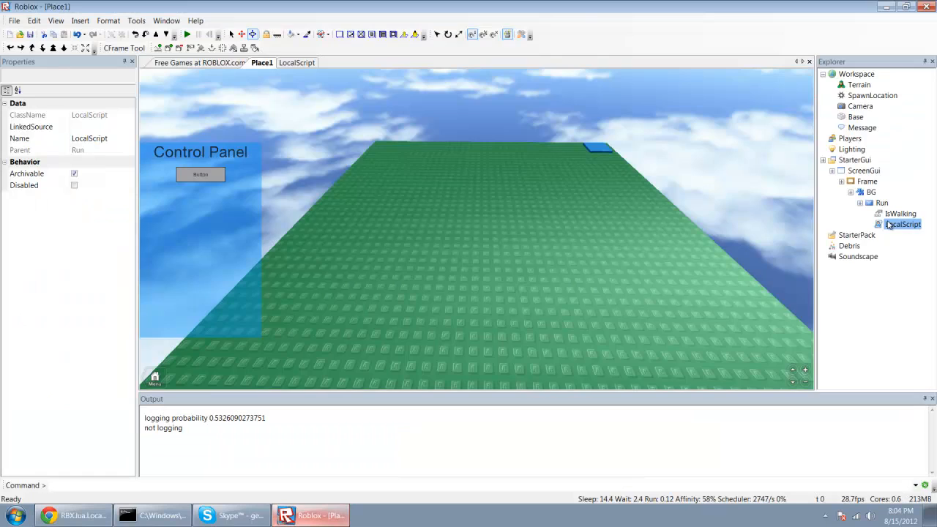
Make walk() set game.Players.LocalPlayer.Character.WalkSpeed to 25 in the LocalScript.
double_click(902, 224)
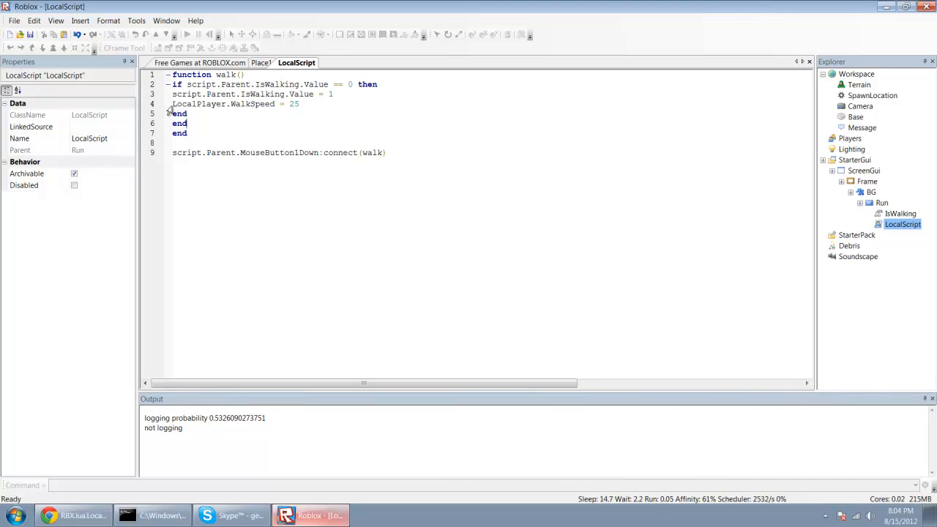
text(ga)
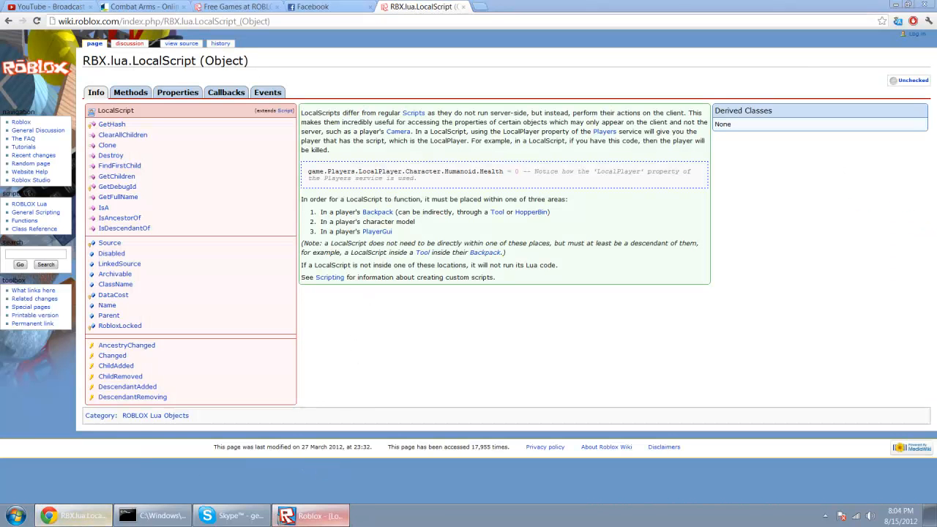
click(286, 515)
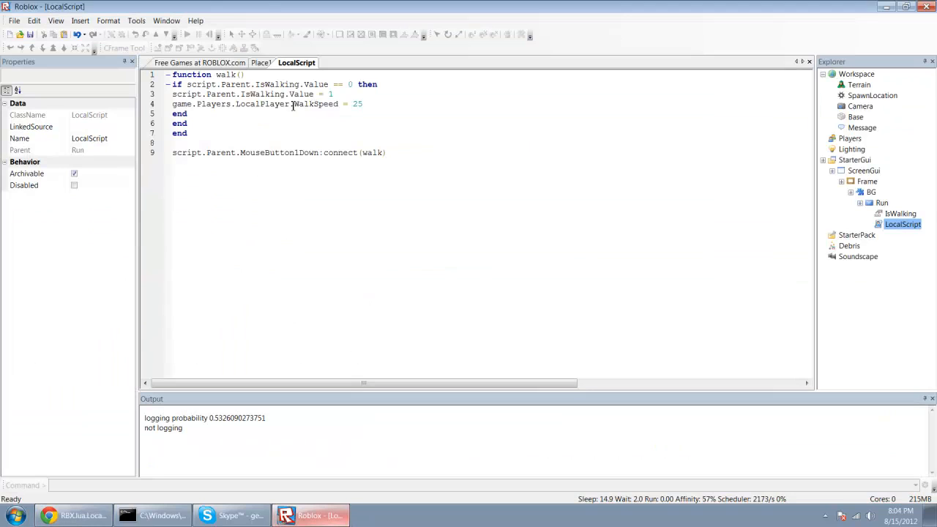
text(.Character.)
text(else)
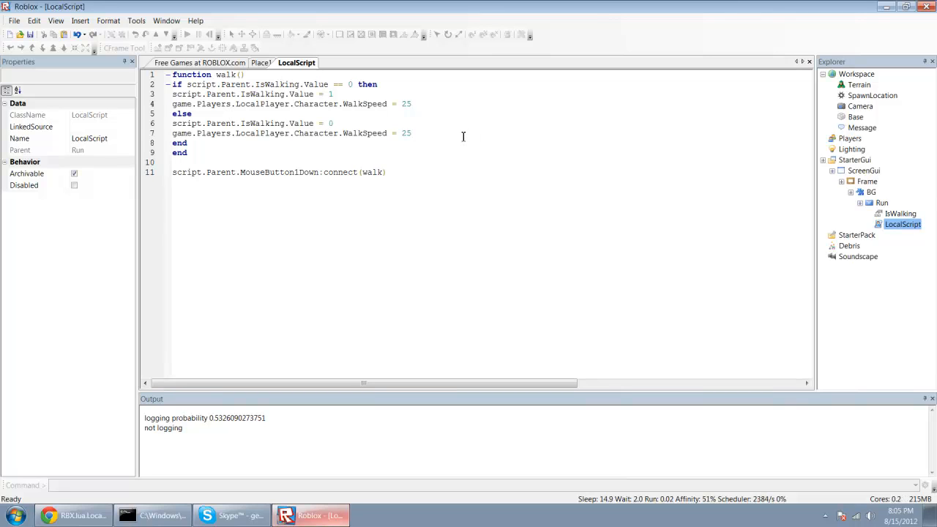
Add the else branch with WalkSpeed 16 and script.Parent.Text labels 'Walk' and 'Run'.
text(16)
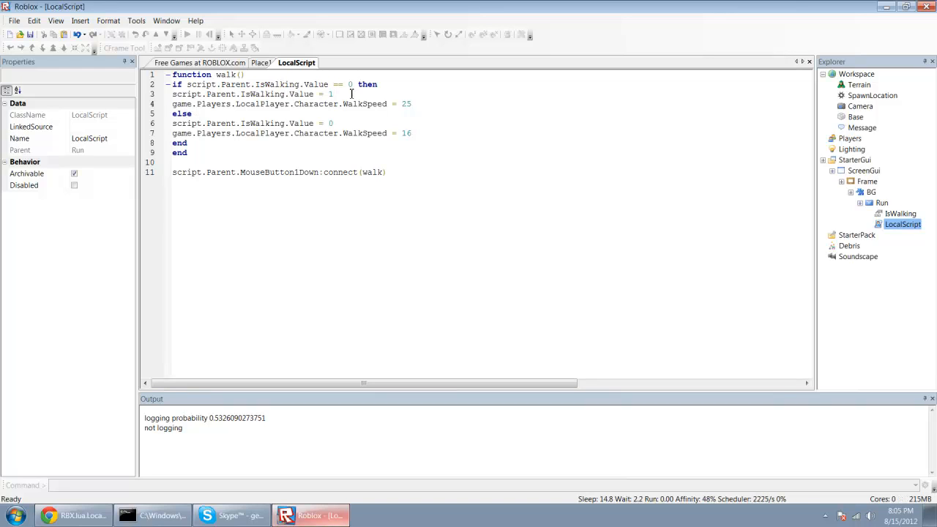
mouse_move(310, 129)
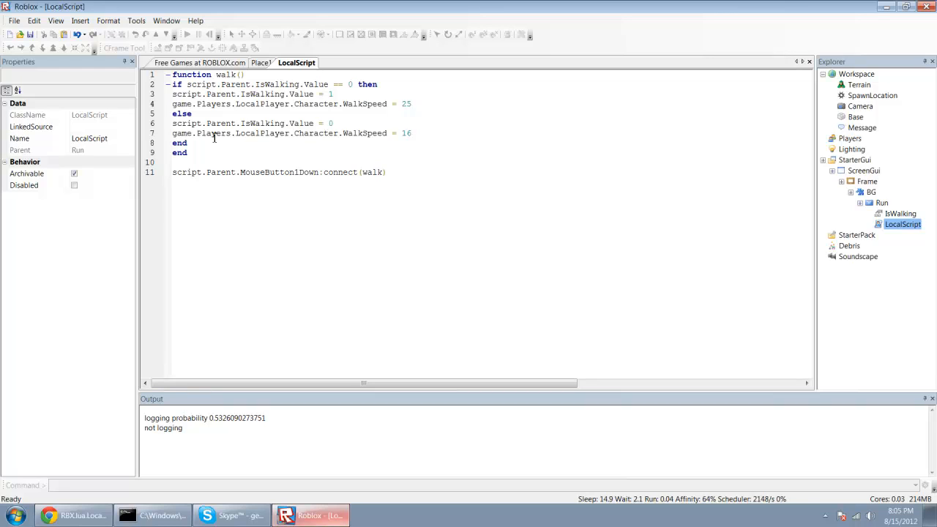
mouse_move(205, 74)
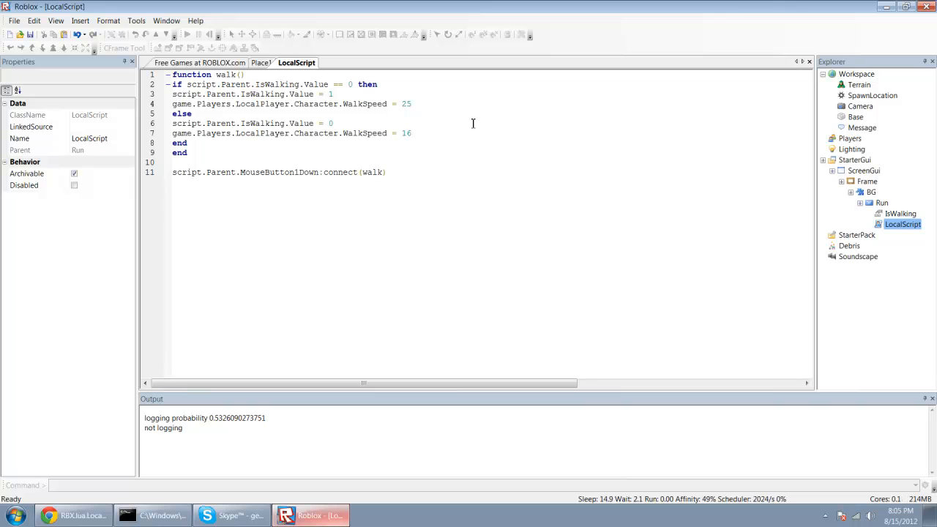
text(script.Parent.Text = ")
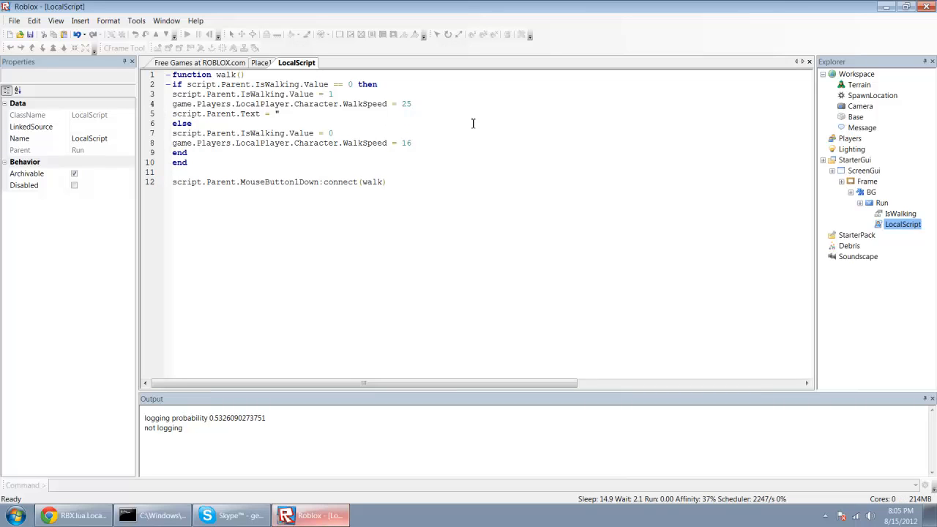
text(Walk")
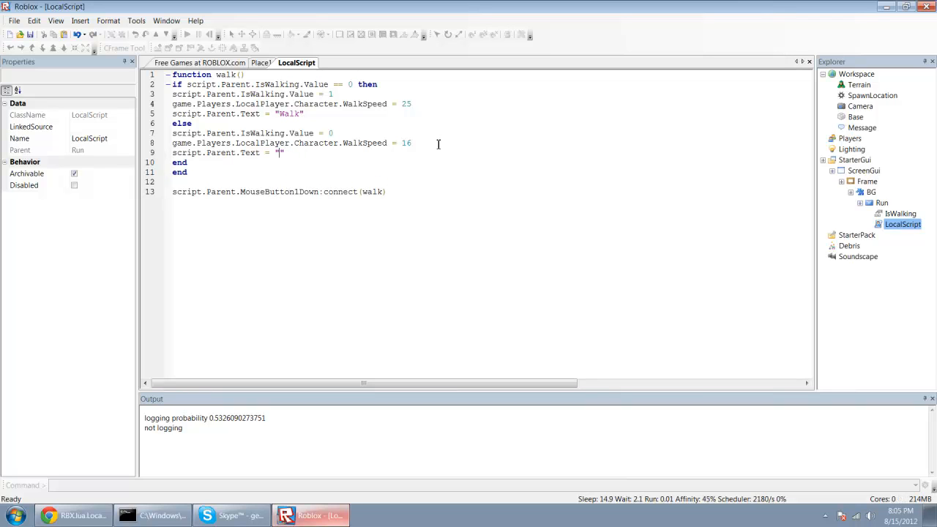
text(Run)
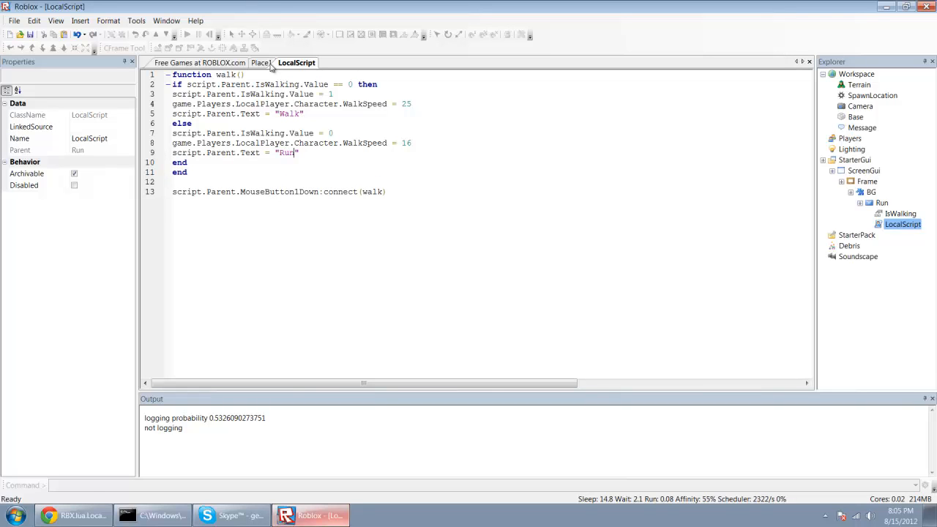
click(136, 20)
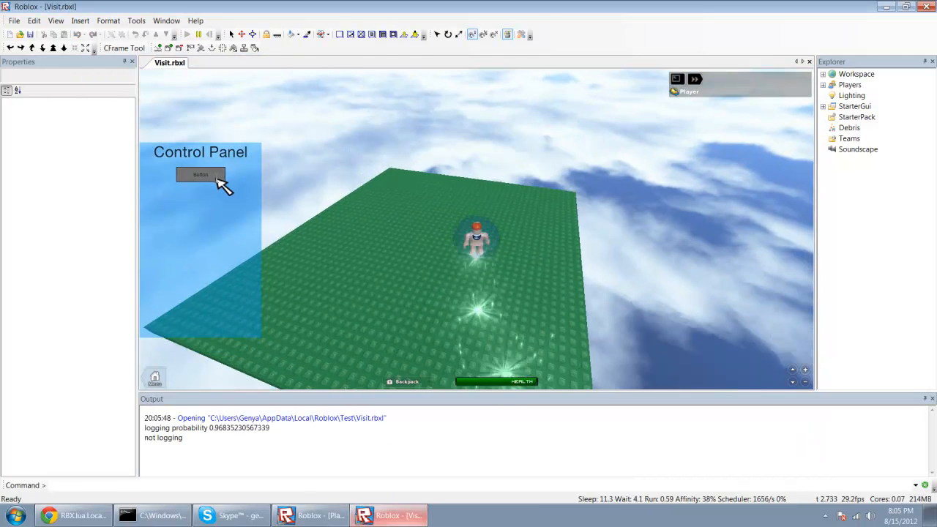
Try the Run button in the play test, close the test without saving and reopen the LocalScript.
click(200, 175)
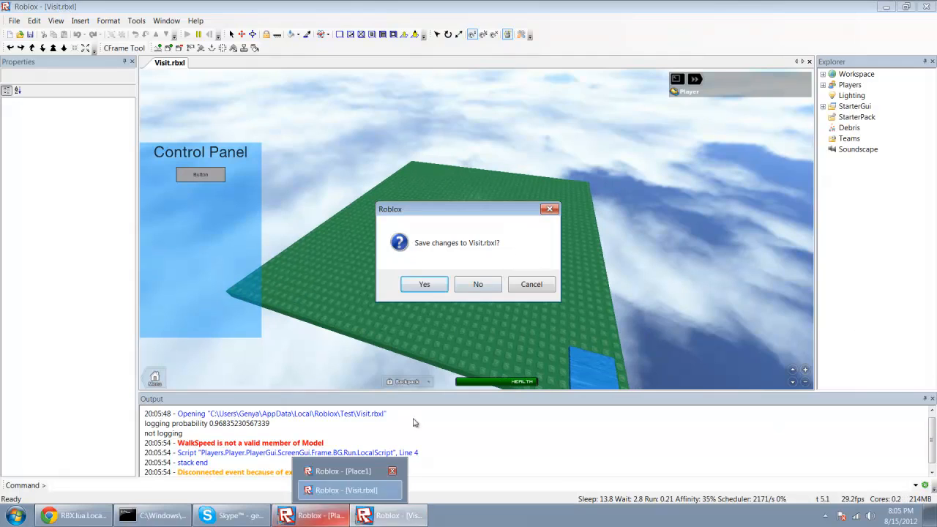
click(477, 284)
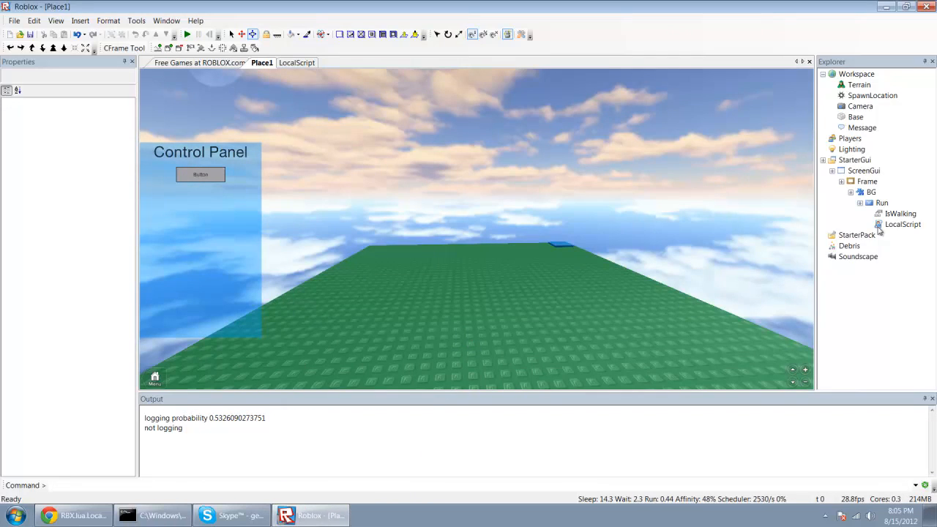
double_click(903, 224)
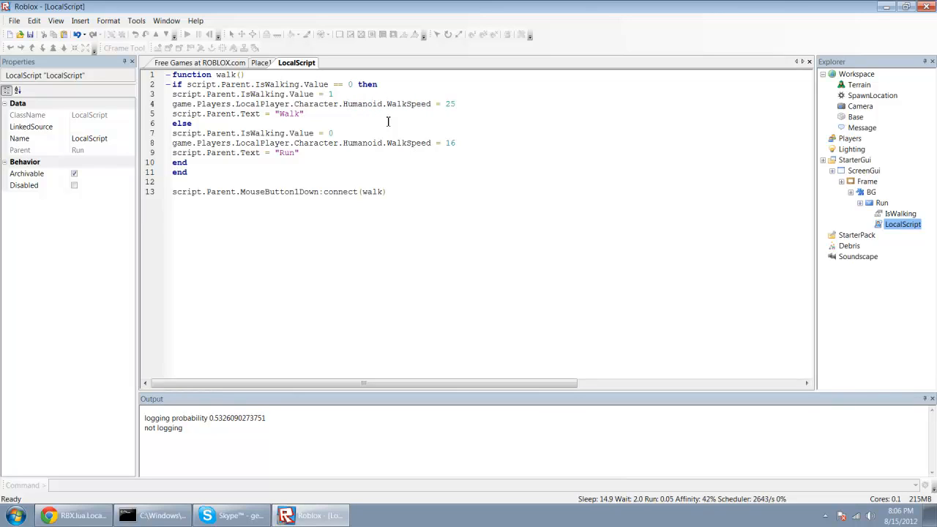
mouse_move(263, 65)
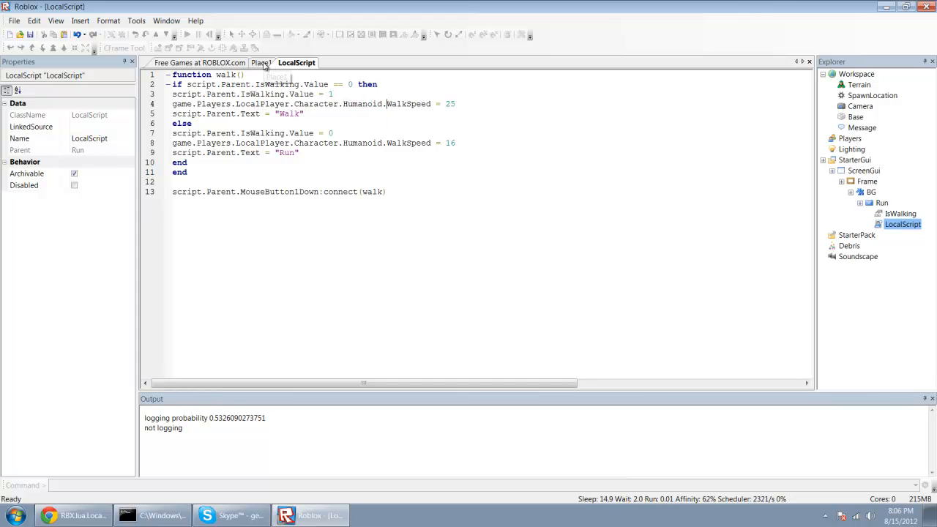
Switch to the Place1 view and launch a Play Solo test.
click(136, 20)
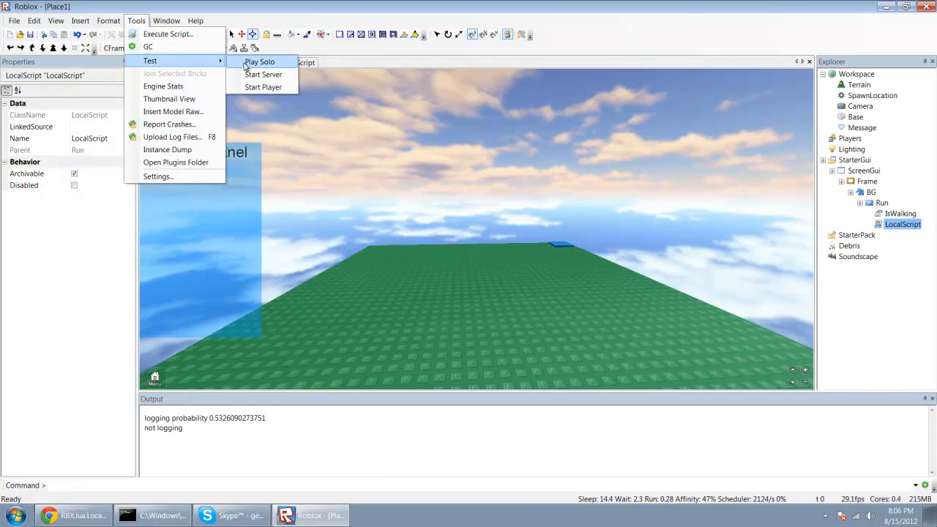
click(260, 61)
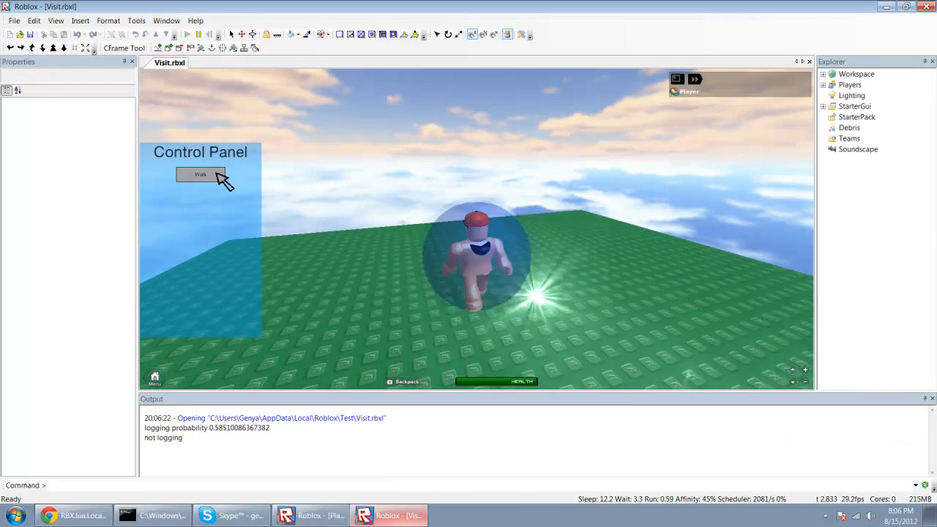
Toggle the Run button and check the Humanoid's WalkSpeed switching between 25 and 16.
click(199, 175)
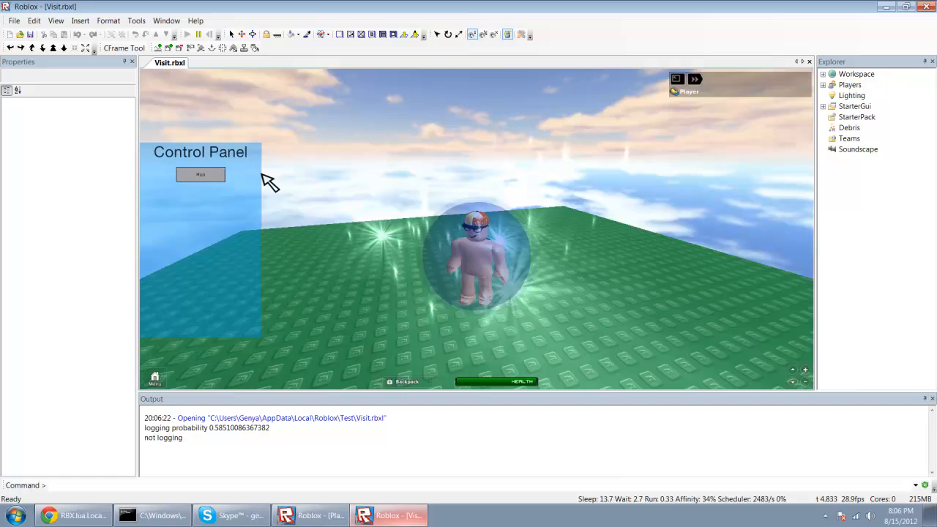
click(199, 174)
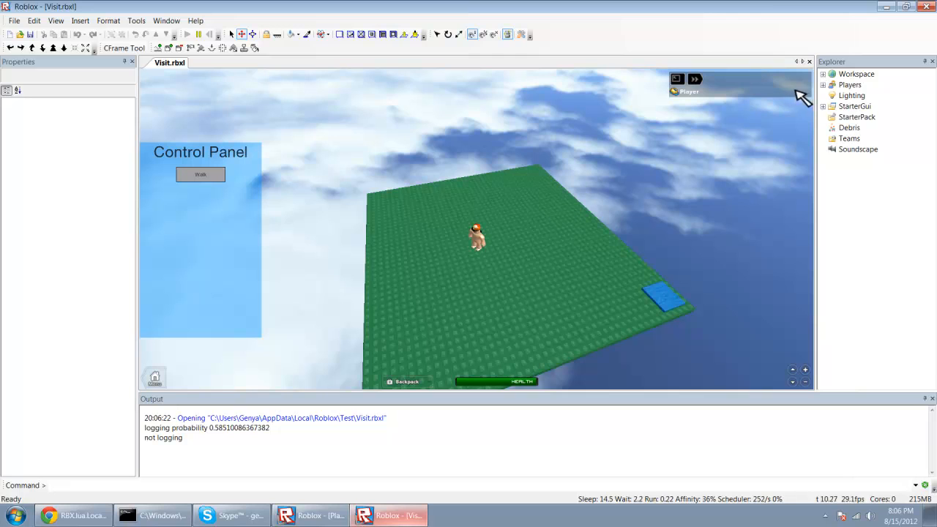
click(823, 73)
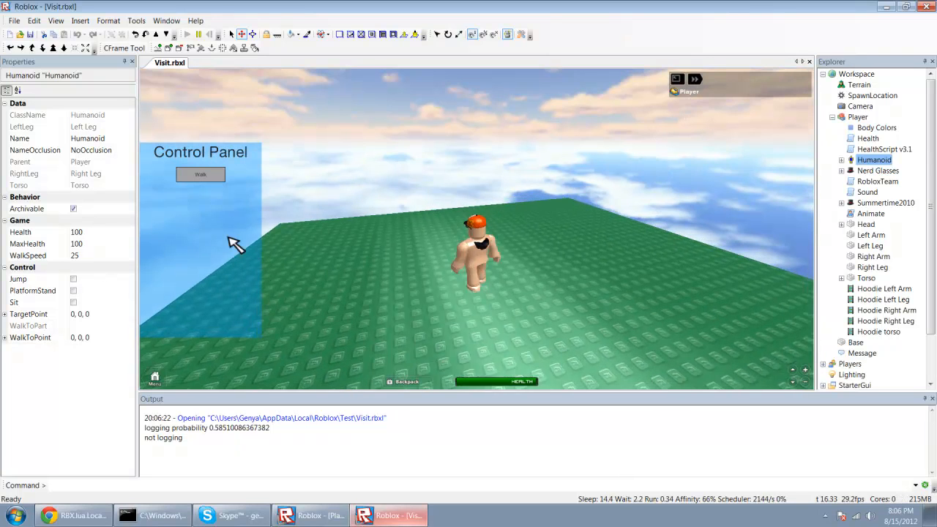
click(199, 174)
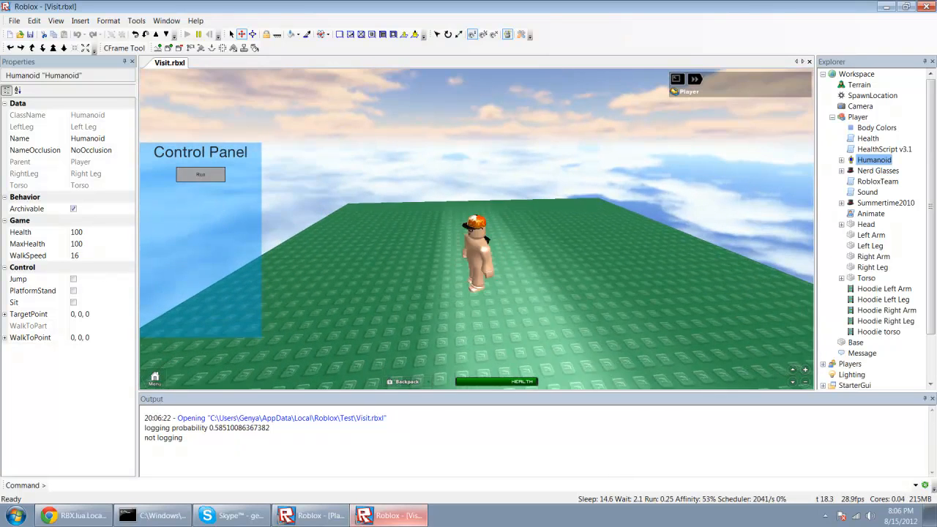
click(199, 174)
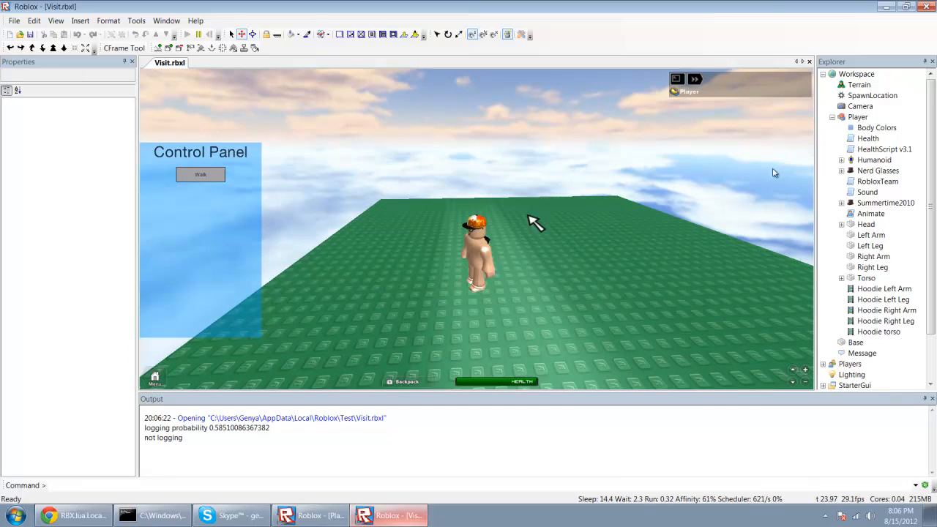
click(874, 160)
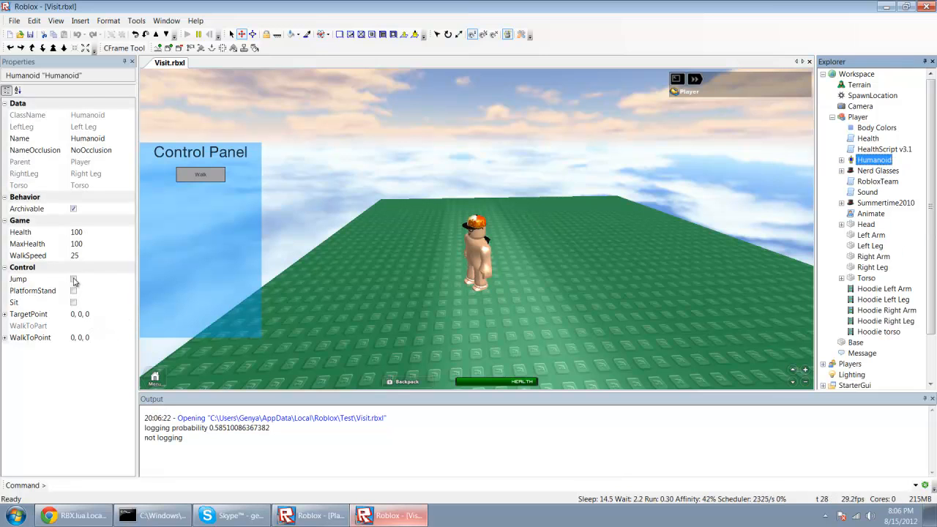
Jump, toggle Run once more and dismiss the save prompt without saving.
click(73, 302)
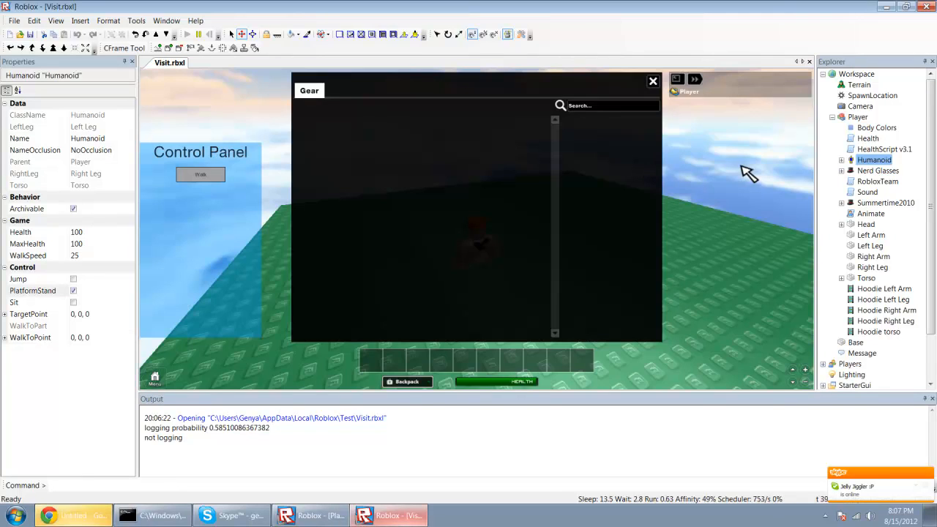
click(654, 81)
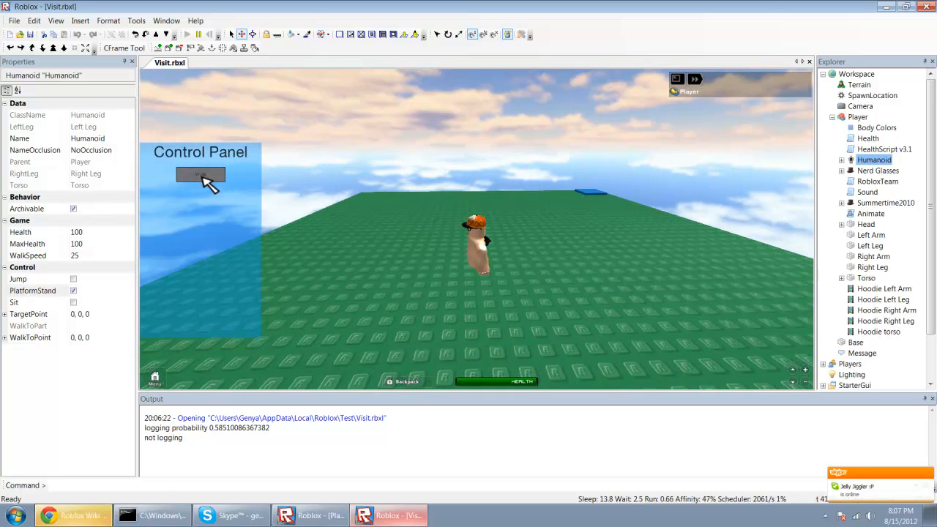
click(199, 175)
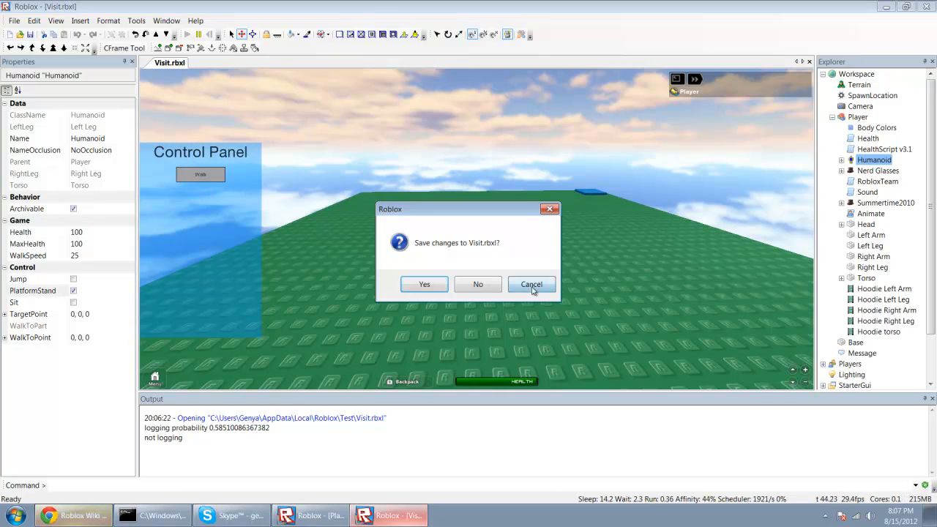
click(532, 284)
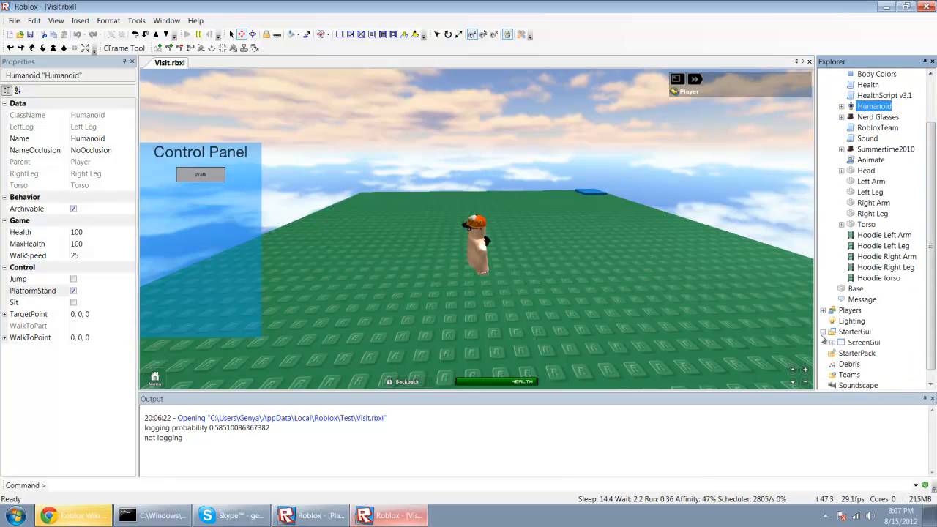
Expand ScreenGui > Frame > BG > Run in Explorer and select the bIsWalking value.
click(840, 343)
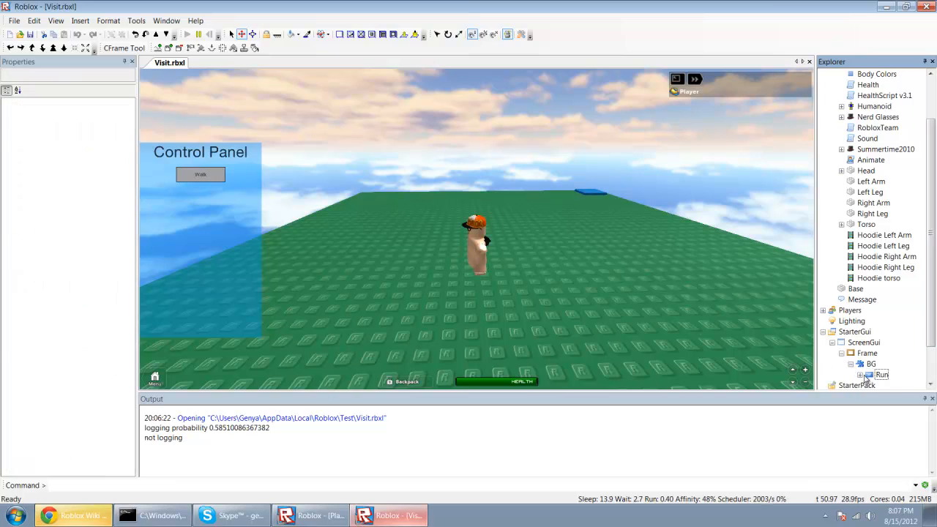
click(901, 321)
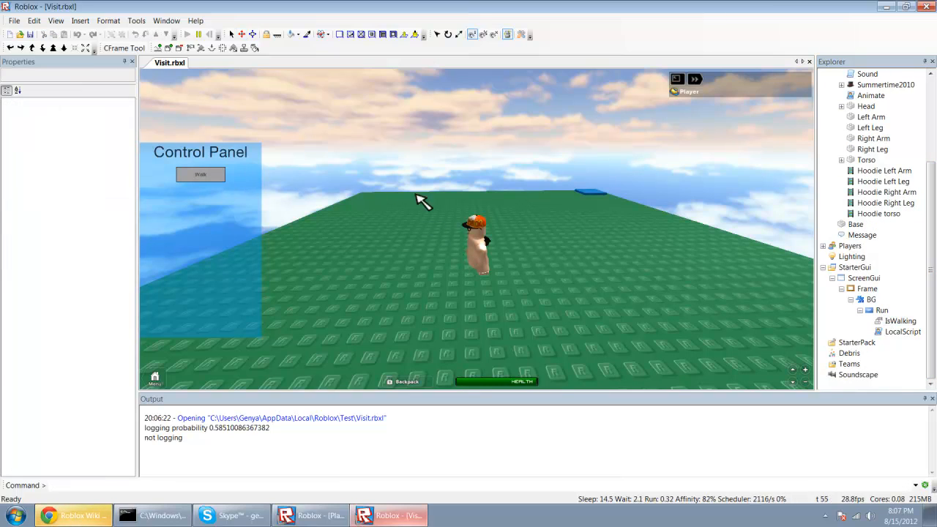
click(901, 320)
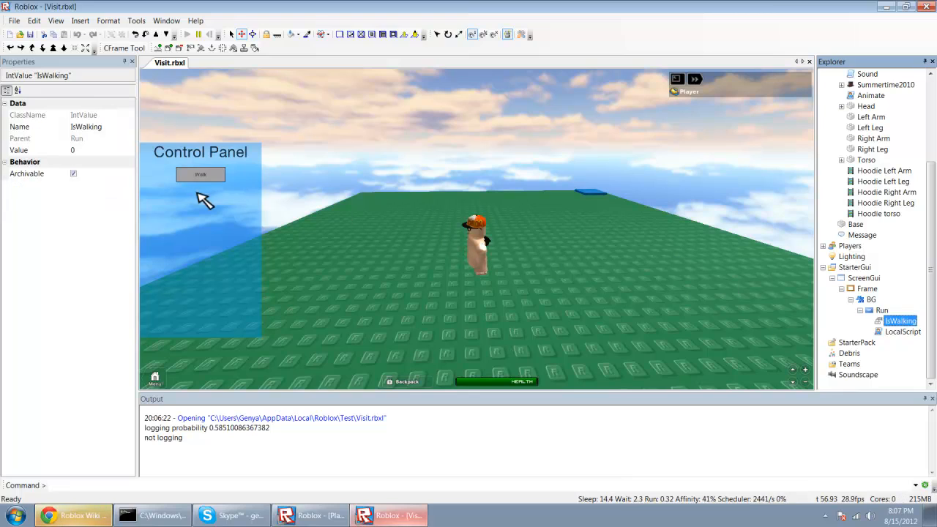
click(200, 174)
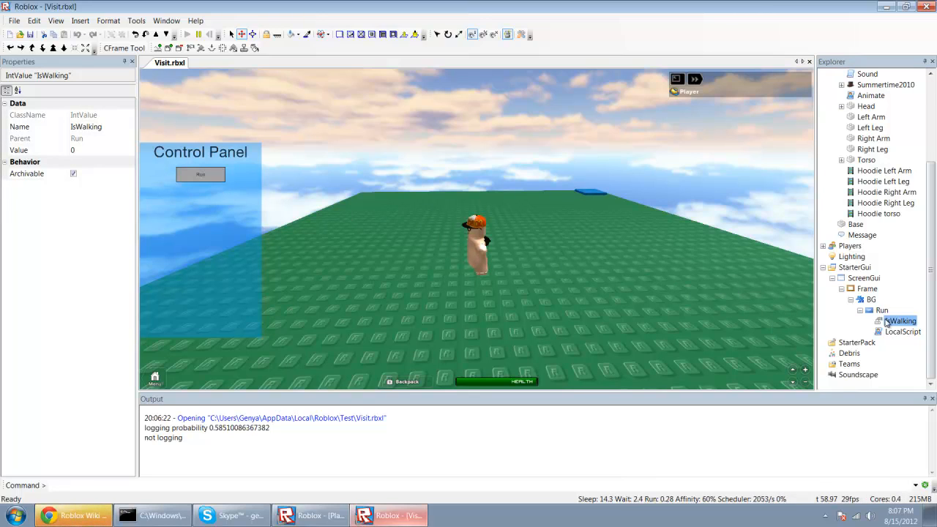
click(200, 174)
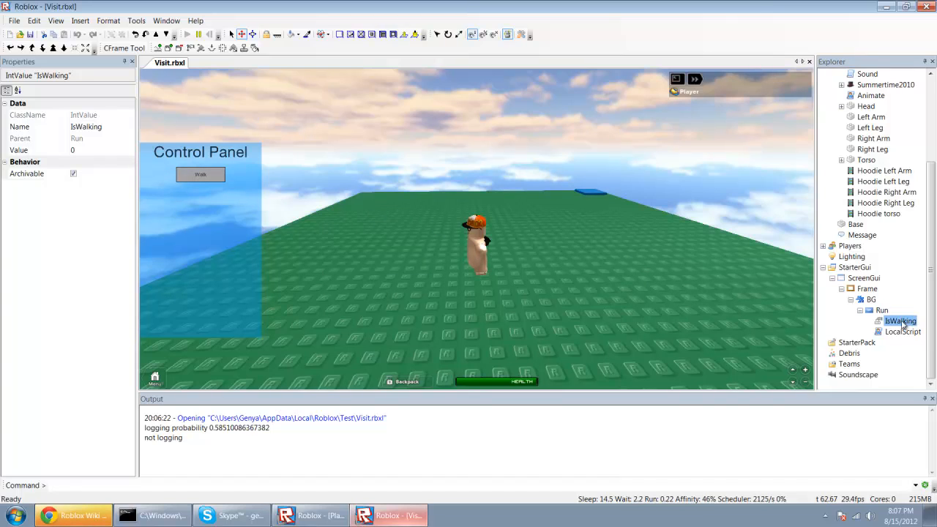
click(199, 174)
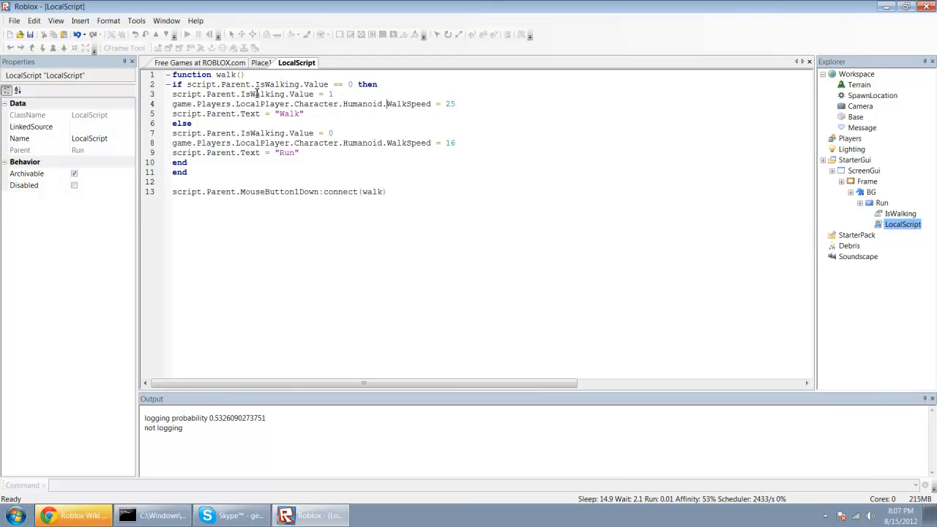
Select the Run TextButton in the Place1 view to show its properties.
click(902, 214)
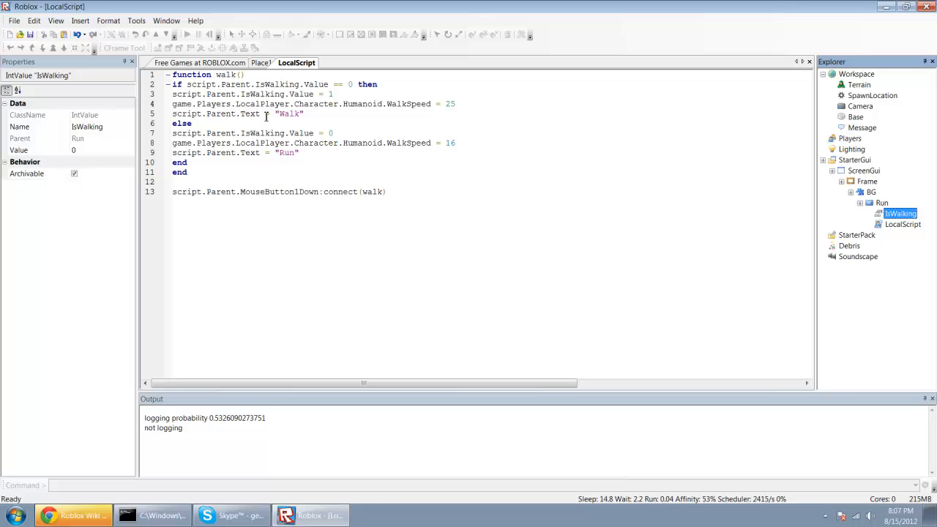
click(187, 35)
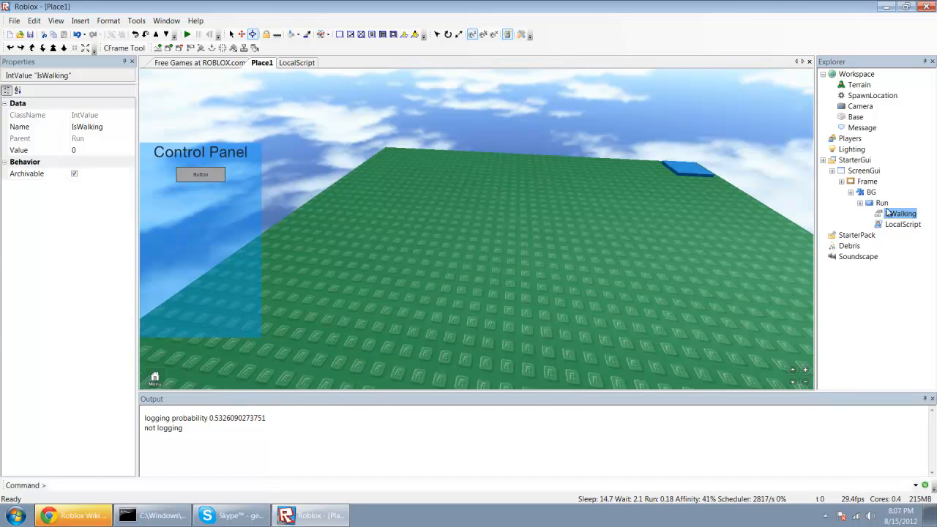
click(881, 202)
text(Run)
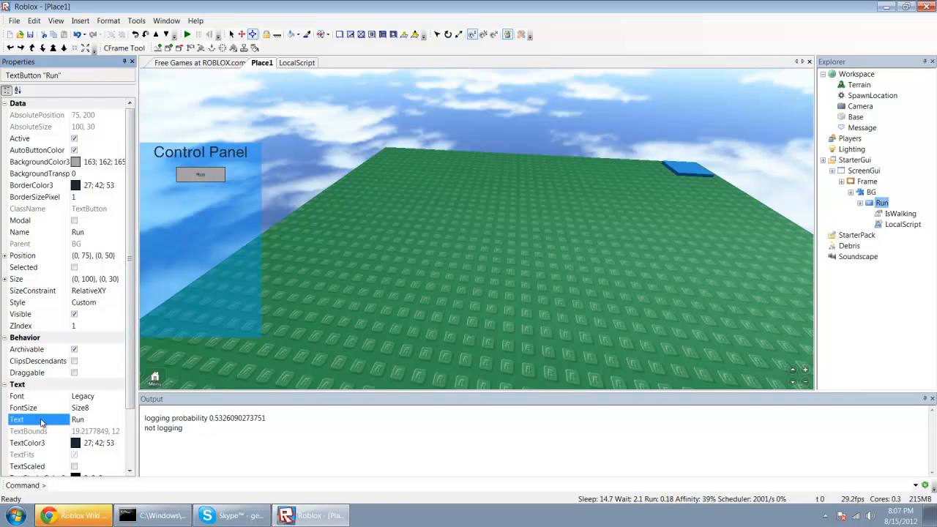
click(903, 224)
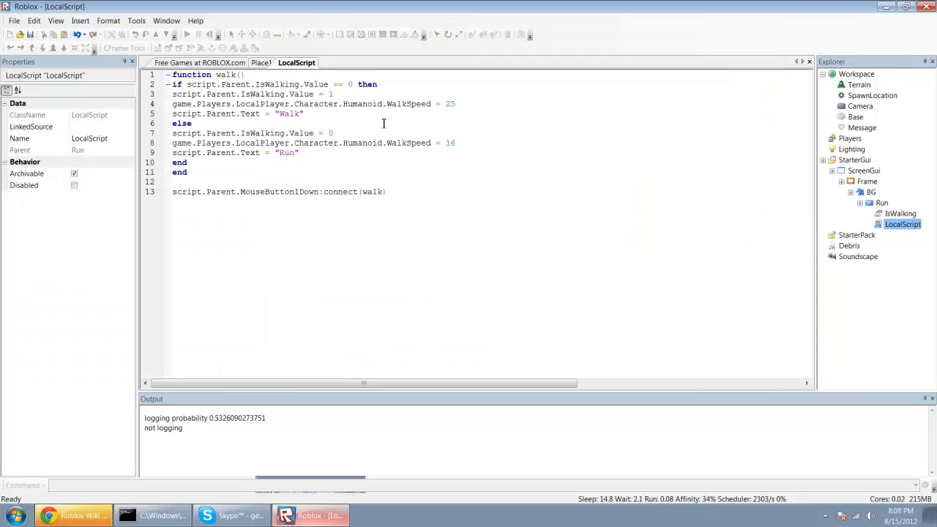
click(187, 35)
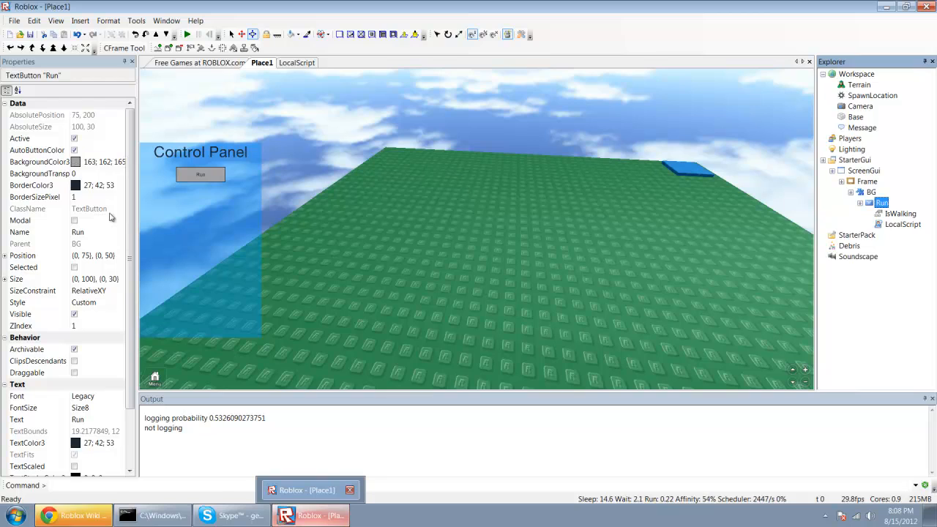
Select the BackgroundColor3 property and begin a 'workspace' command in the Command bar.
click(41, 161)
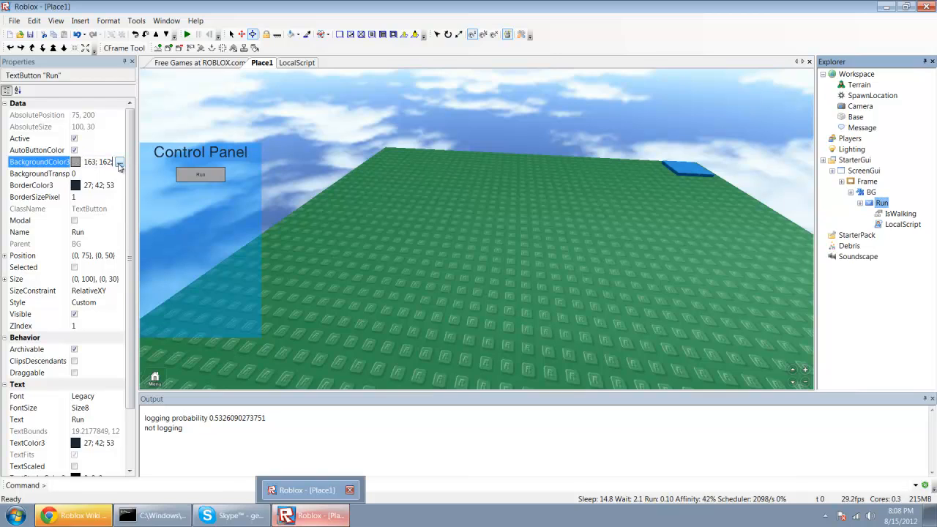
click(120, 161)
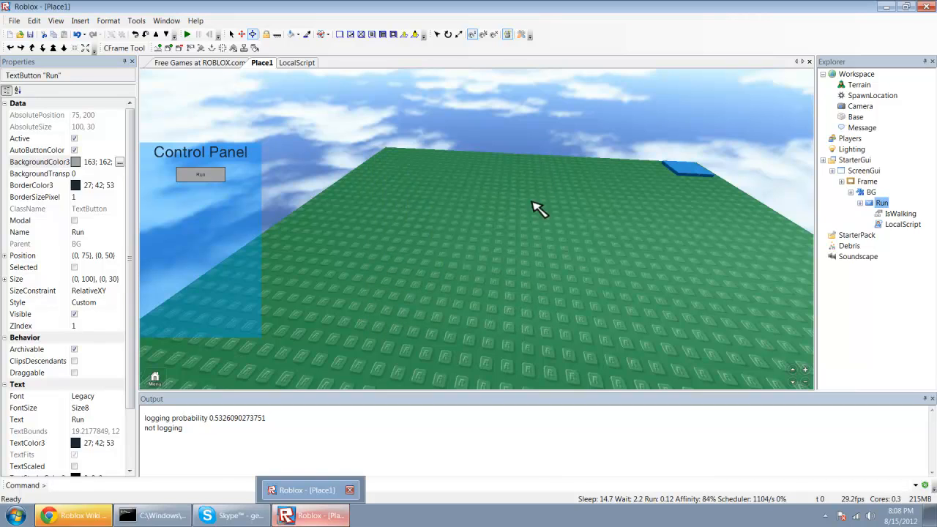
text(workspace.StarterGui.S)
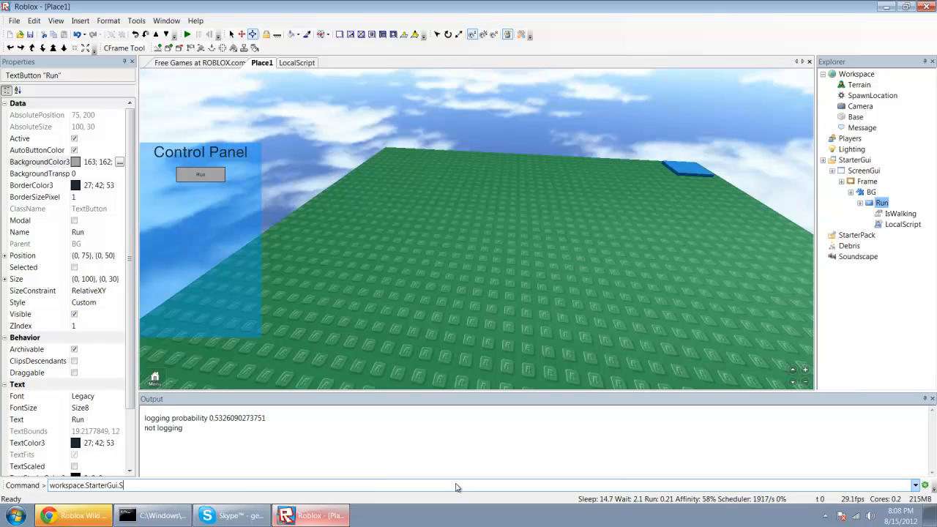
Enter workspace.StarterGui.ScreenGui.Frame.BG.Run.BrickColor = BrickColor.new("Bright red"), which errors.
text(creenGui.Frame.BG.Run)
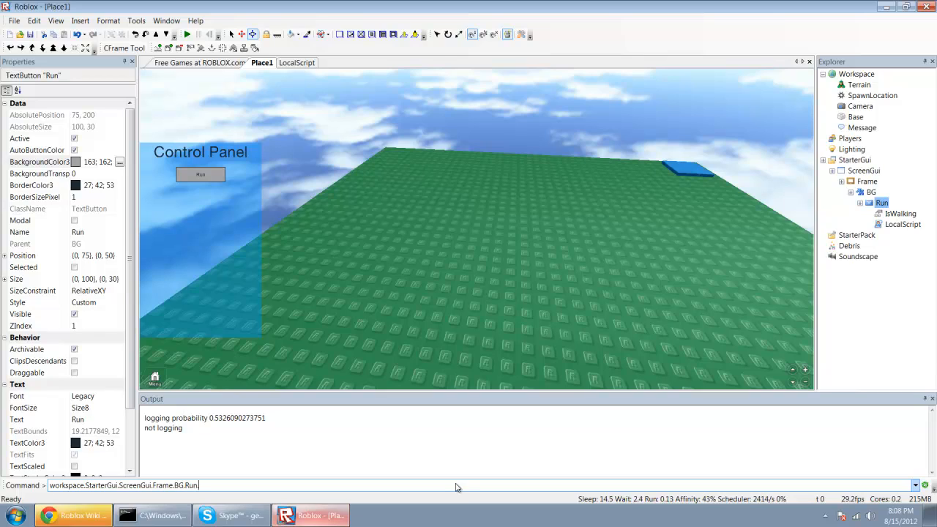
text(.BrickColor =)
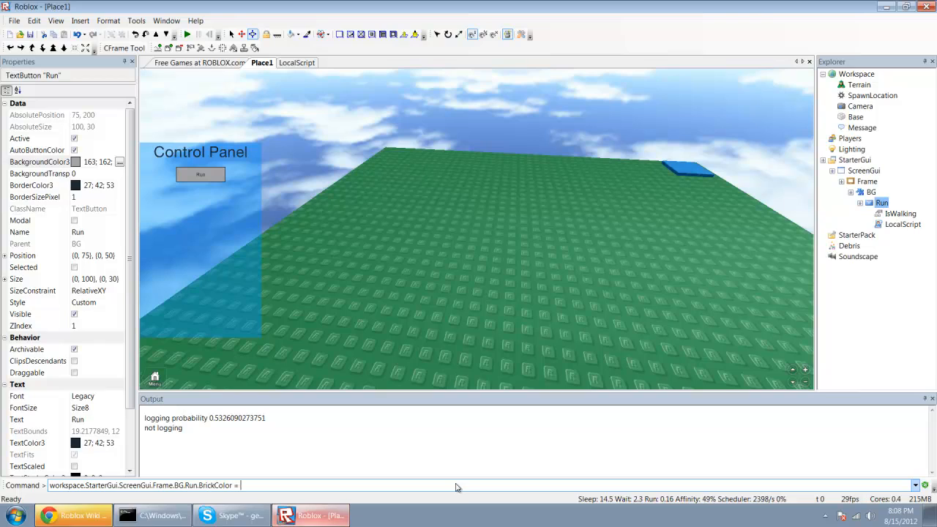
text(BrickColor.new("Bright red)
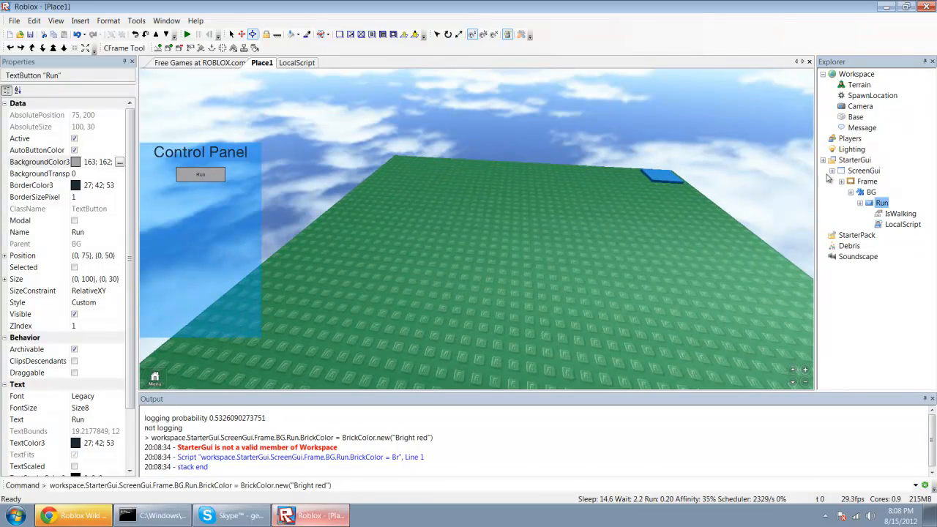
triple_click(183, 486)
text(gam)
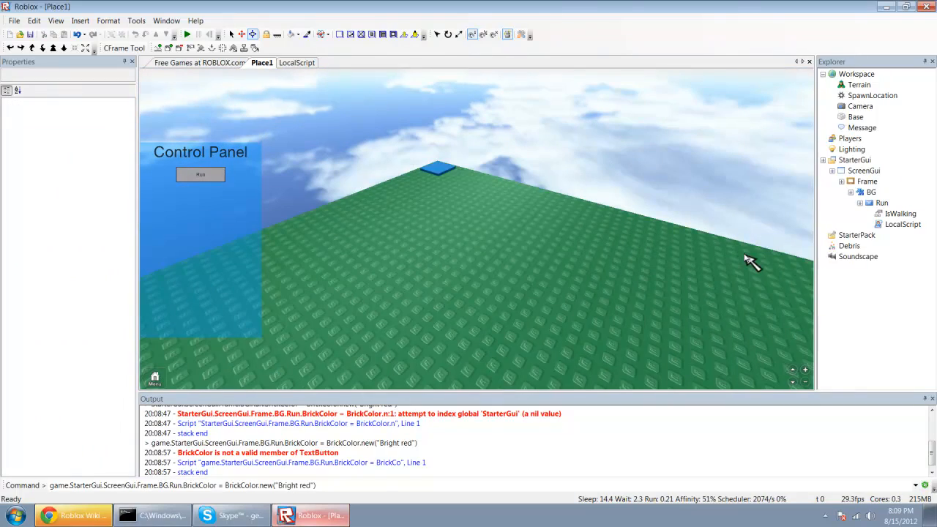
Begin a 'script.Parent' statement at the top of the Run button's LocalScript.
double_click(902, 224)
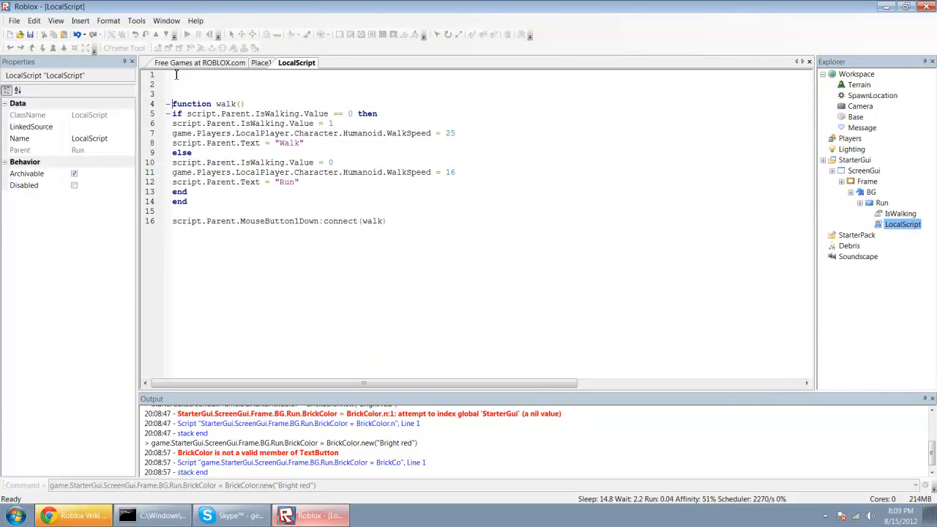
text(script.Pare)
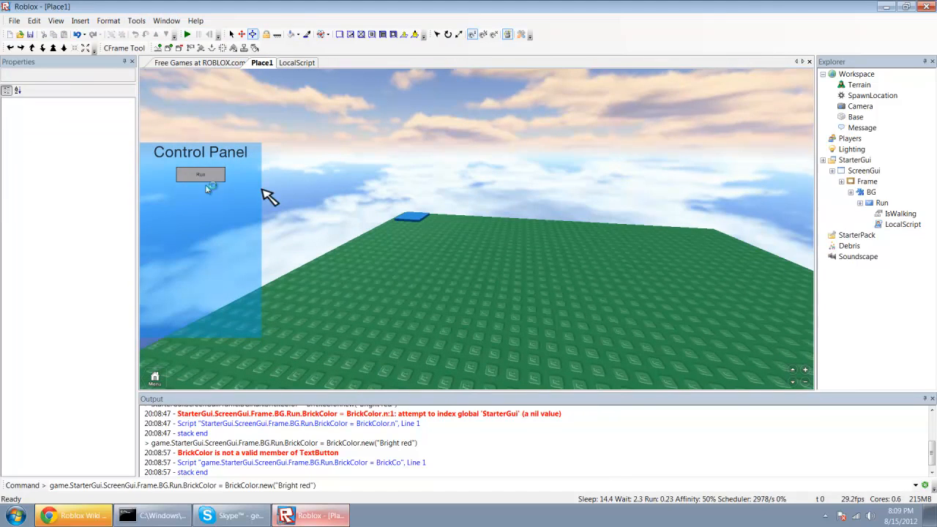
Replace BrickColor with BackgroundColor and Color.new for bright red/green in the Run script.
click(902, 224)
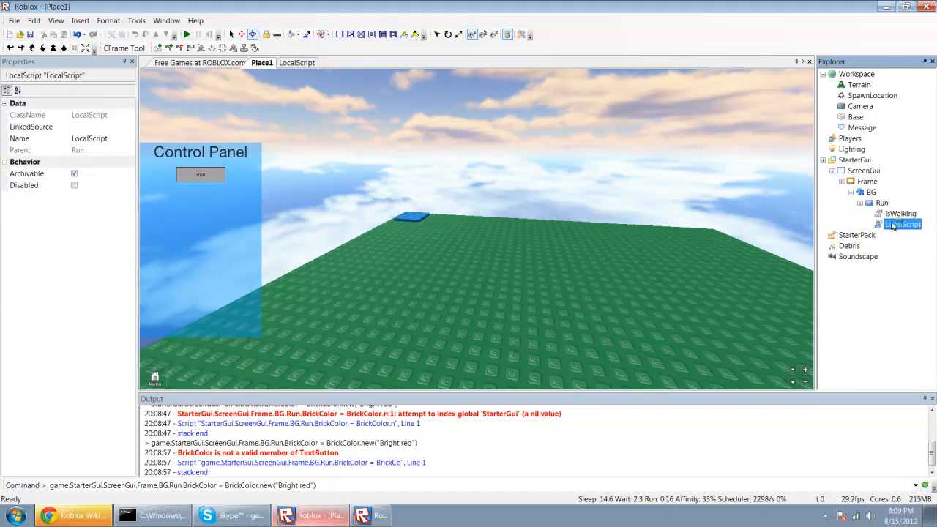
double_click(902, 224)
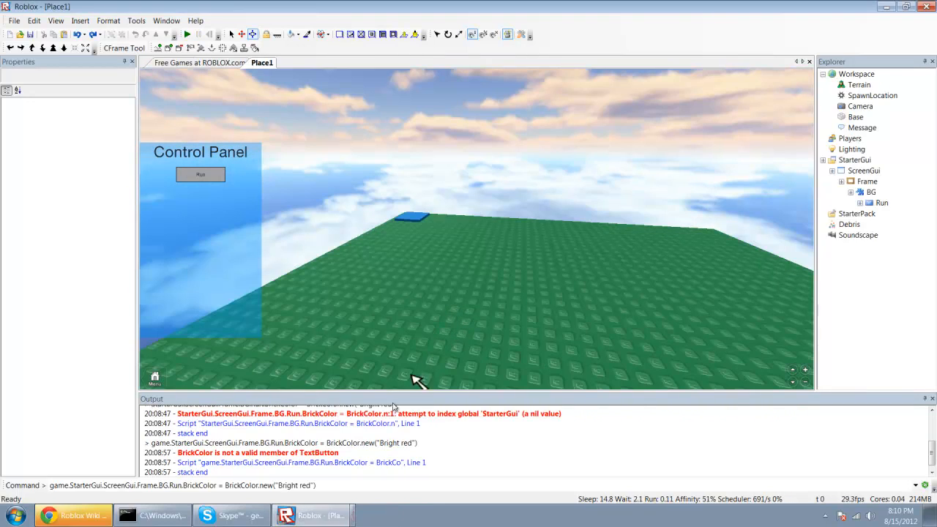
click(882, 202)
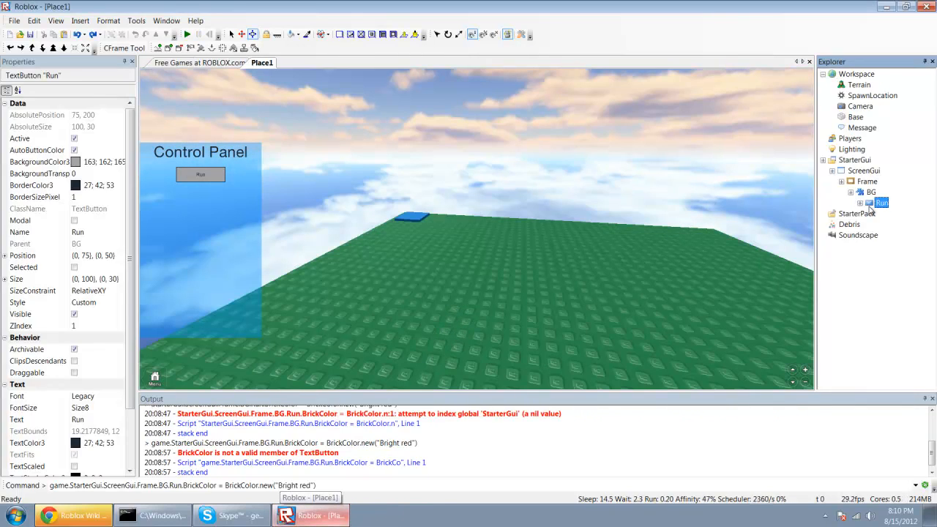
double_click(902, 225)
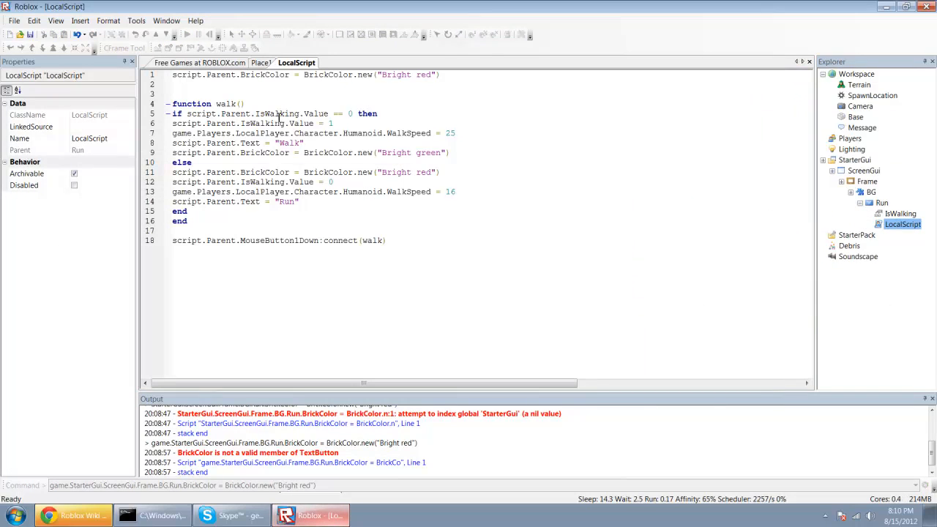
mouse_move(331, 154)
text(ackground)
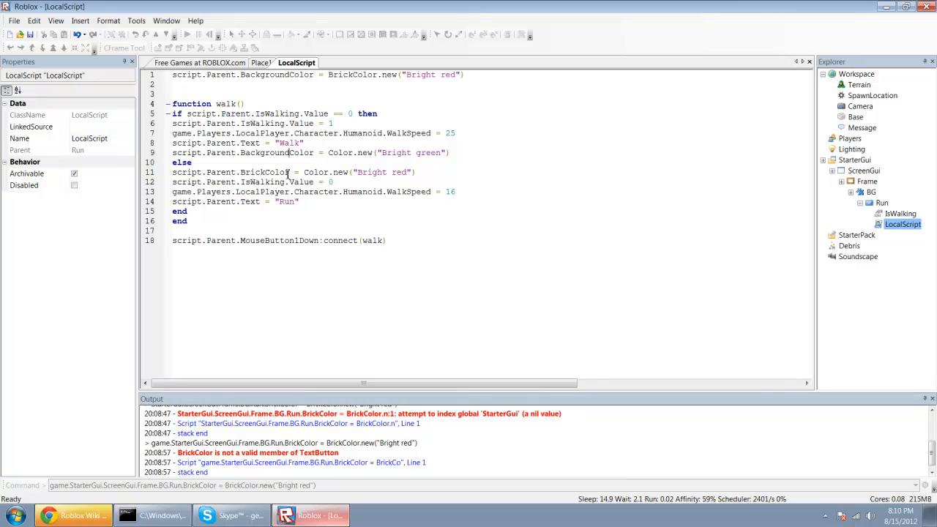
double_click(277, 173)
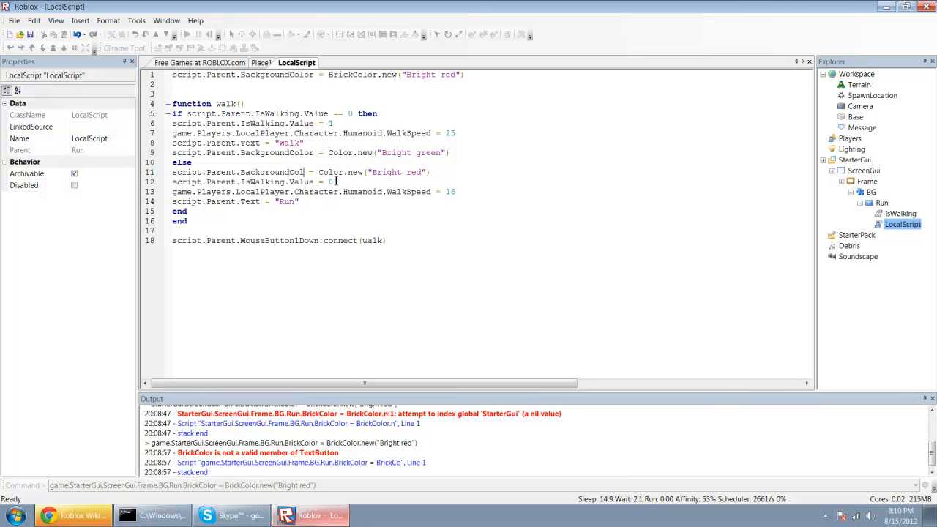
click(261, 62)
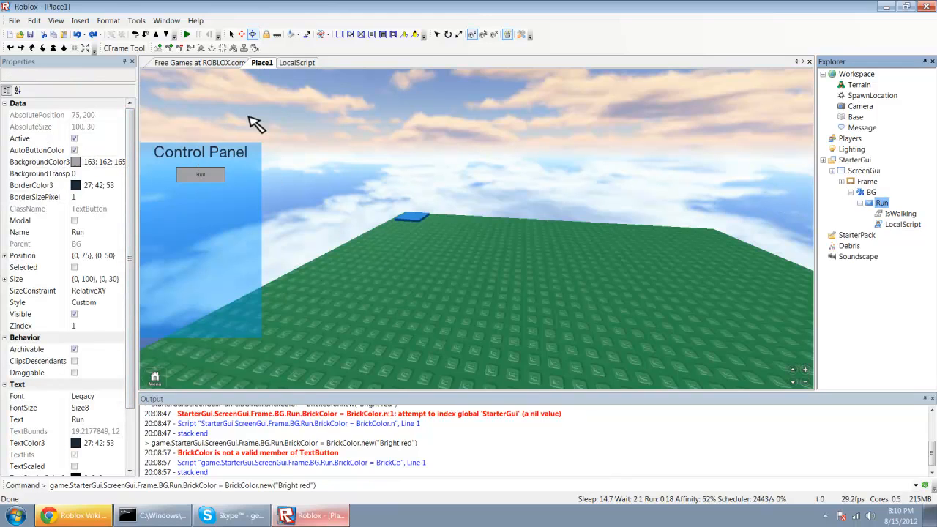
Insert a TextBox into the BG frame of the Control Panel.
click(136, 20)
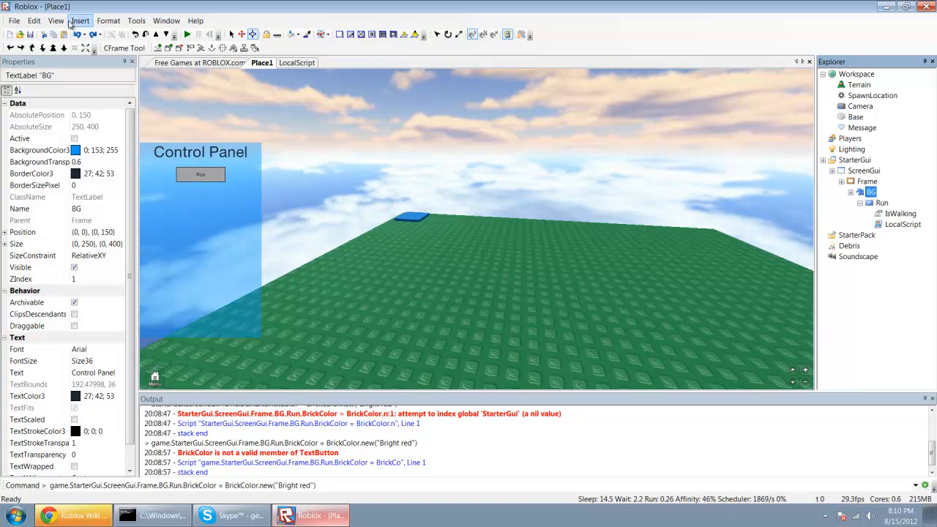
click(79, 21)
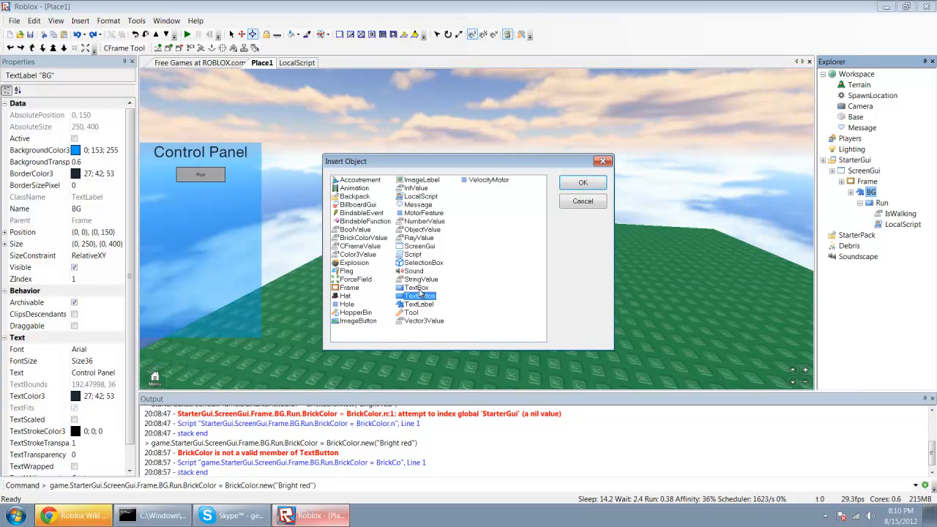
click(583, 181)
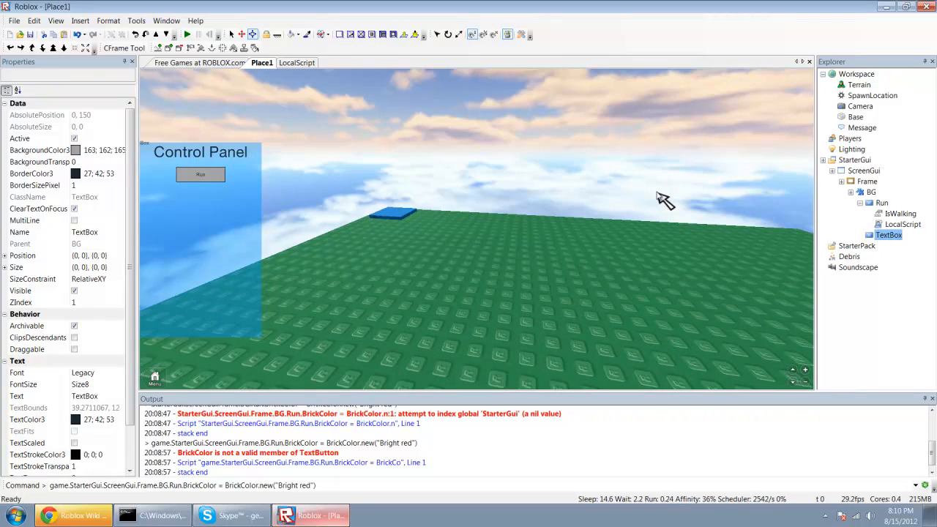
Give the text box the Run button's size, position {0.75,0},{0,100} and the name Health.
click(882, 202)
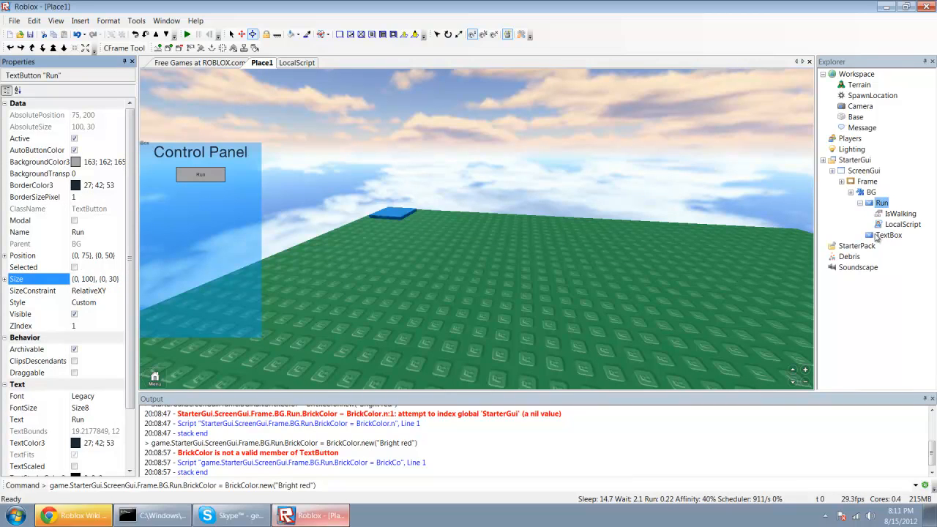
click(889, 234)
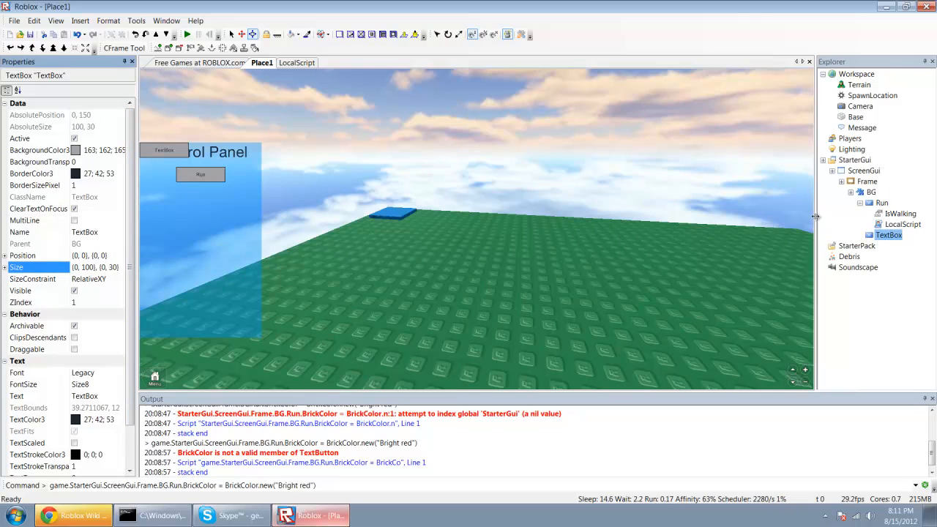
click(881, 203)
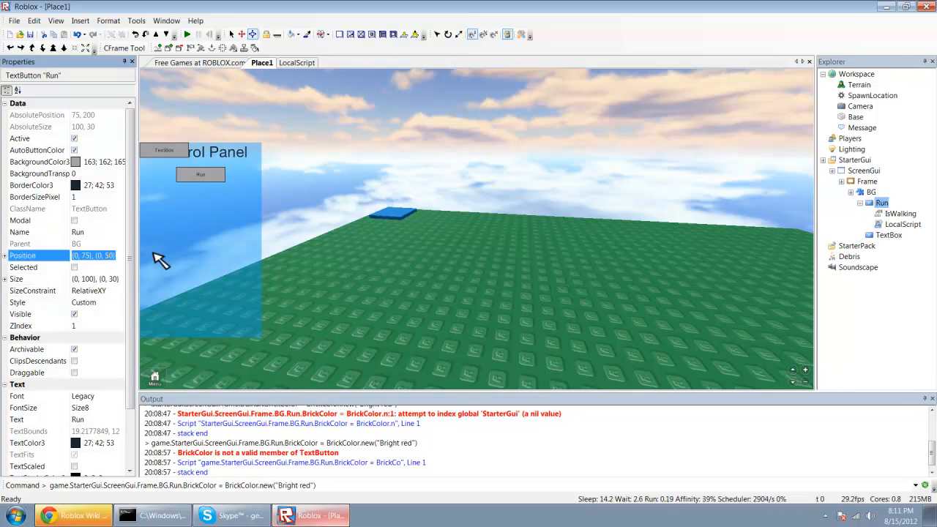
click(889, 234)
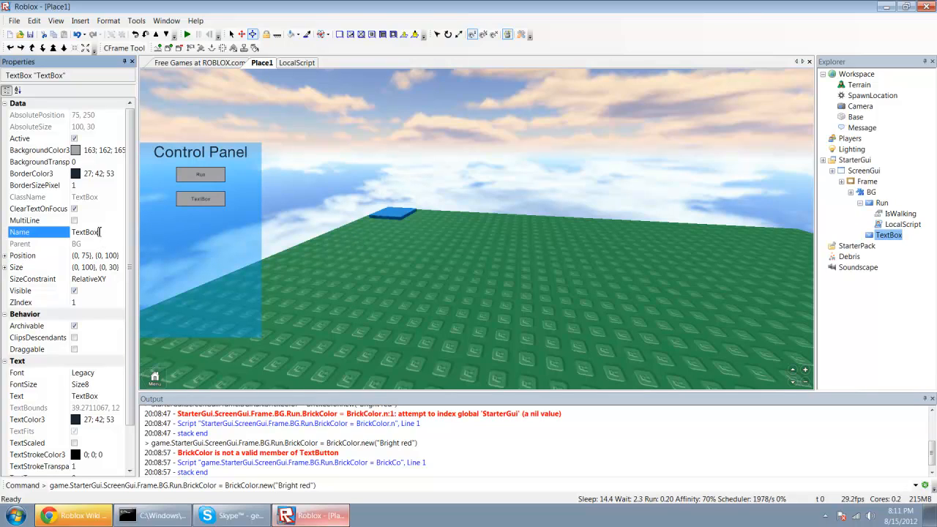
text(Health)
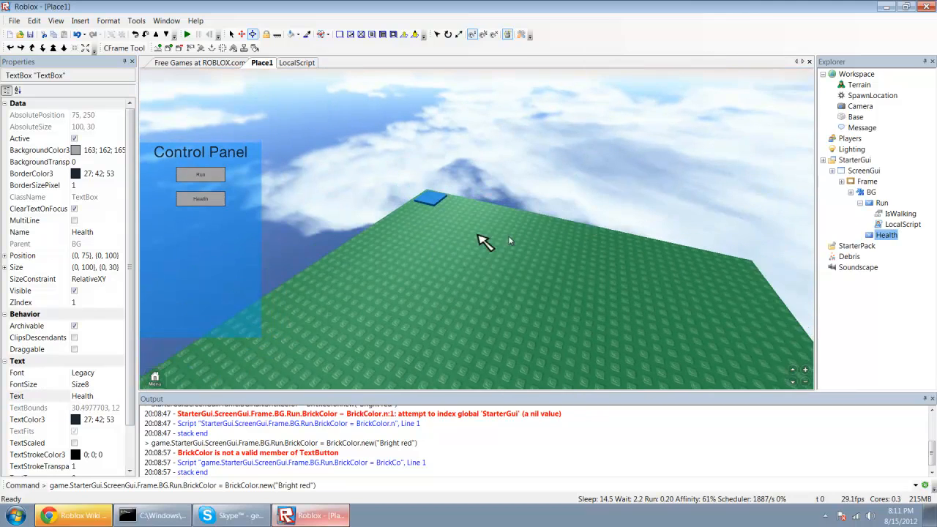
Paste a LocalScript into the Health box and strip the toggle lines.
right_click(901, 223)
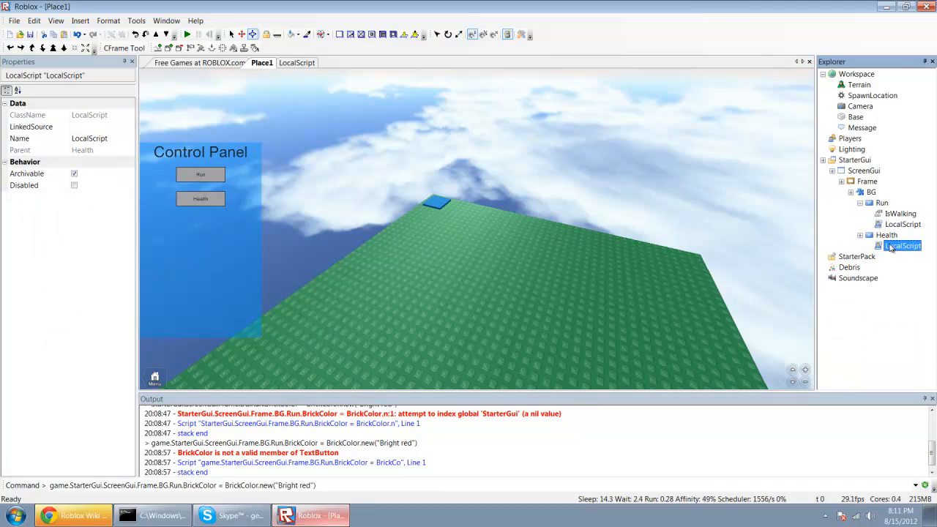
double_click(902, 246)
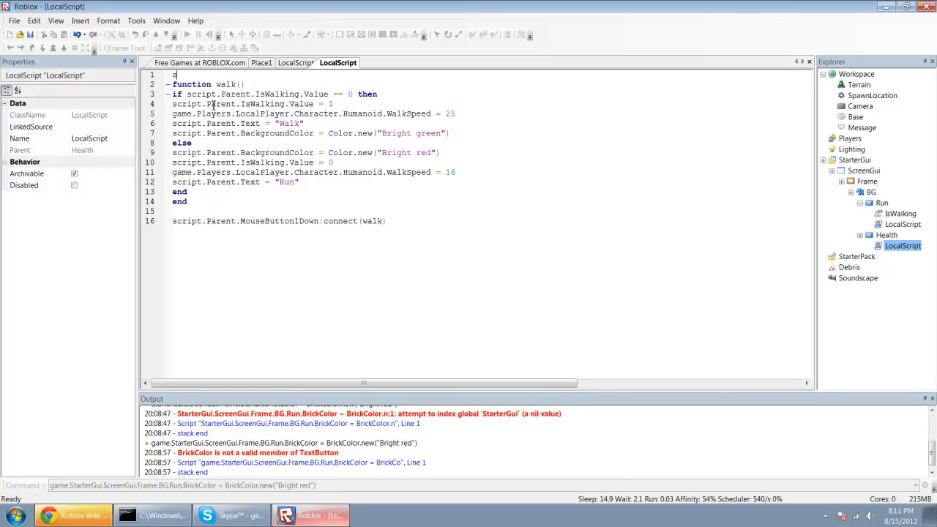
key(Backspace)
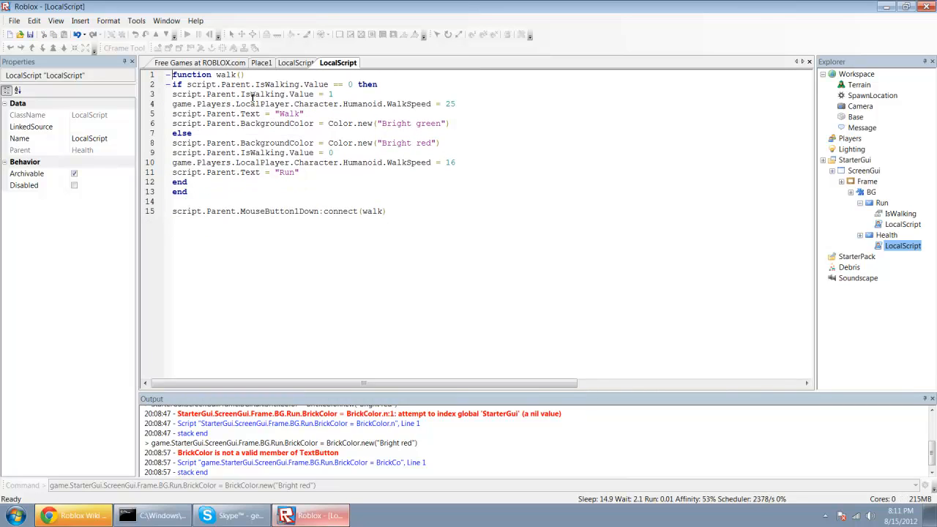
mouse_move(435, 129)
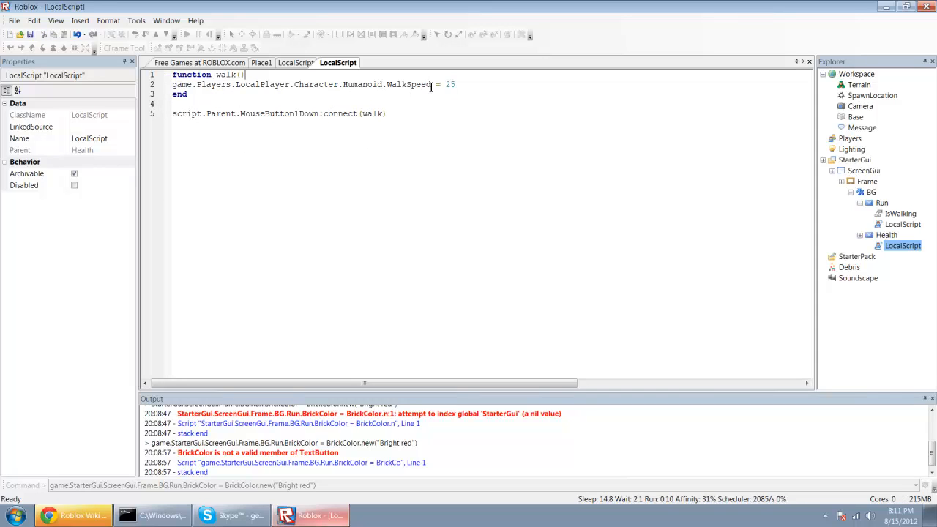
Set Humanoid.Health = Humanoid.Health + script.Parent.Text in the script.
double_click(408, 83)
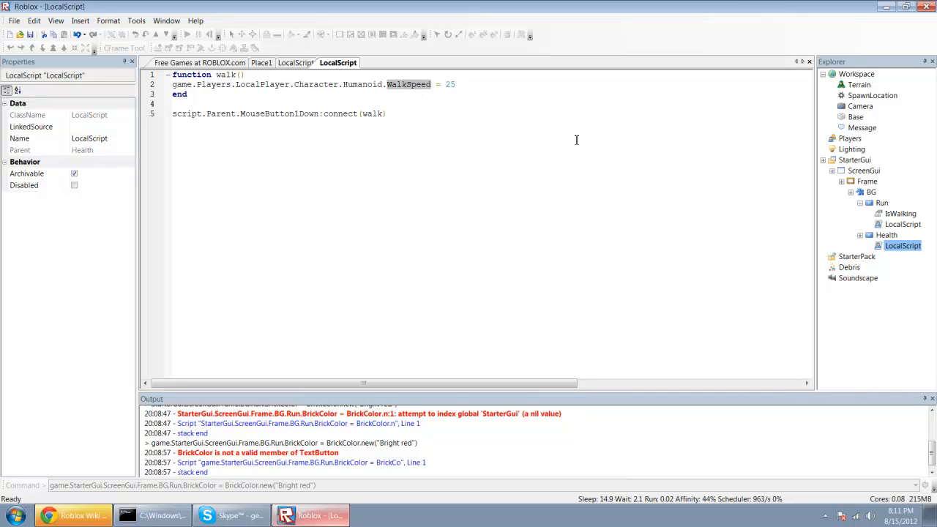
text(Health)
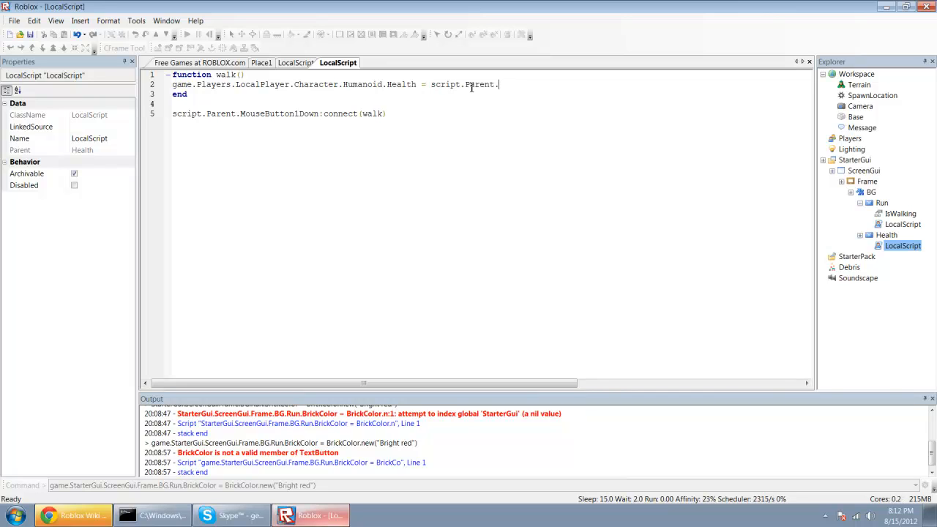
text(Text)
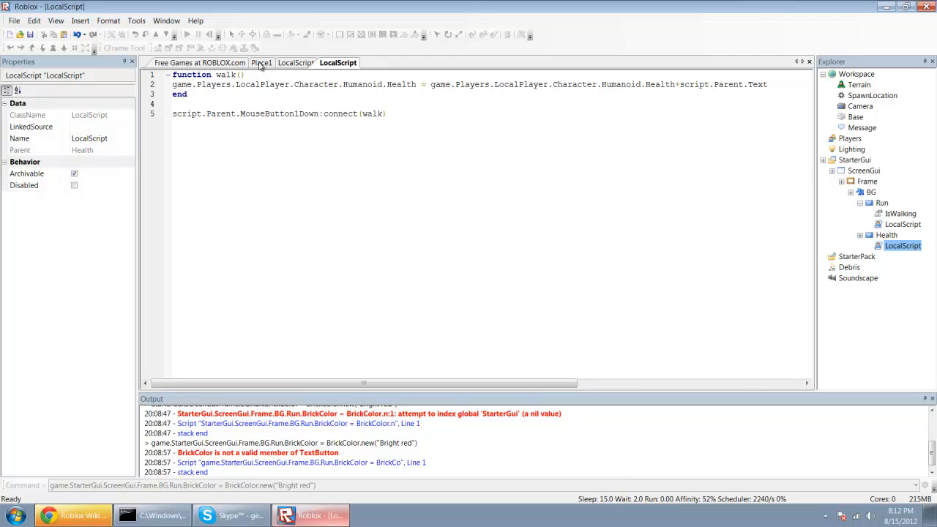
Copy the Run button with its LocalScript and paste the copy into the BG frame.
click(187, 35)
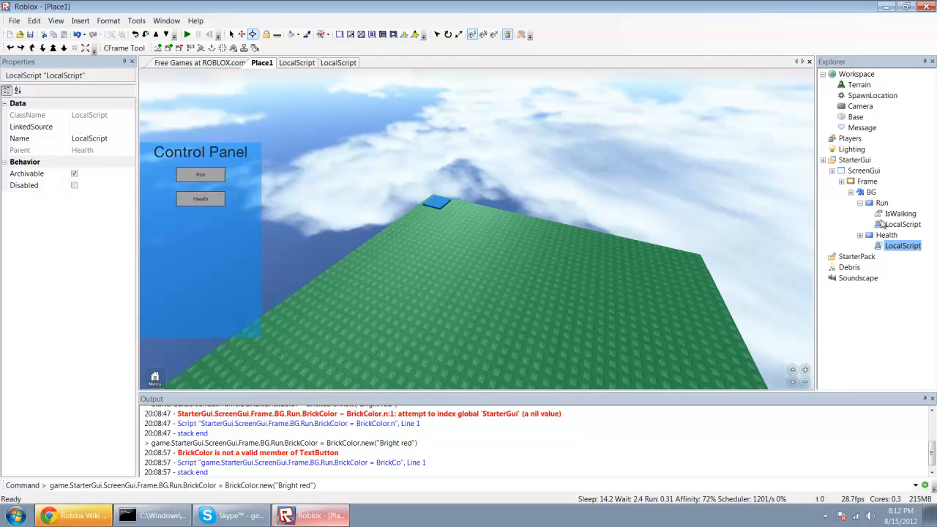
click(881, 202)
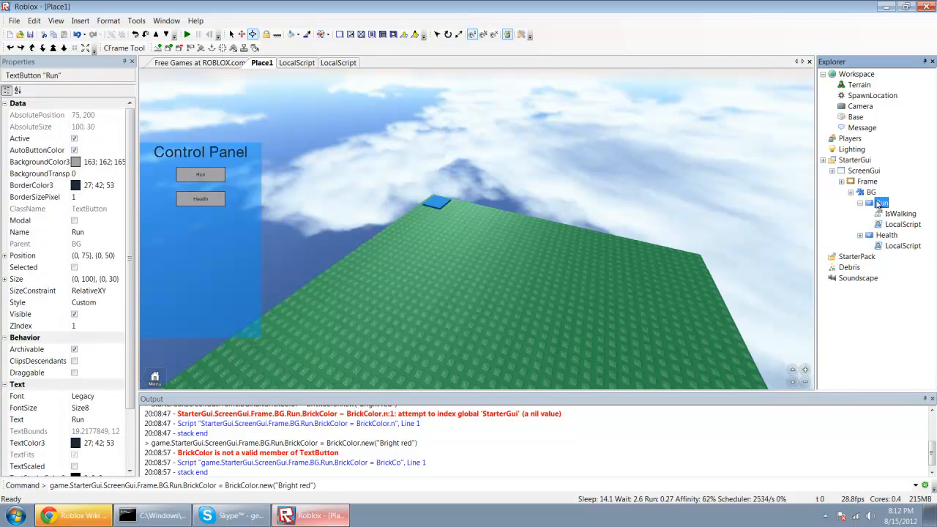
right_click(871, 190)
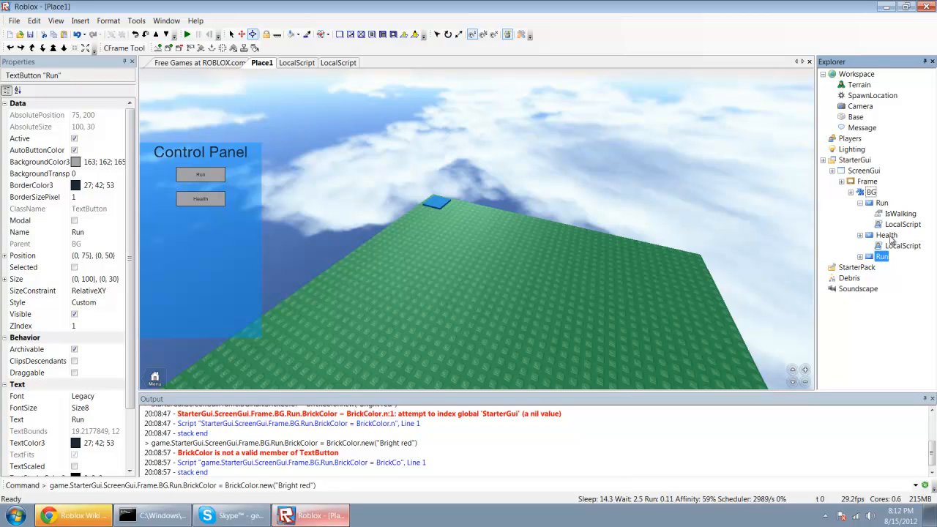
click(888, 235)
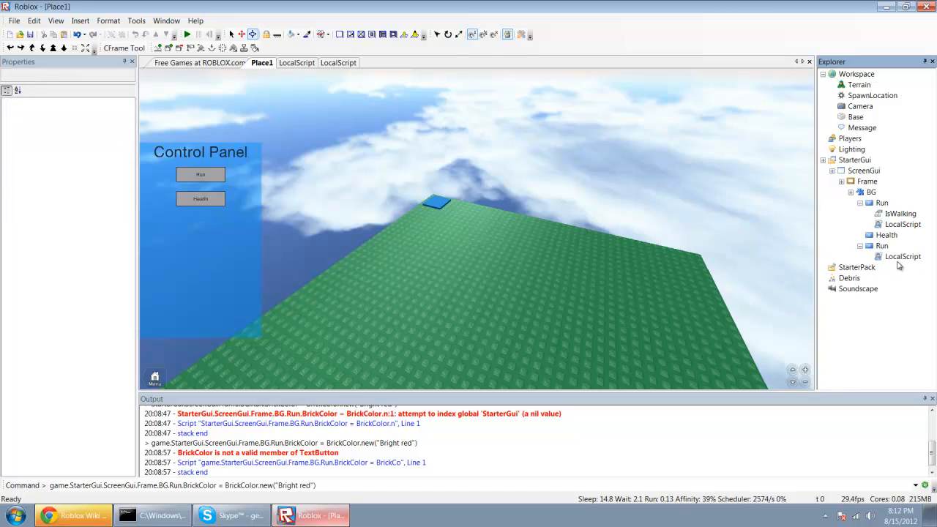
double_click(903, 257)
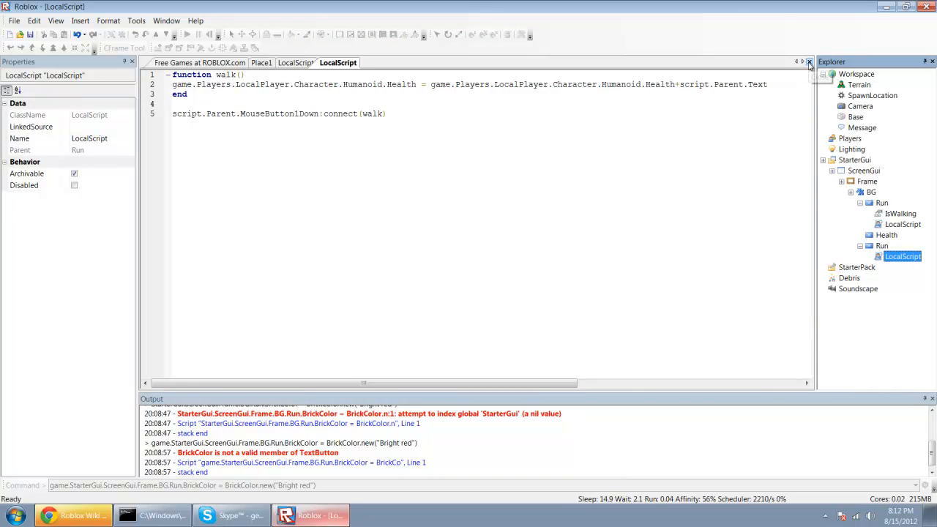
mouse_move(716, 152)
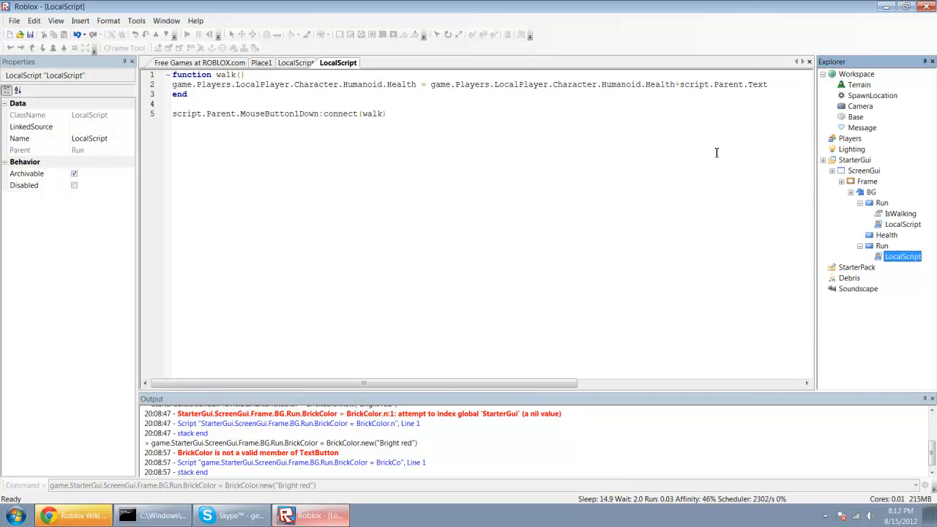
mouse_move(875, 265)
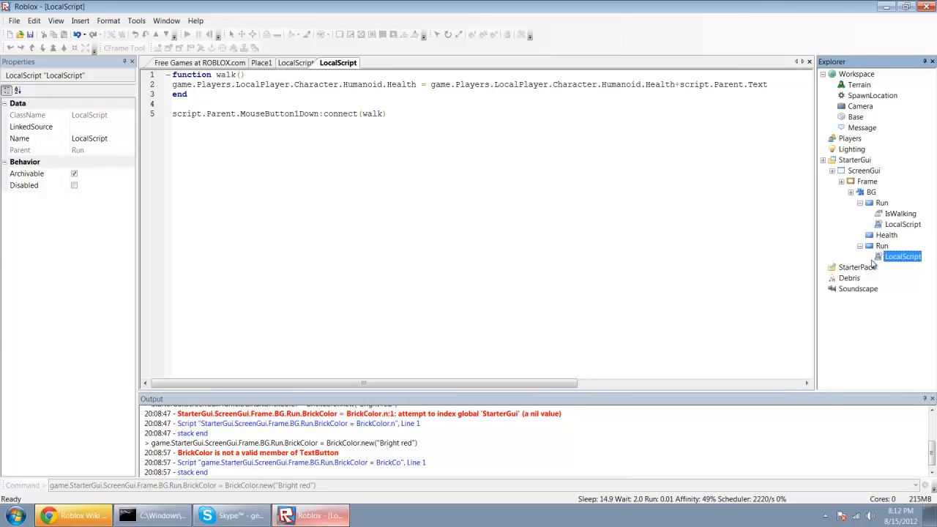
click(882, 246)
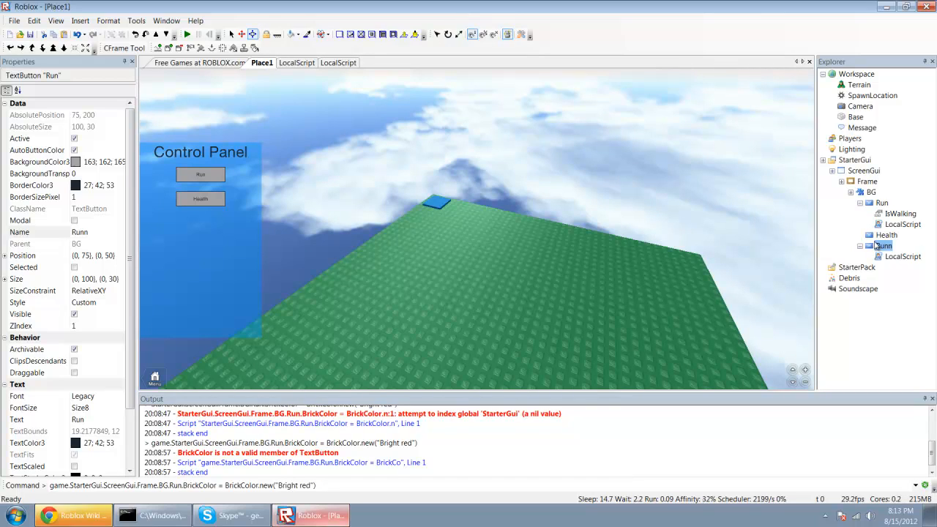
Set the copied button's Position to {0,135},{0,100} and Size to {0,40},{0,30} beside Health.
click(883, 246)
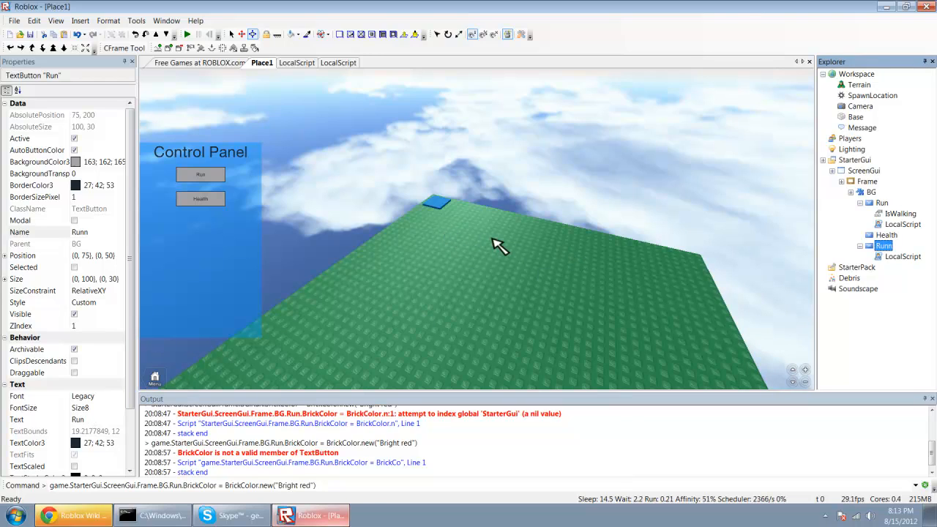
click(888, 235)
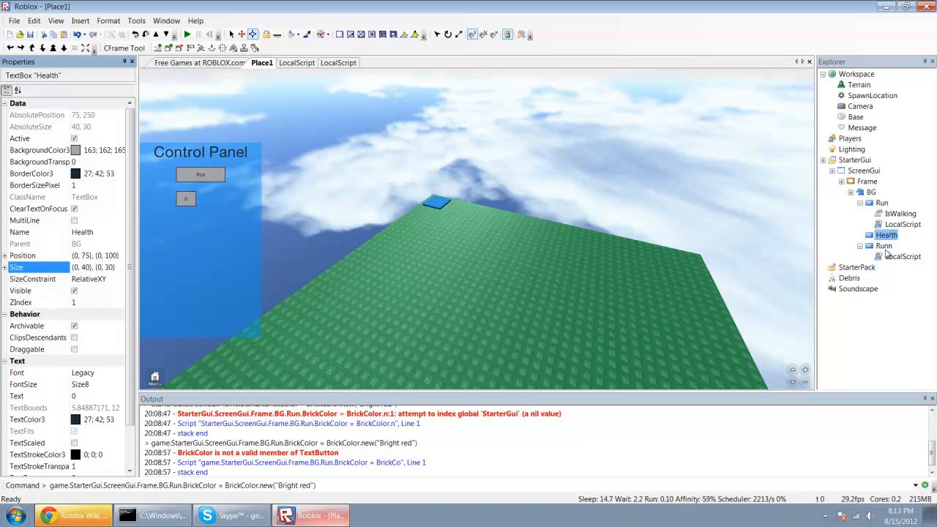
click(884, 246)
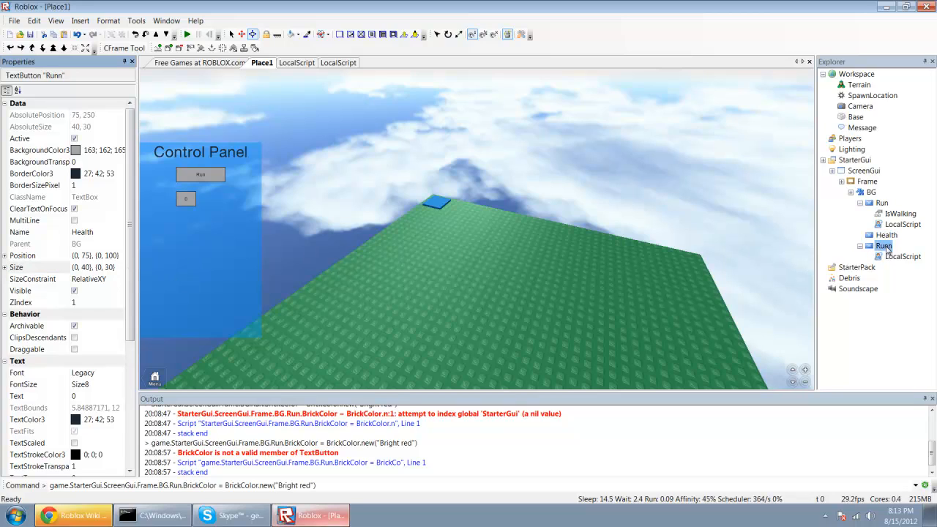
click(884, 246)
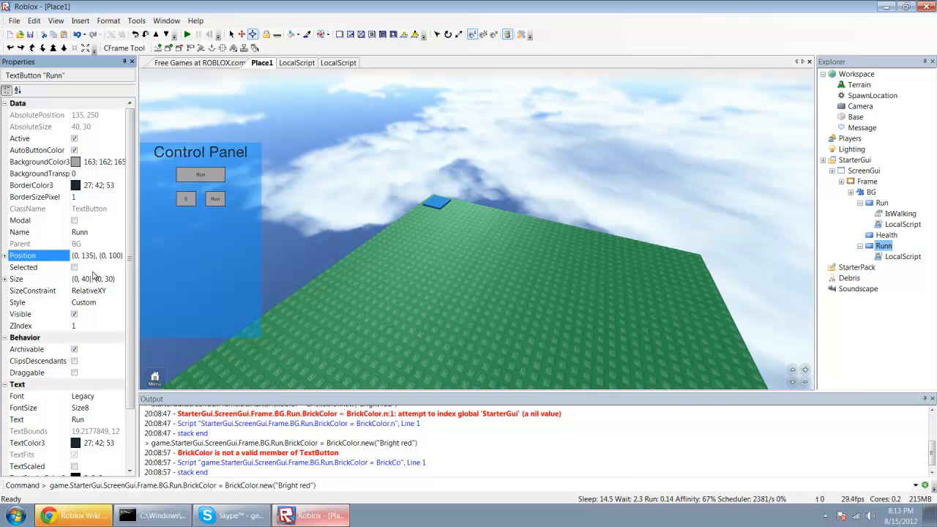
click(16, 278)
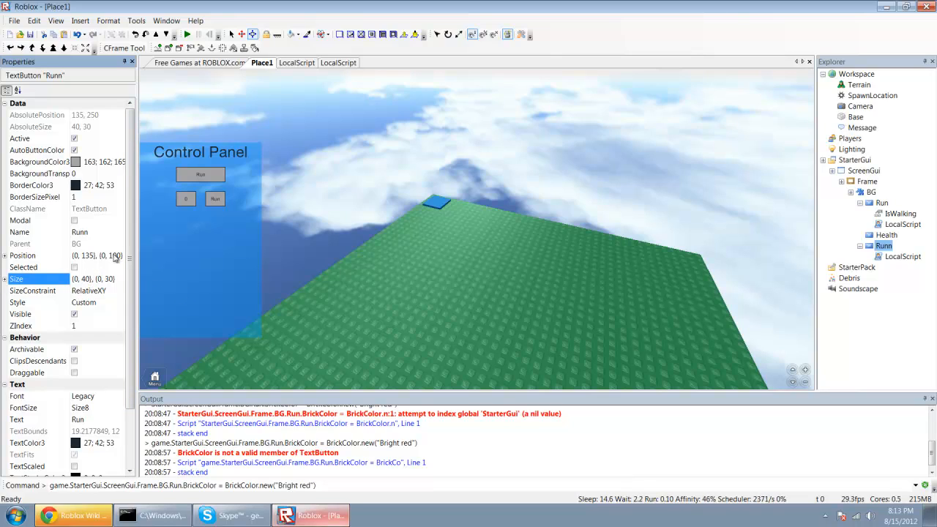
Make the copied button yellow and rename it Add with Text Add.
click(37, 161)
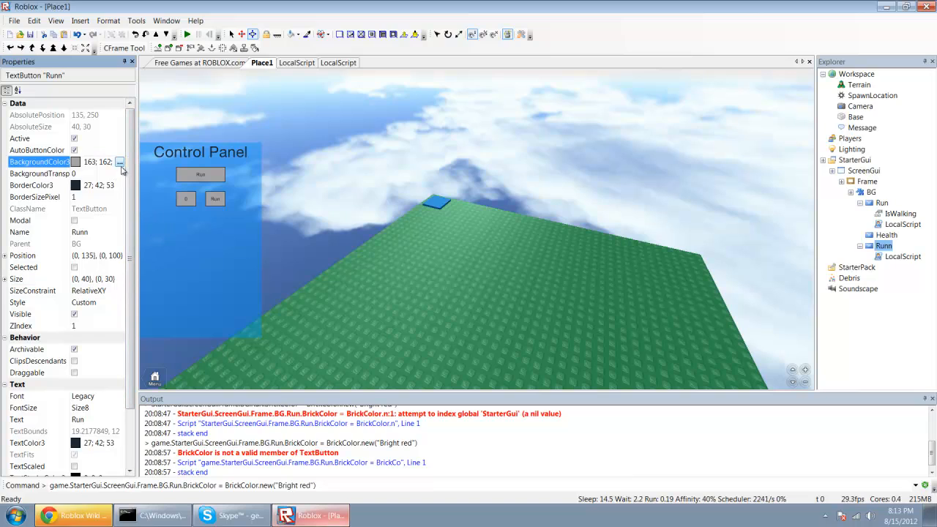
click(120, 161)
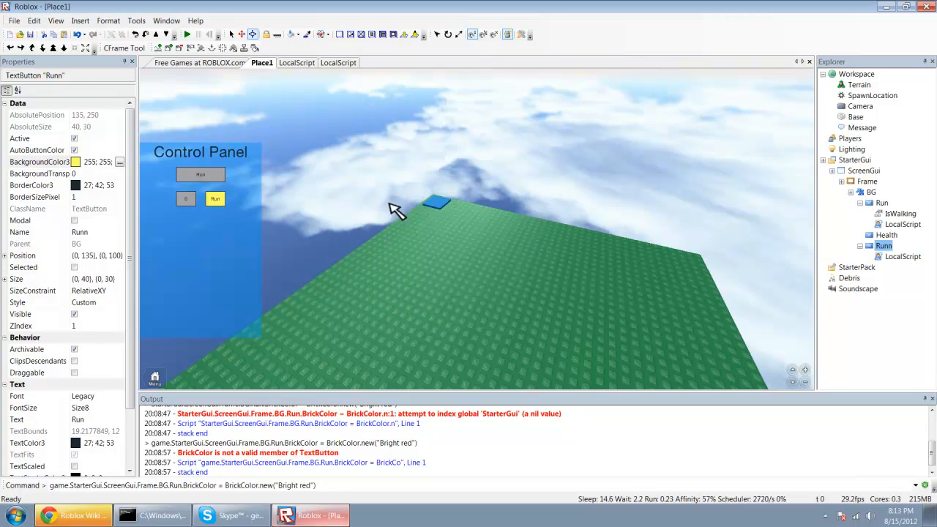
mouse_move(109, 240)
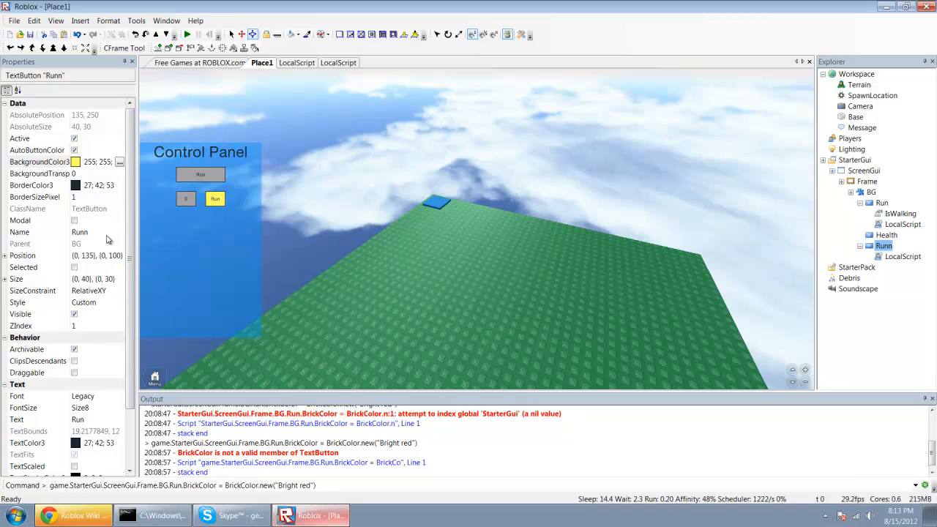
text(Add)
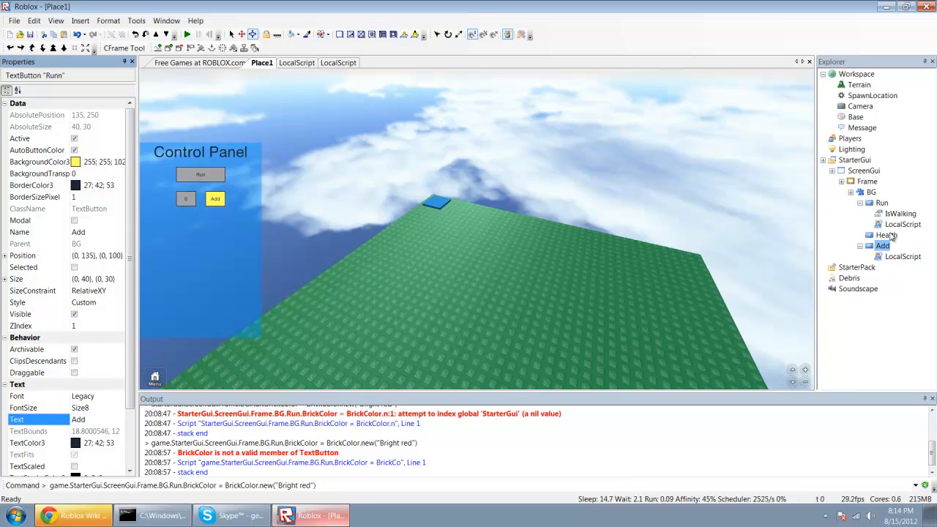
Set the Health text box's background colour to green.
click(887, 234)
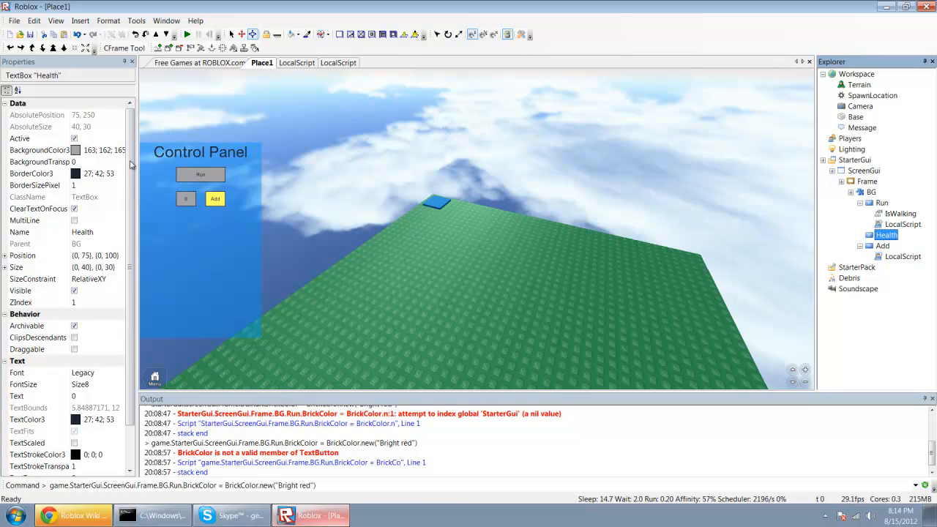
click(120, 150)
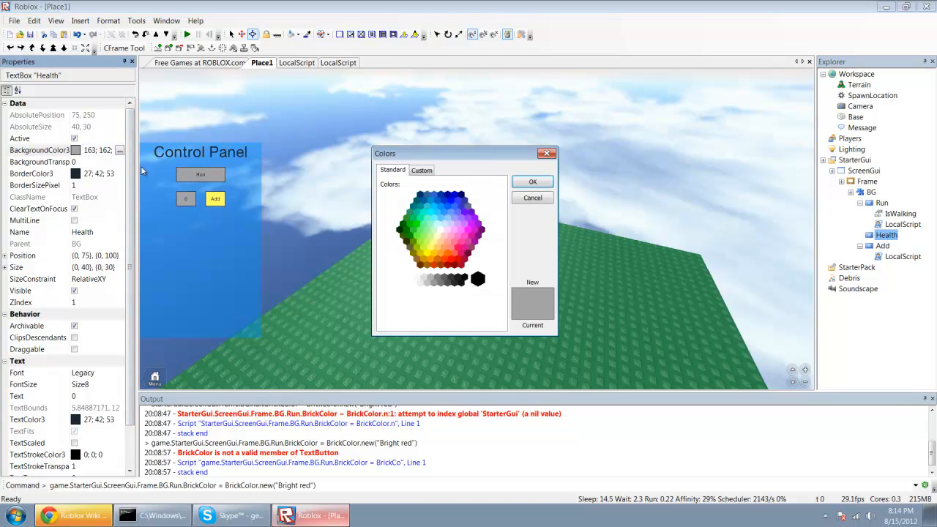
click(421, 228)
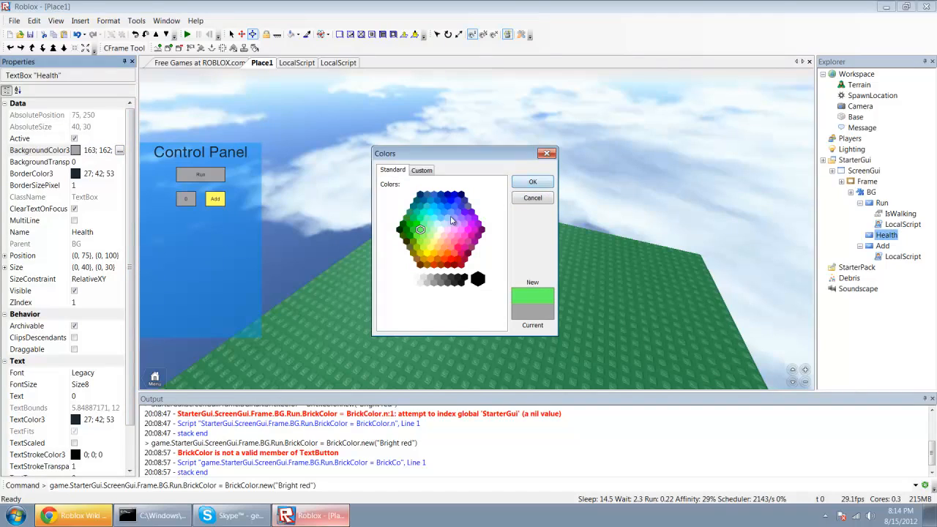
click(421, 264)
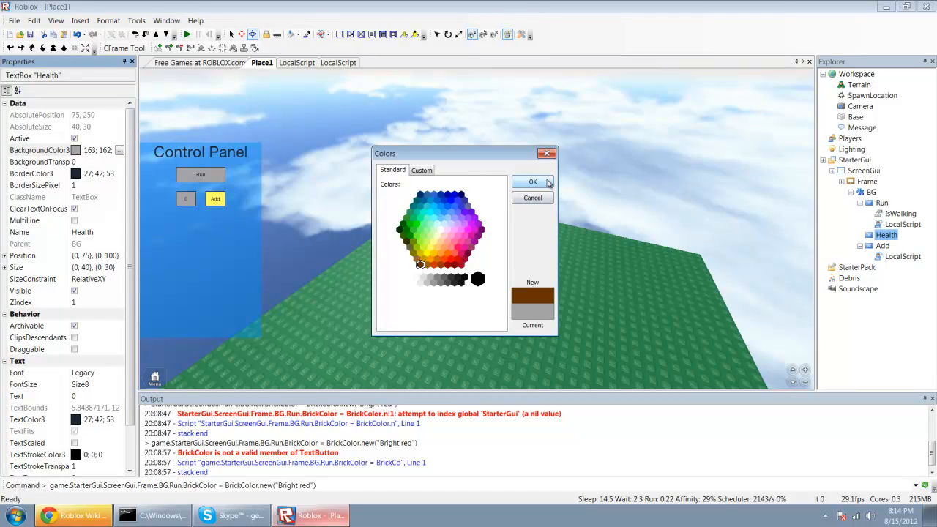
click(533, 181)
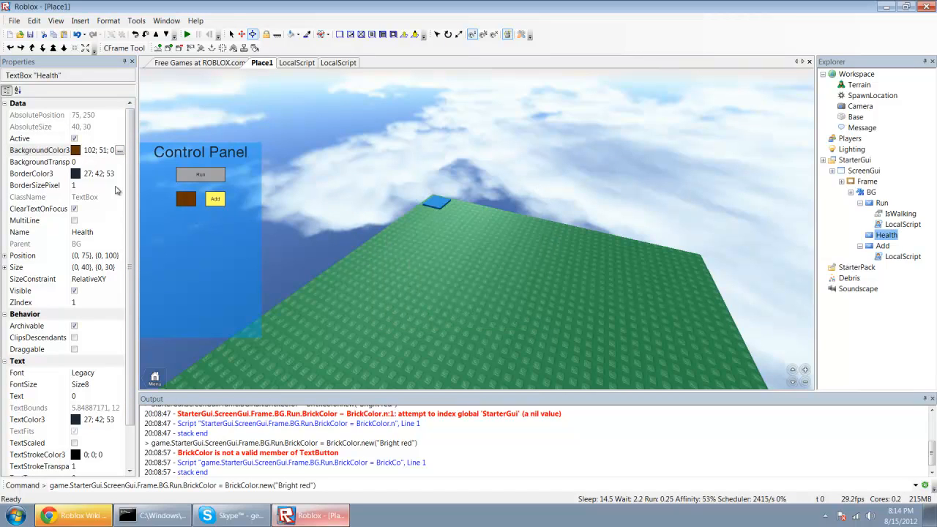
click(120, 149)
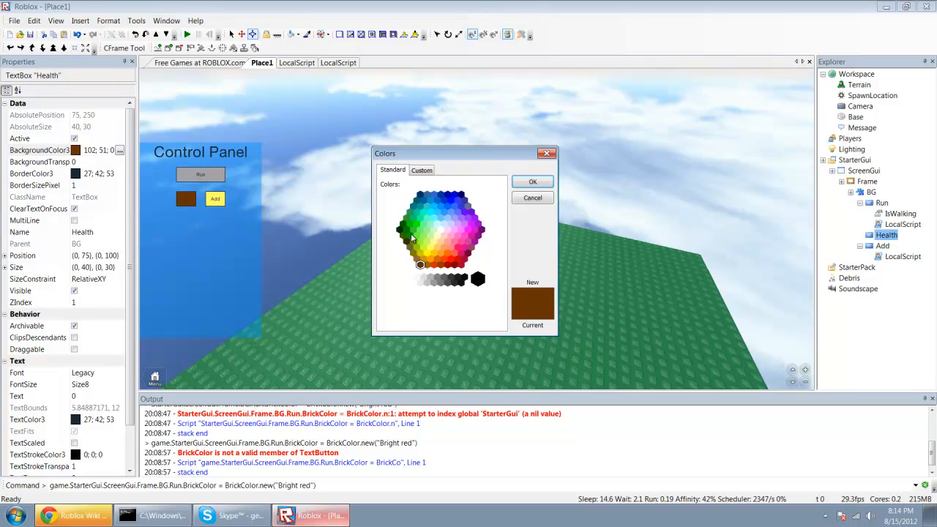
click(533, 182)
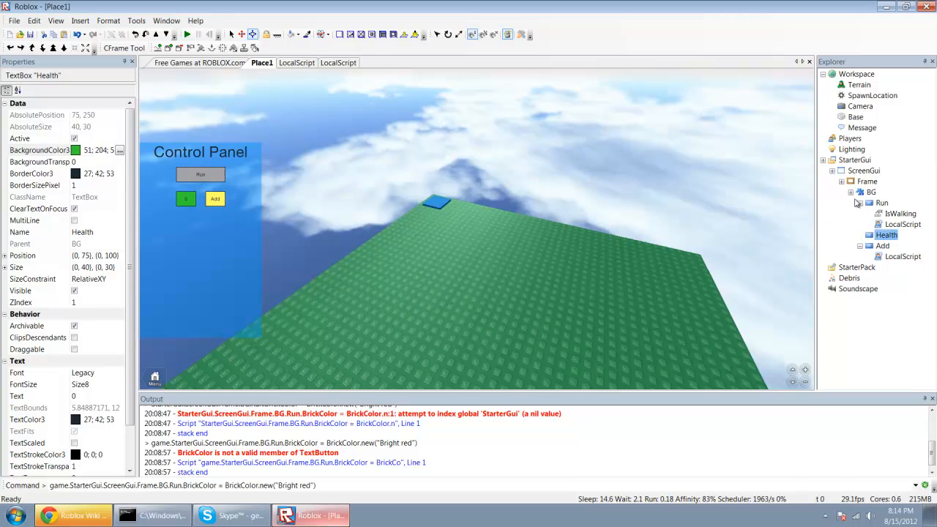
click(136, 21)
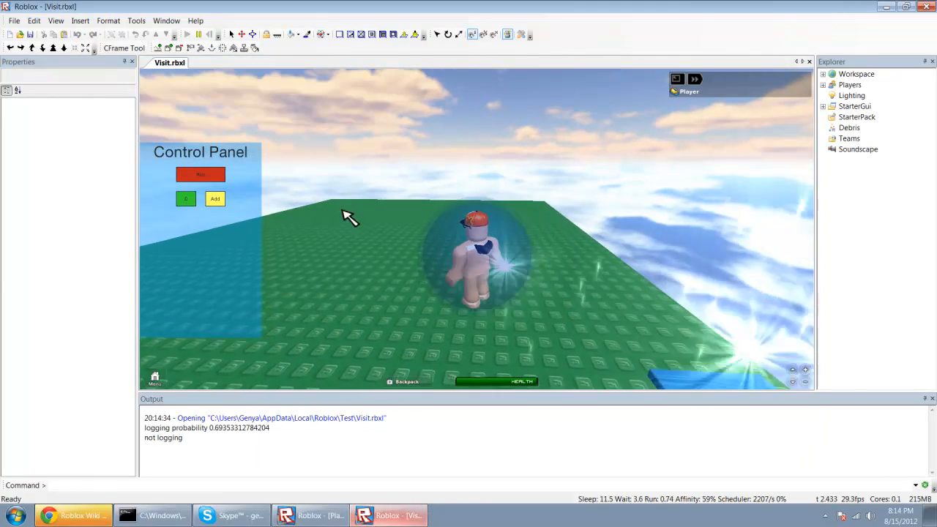
In the play test, lower the character's Humanoid Health in Properties.
click(201, 174)
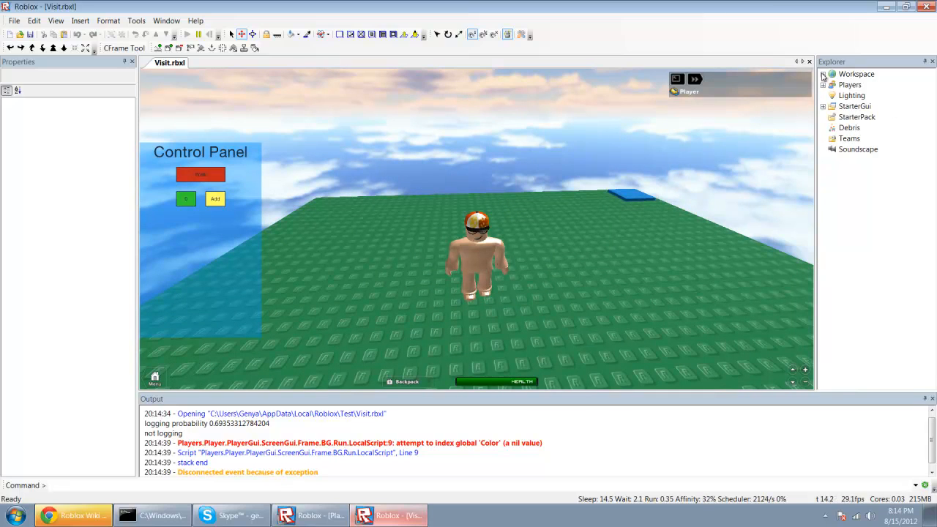
click(823, 73)
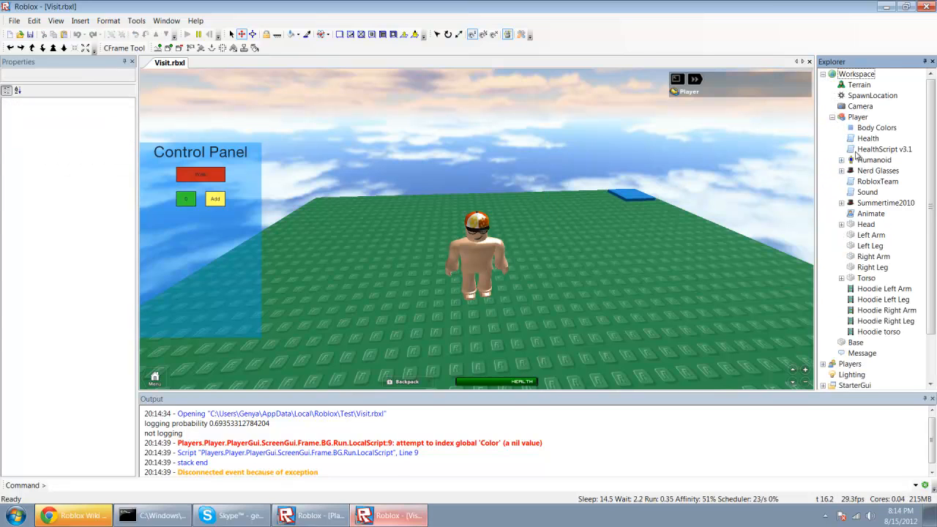
click(874, 160)
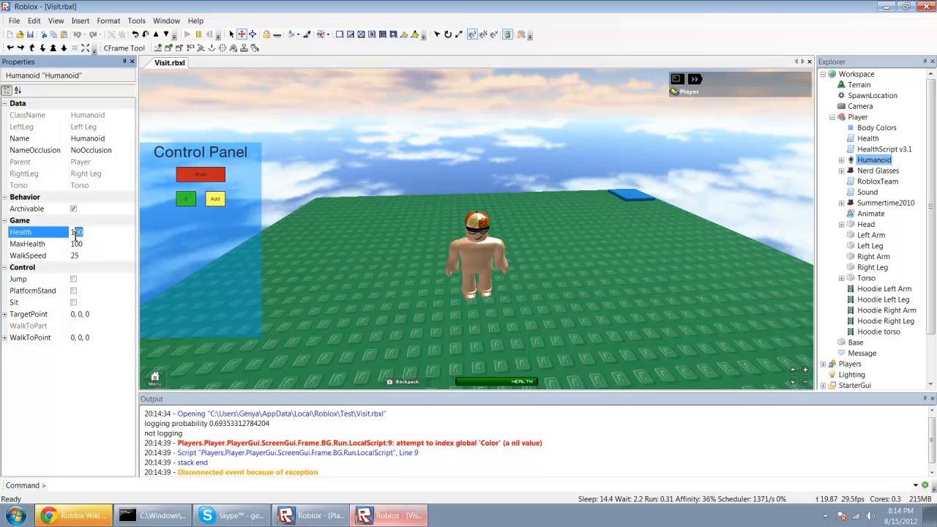
click(186, 199)
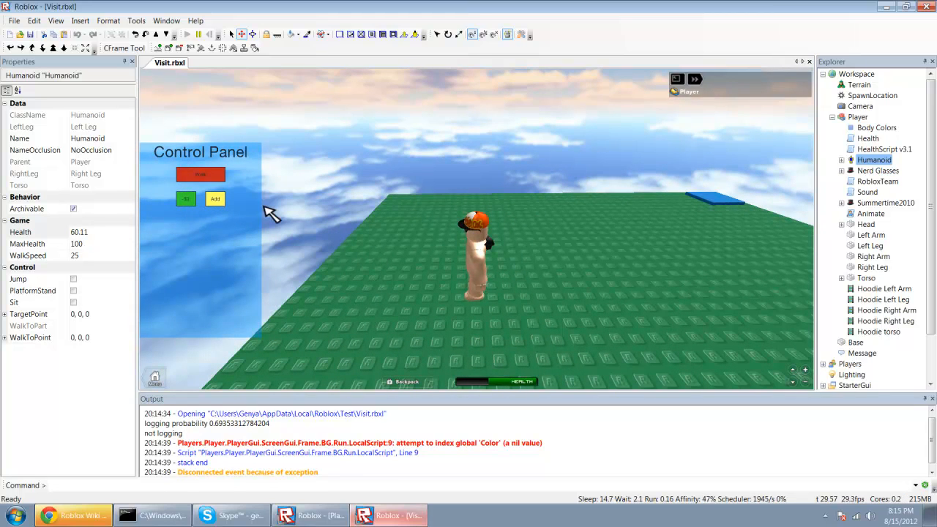
click(214, 199)
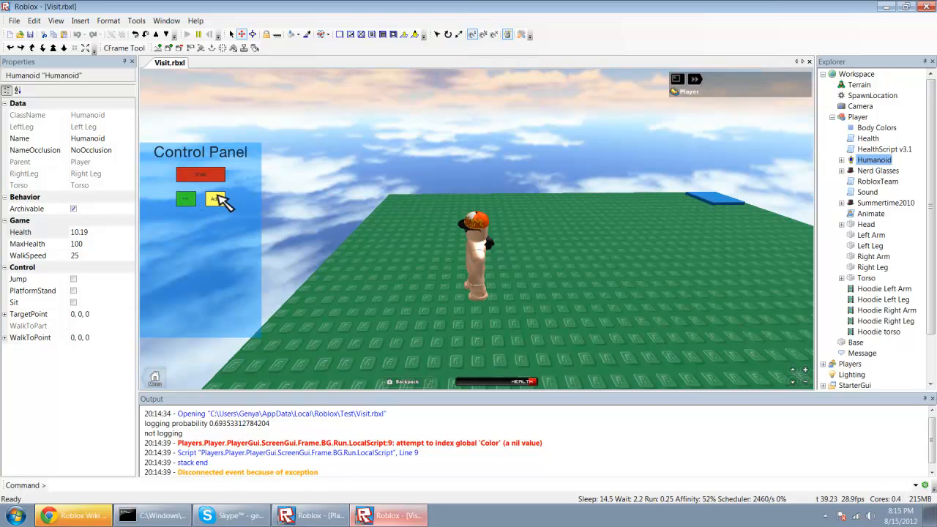
Press Add repeatedly to confirm it raises the character's health stepwise.
click(214, 199)
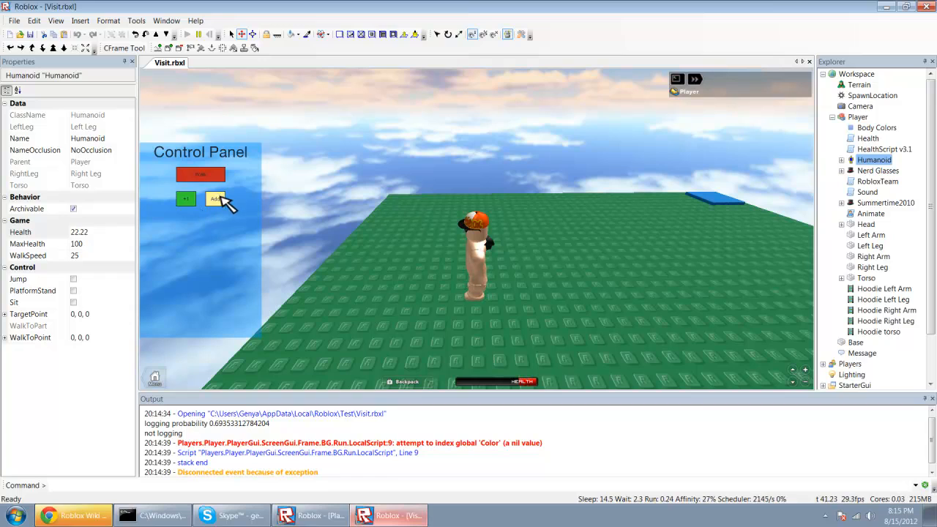
click(215, 199)
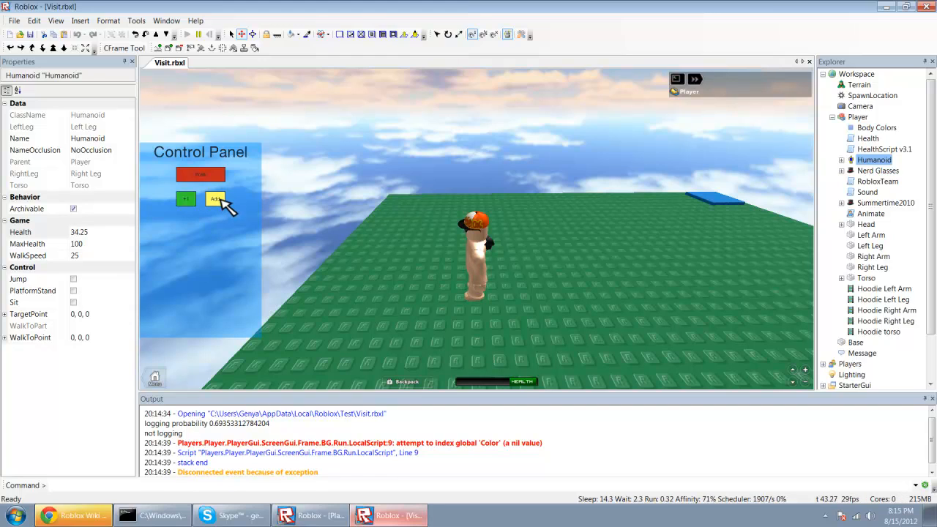
click(216, 200)
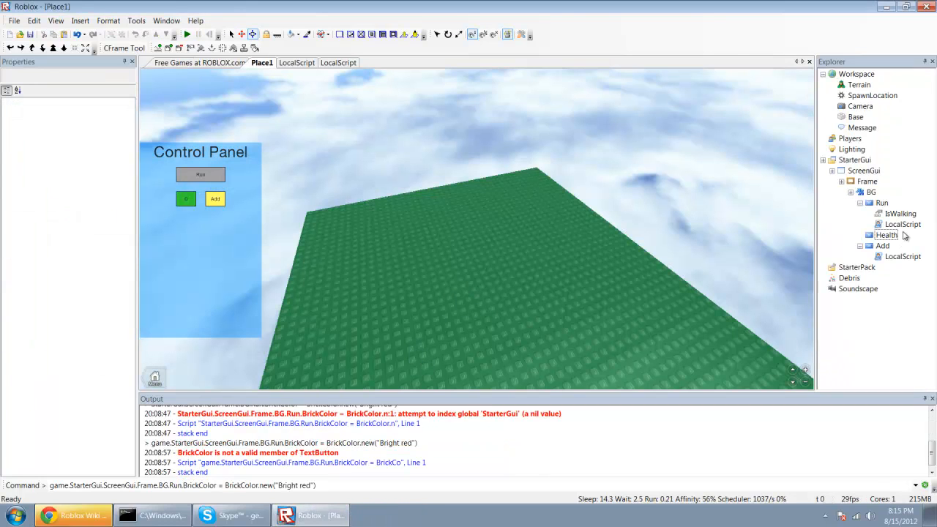
Review the Run button's LocalScript colour lines and return to the Place1 scene.
double_click(902, 224)
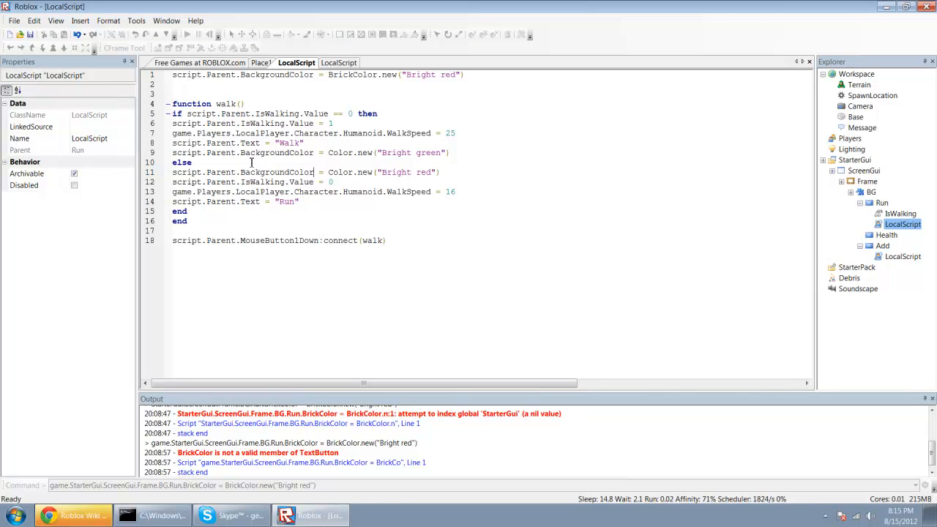
click(187, 35)
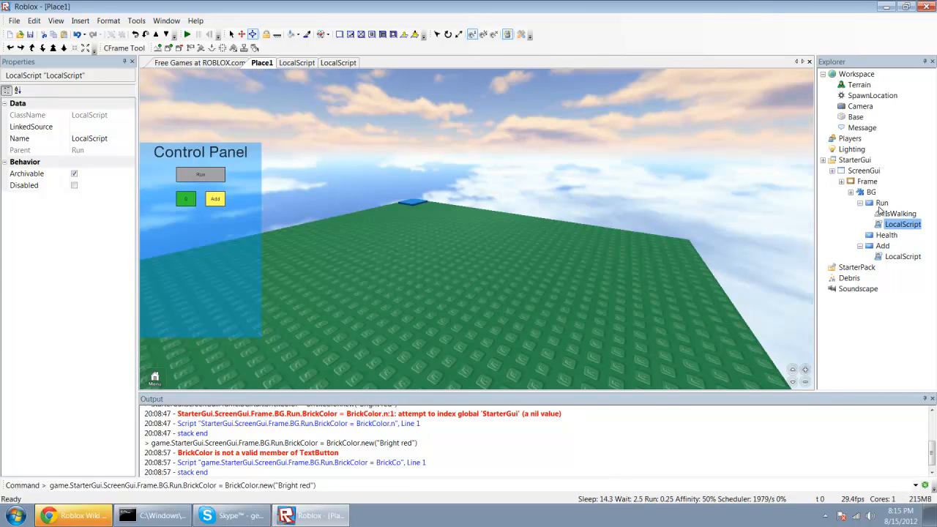
Set the Run button's BackgroundColor3 to light blue.
click(881, 202)
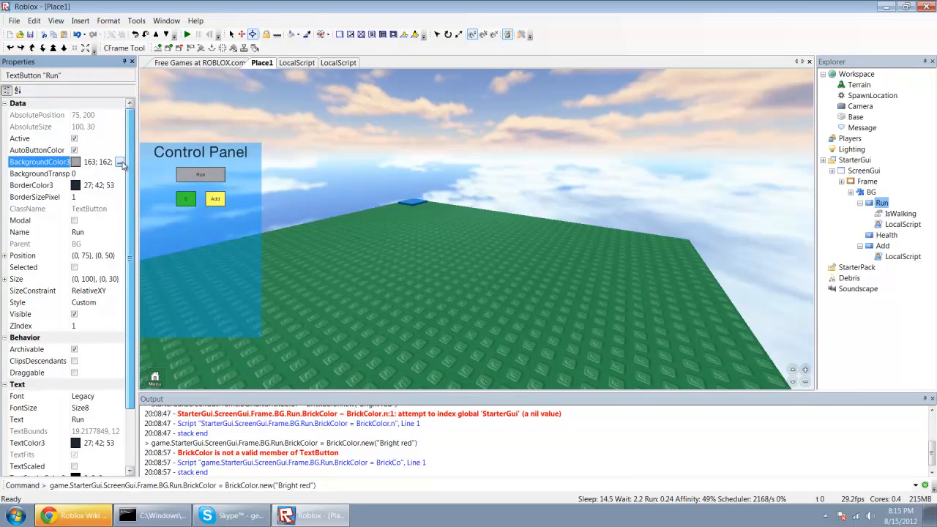
click(120, 161)
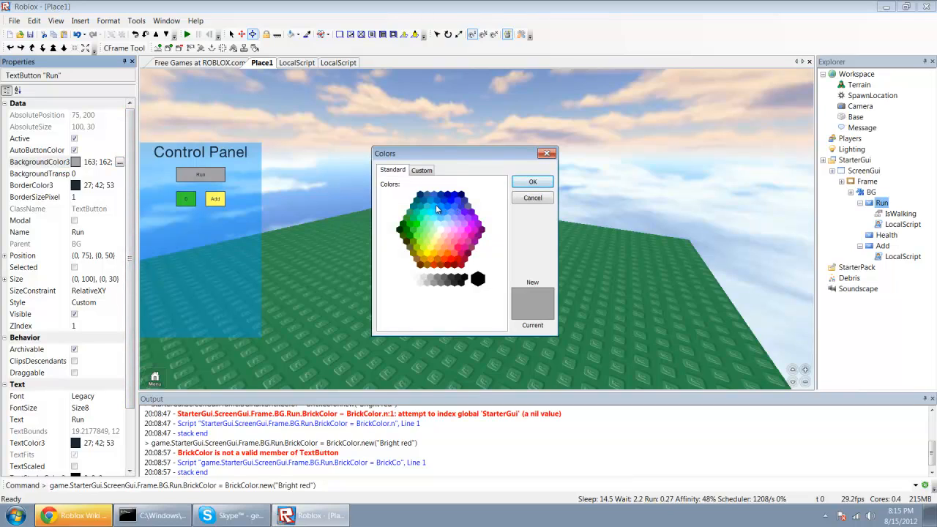
click(533, 182)
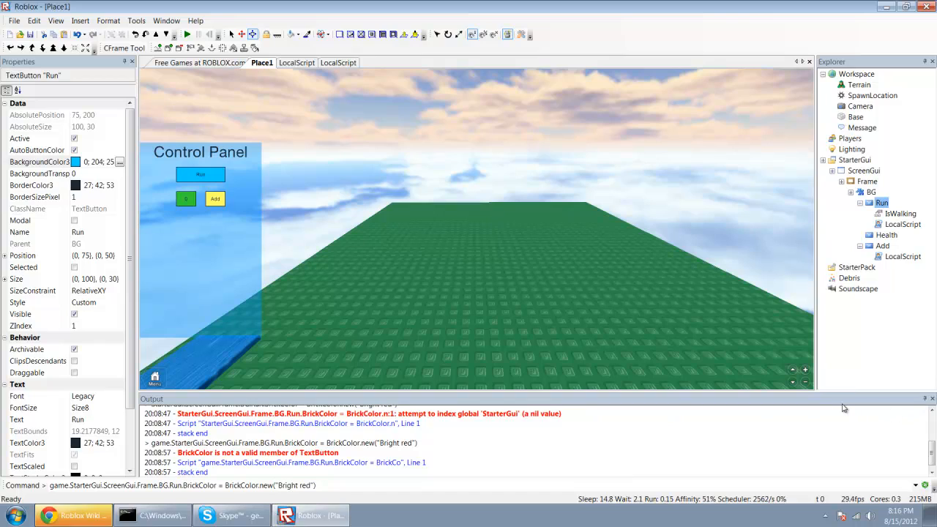
mouse_move(732, 258)
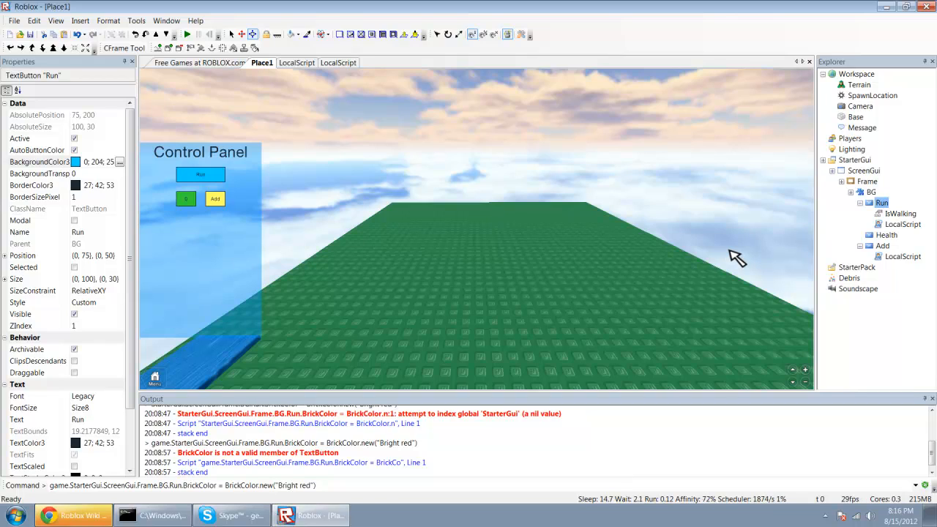
mouse_move(712, 306)
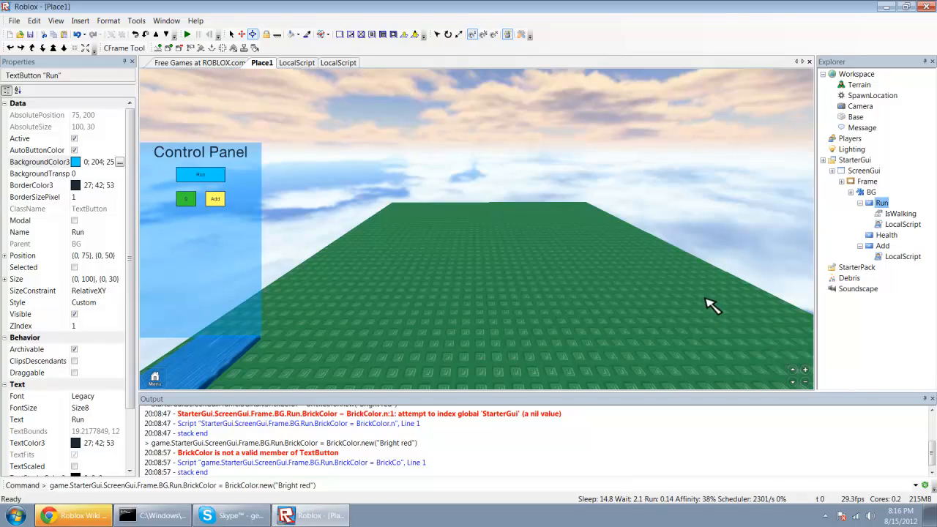
mouse_move(790, 419)
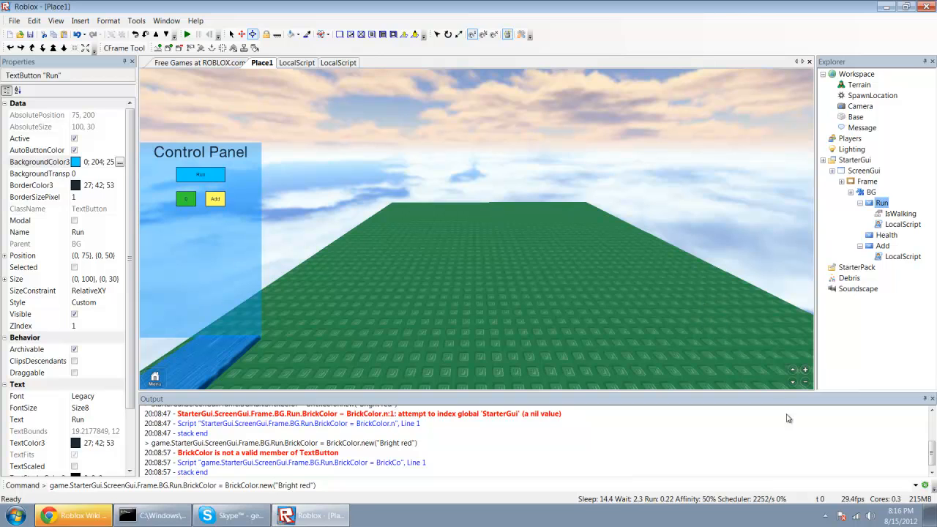